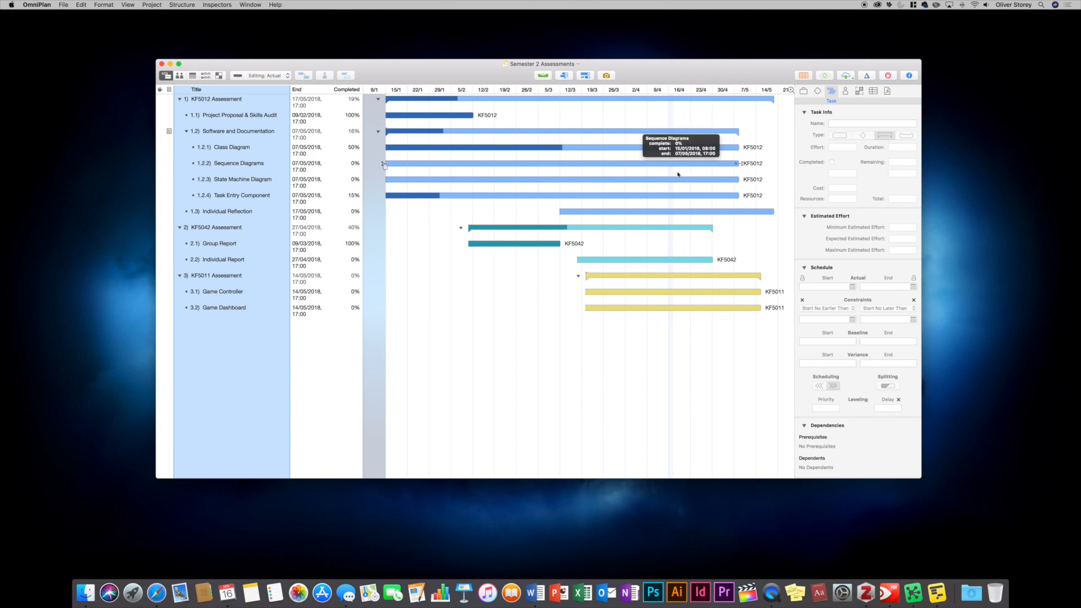
pyautogui.moveTo(491, 151)
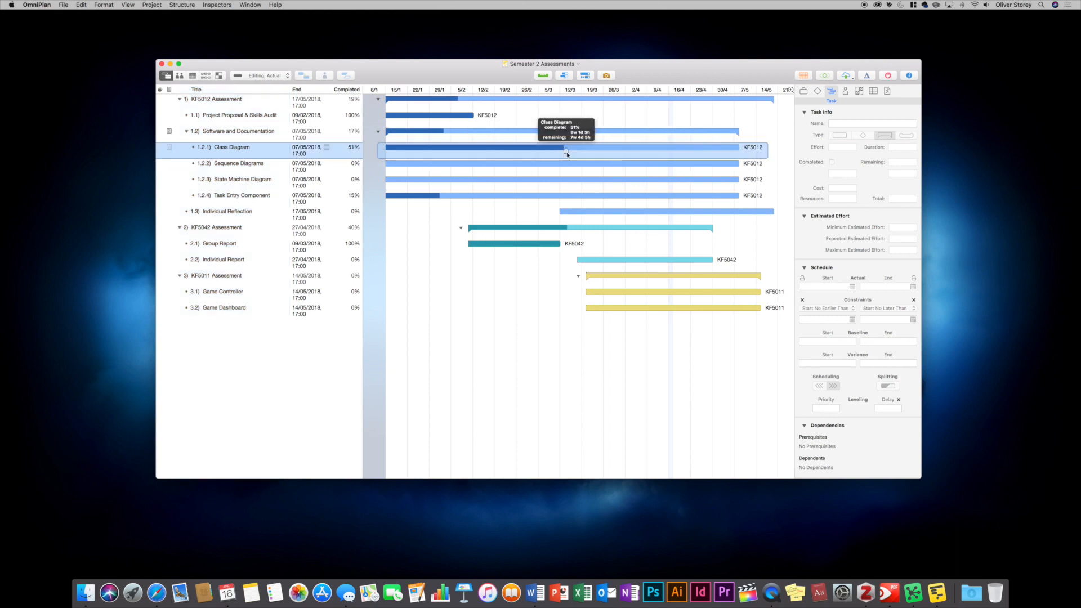
# Set Class Diagram to 56% and Sequence Diagrams to 4% complete in the Gantt chart
pyautogui.click(237, 166)
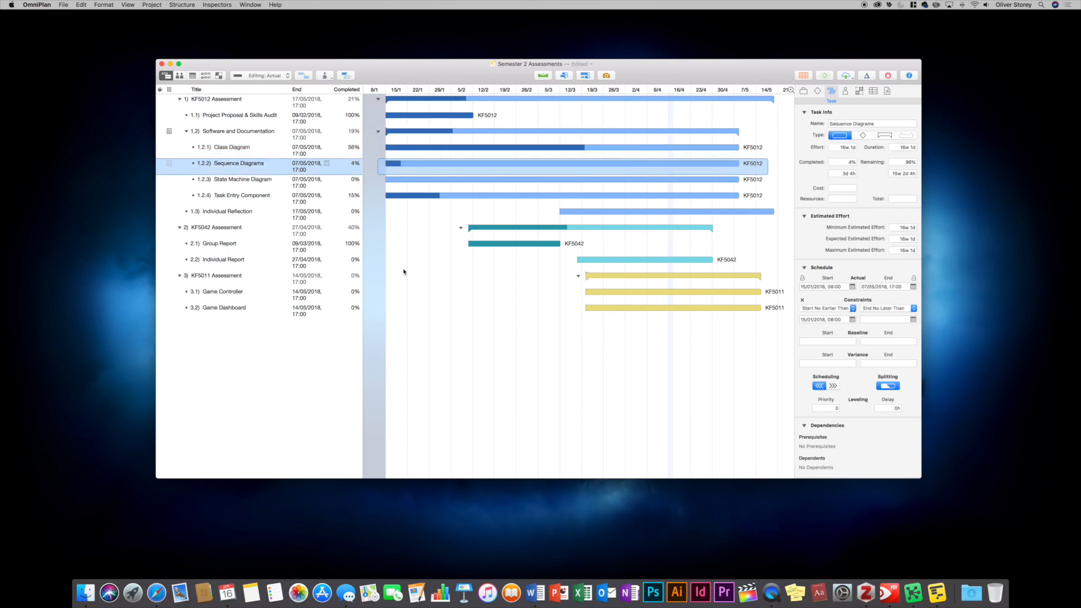
pyautogui.moveTo(428, 165)
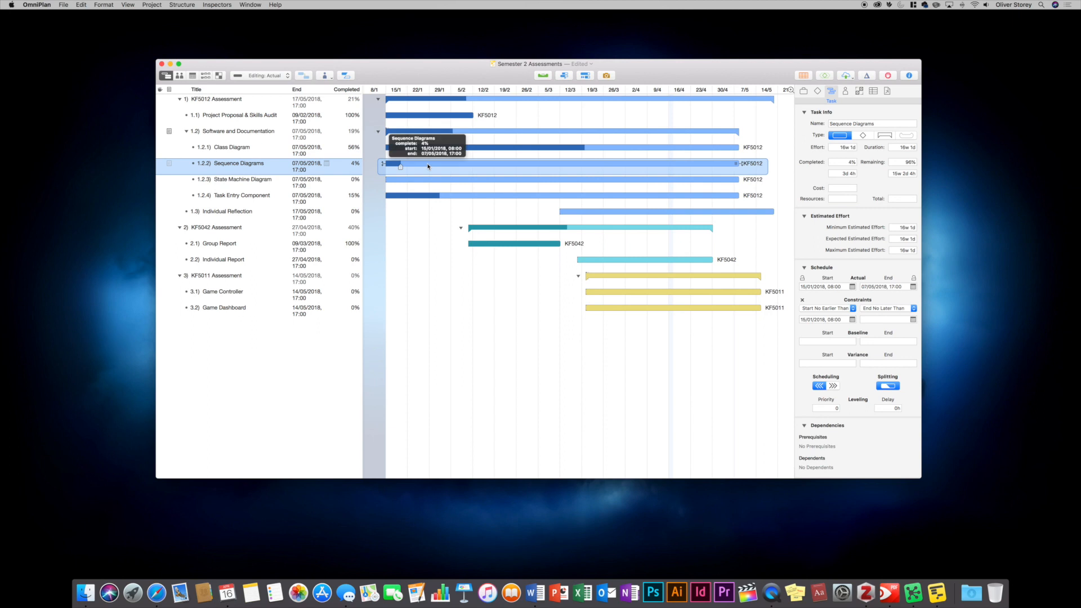
pyautogui.moveTo(429, 205)
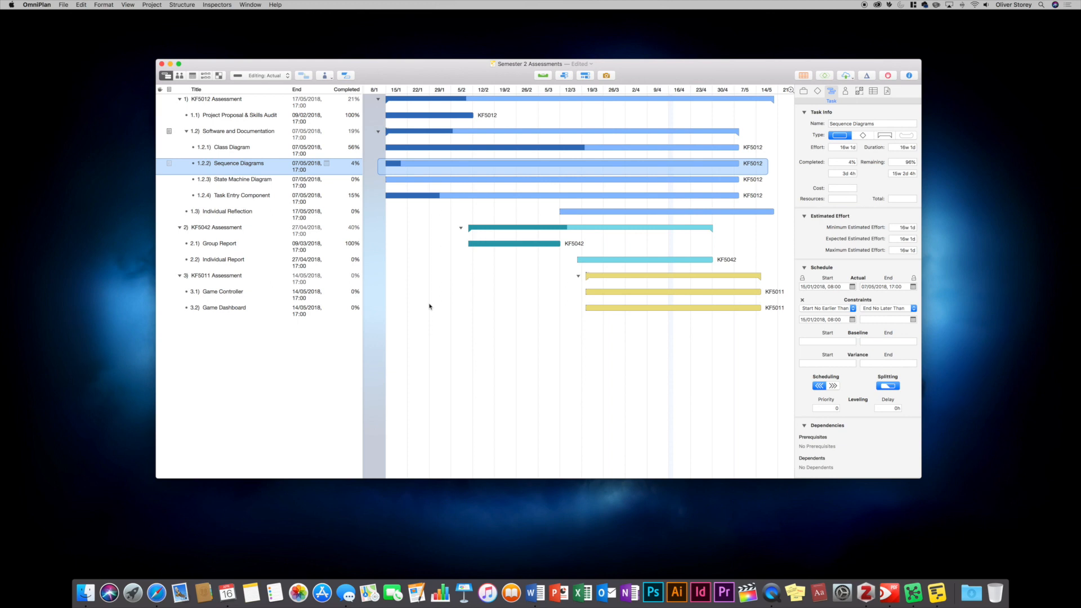
pyautogui.moveTo(412, 140)
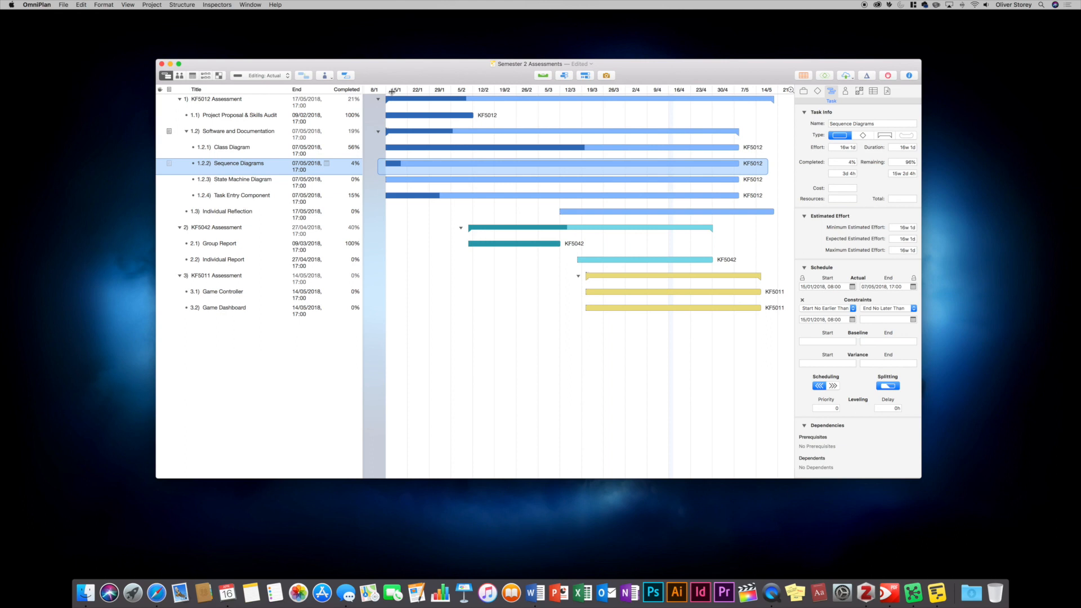
pyautogui.moveTo(664, 108)
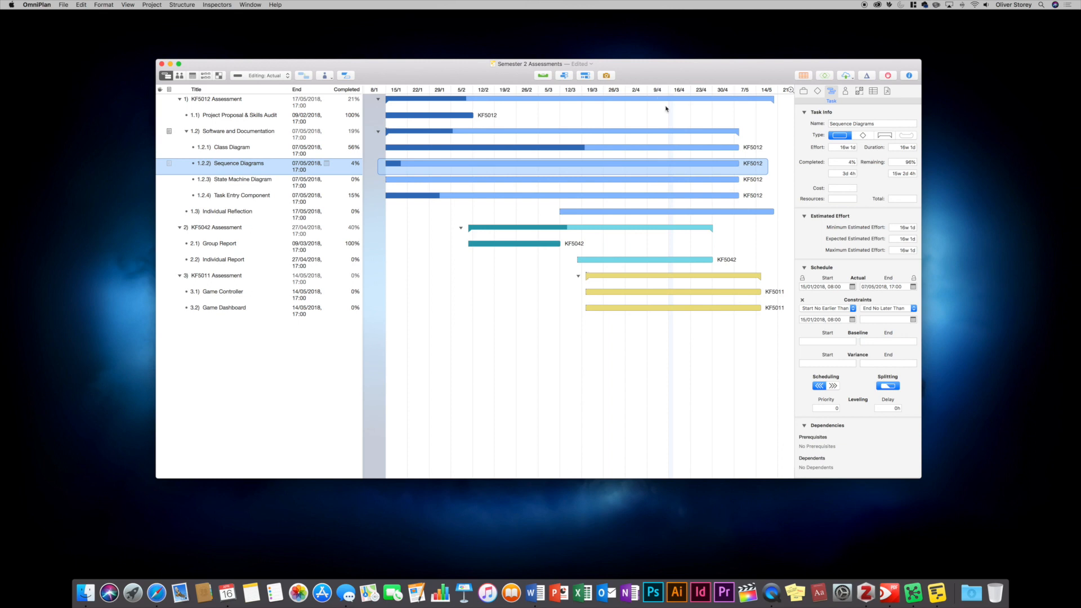
pyautogui.moveTo(477, 533)
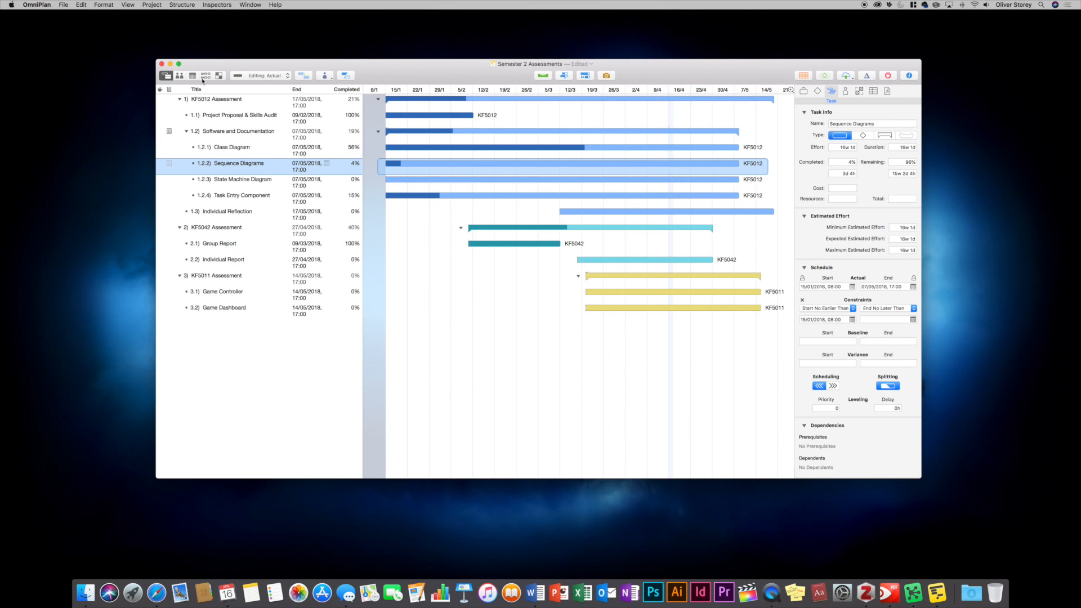
# Show the plan by resource, grouping tasks under KF5011, KF5012, KF5042 and Unassigned
pyautogui.click(178, 75)
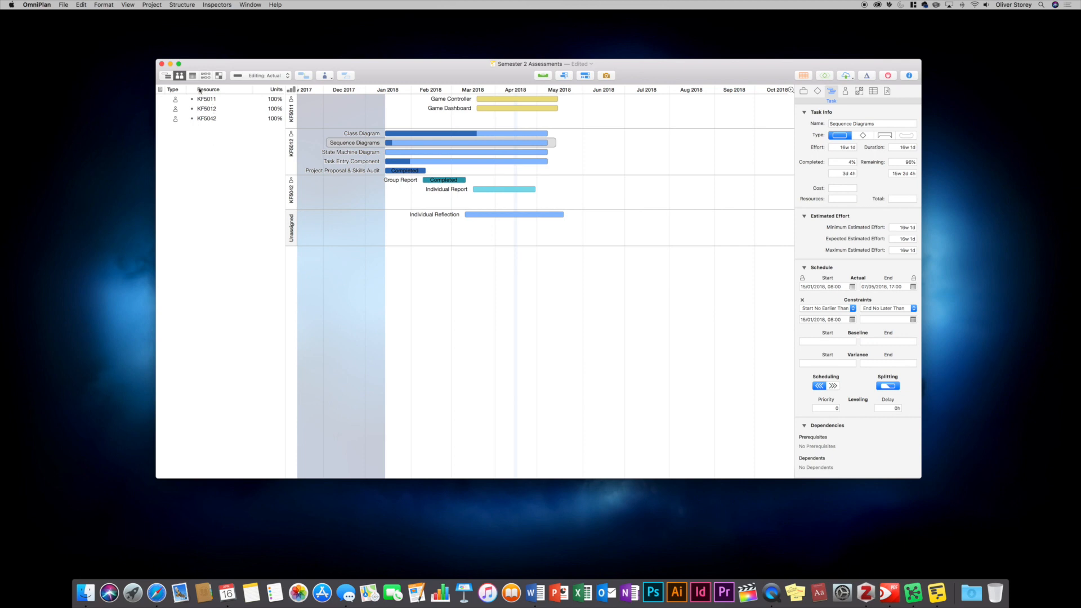
# Show the normal work week calendar: Monday–Friday 08:00–12:00 and 13:00–17:00
pyautogui.click(191, 74)
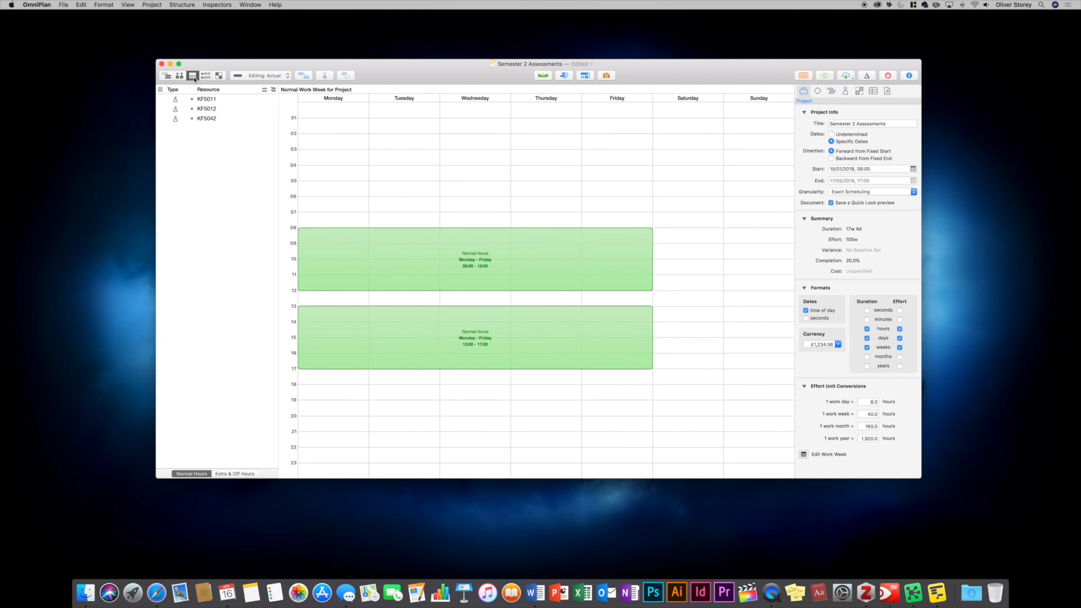
pyautogui.moveTo(211, 208)
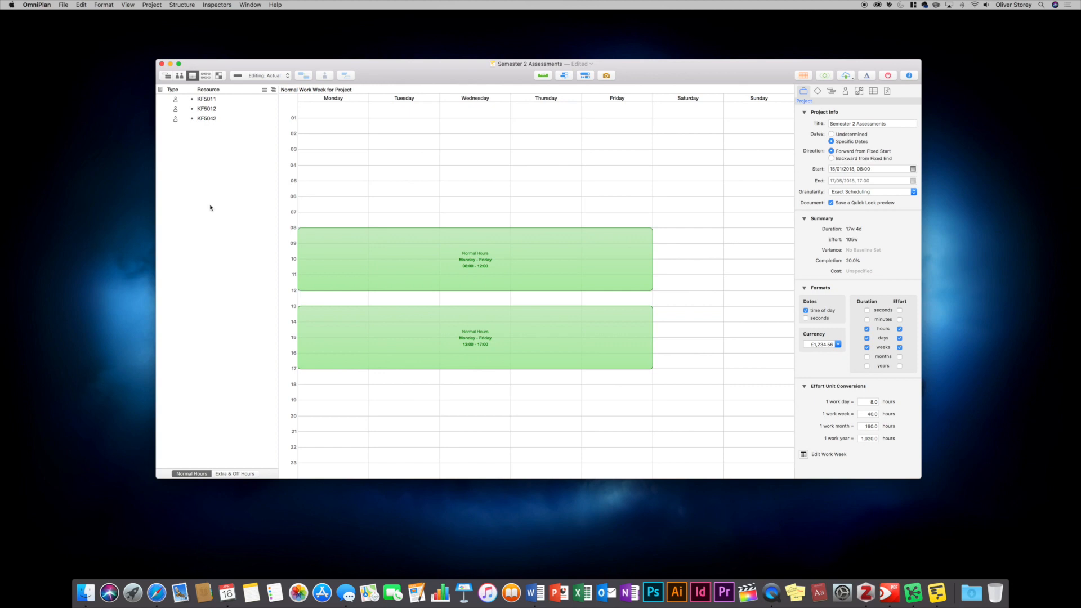
pyautogui.moveTo(884, 403)
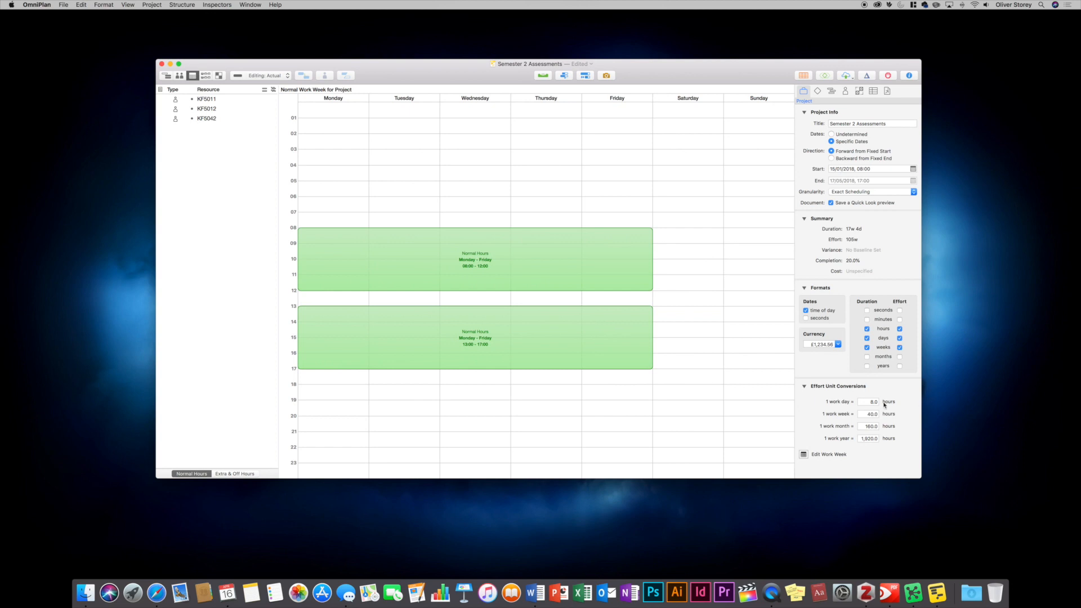
pyautogui.moveTo(588, 290)
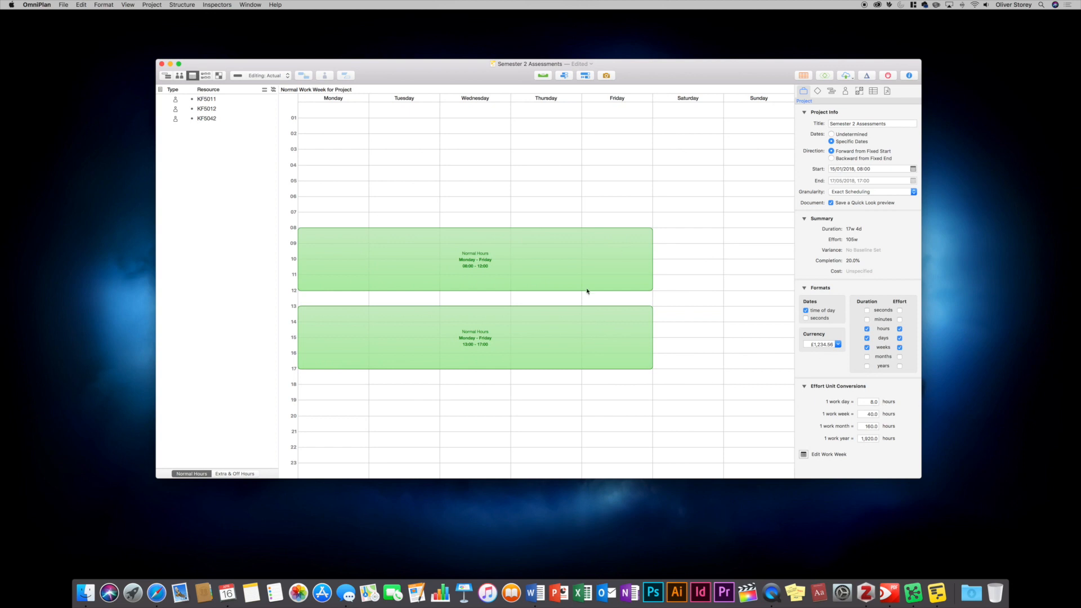
pyautogui.moveTo(586, 290)
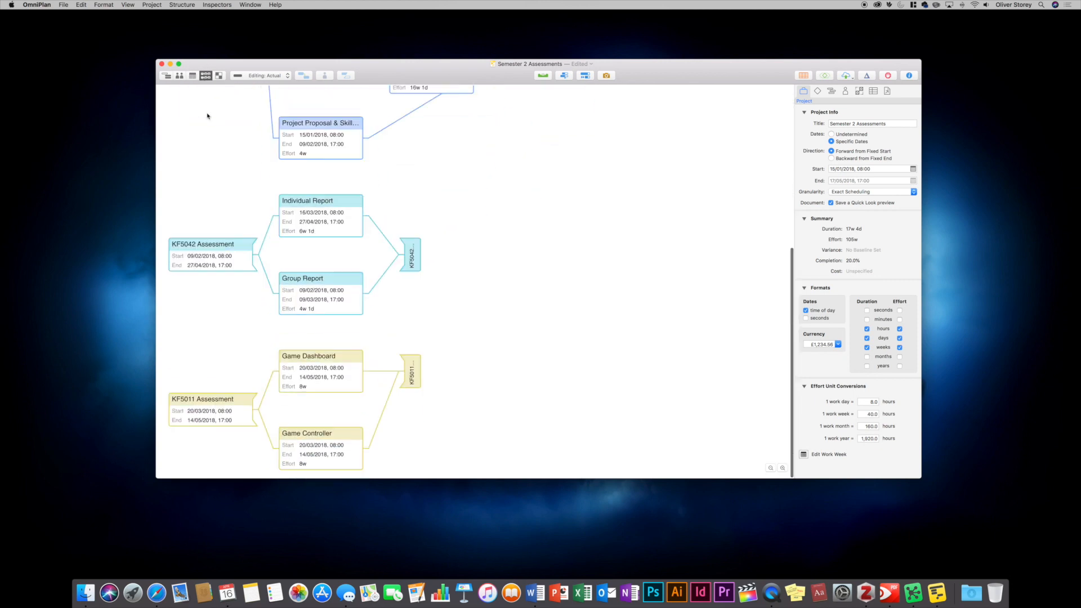
pyautogui.moveTo(343, 346)
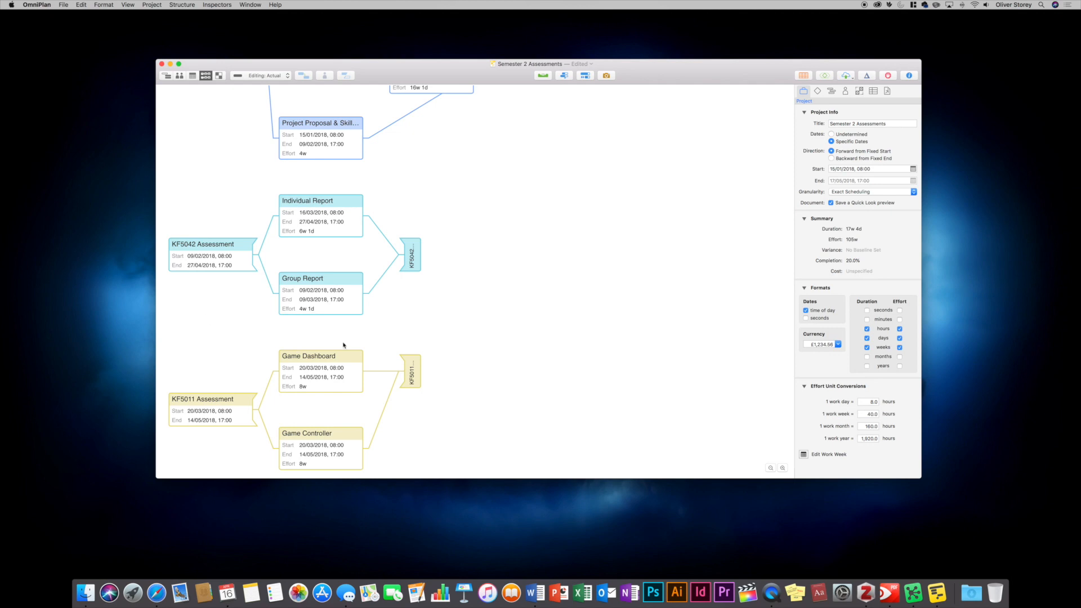
pyautogui.moveTo(547, 332)
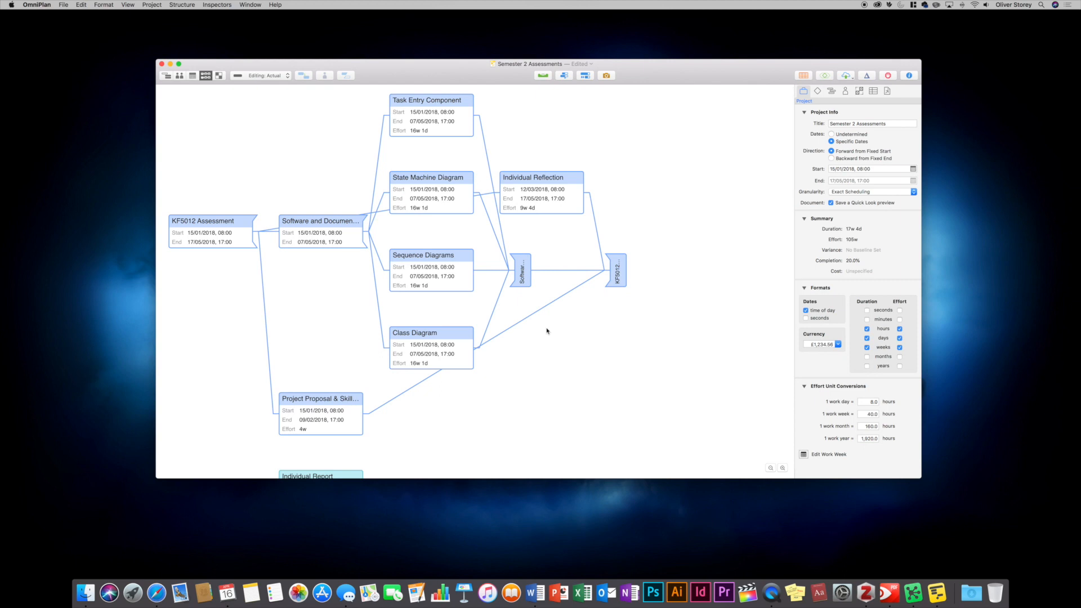
pyautogui.moveTo(240, 243)
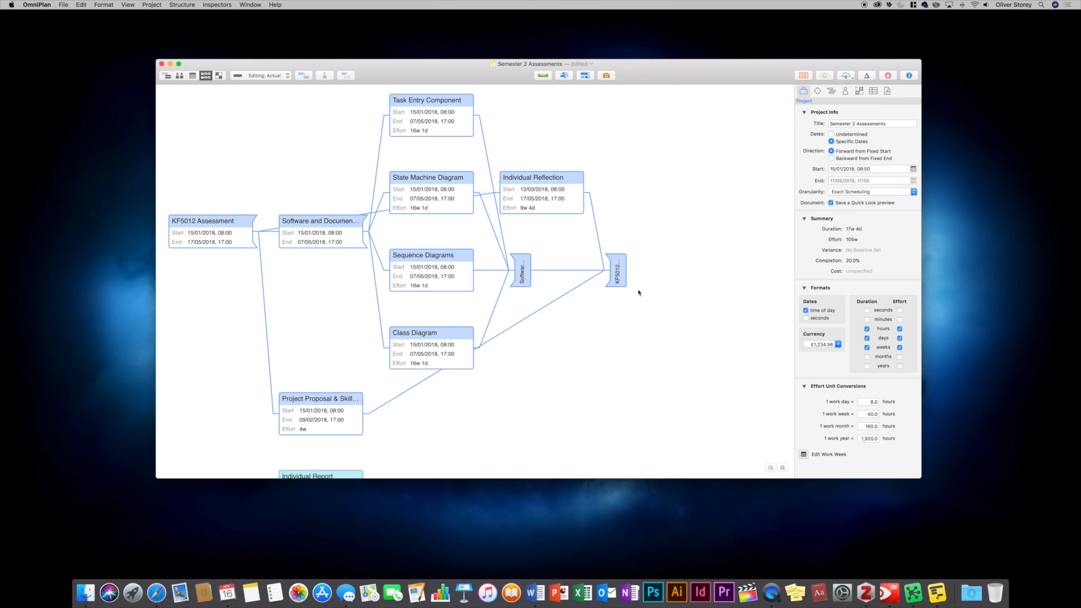
pyautogui.moveTo(670, 340)
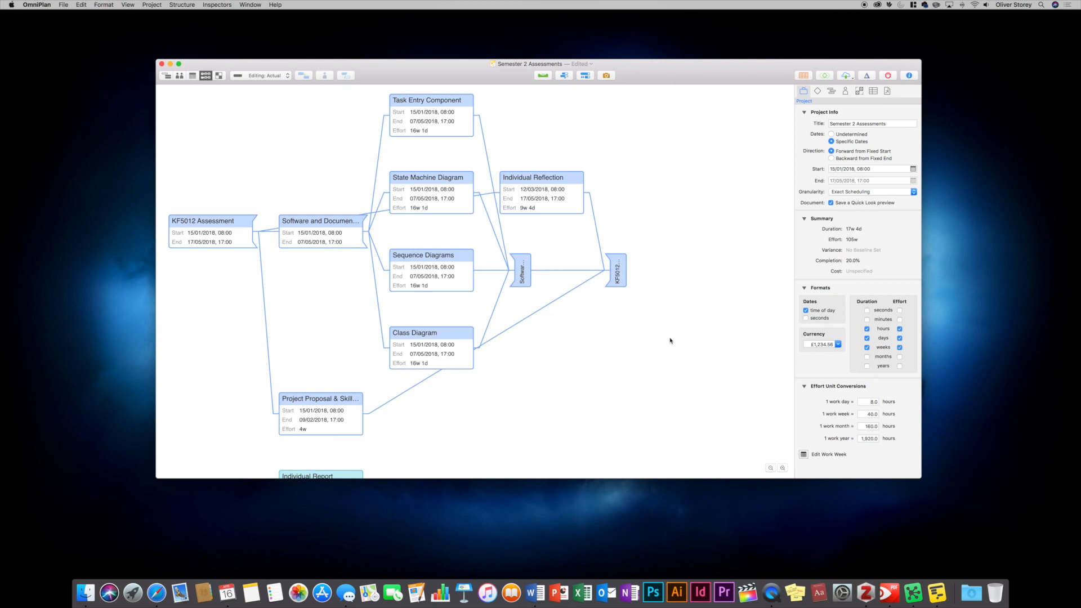
pyautogui.moveTo(723, 282)
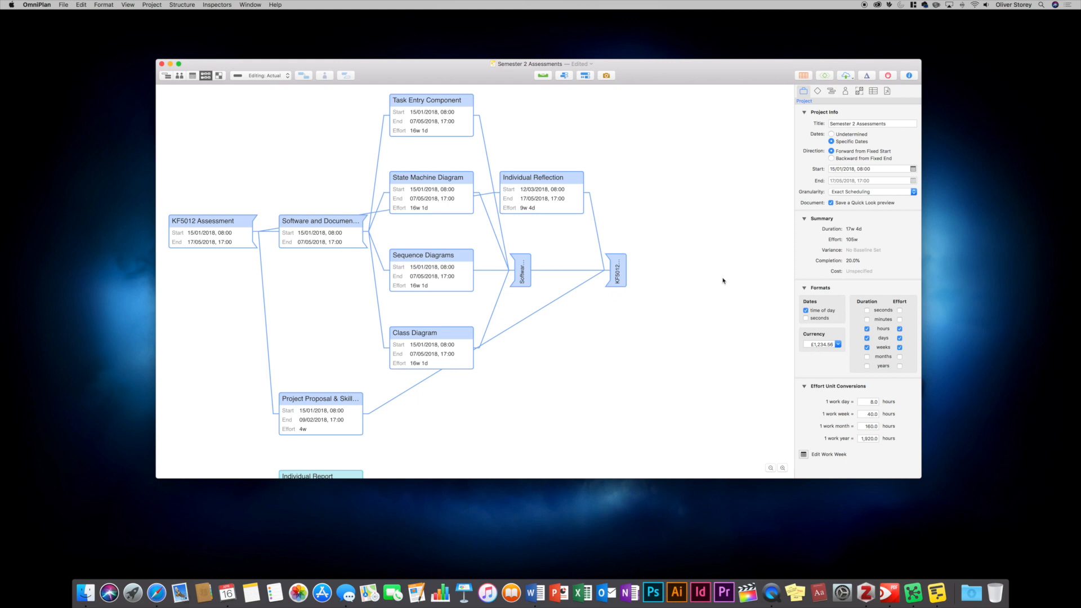
pyautogui.moveTo(725, 263)
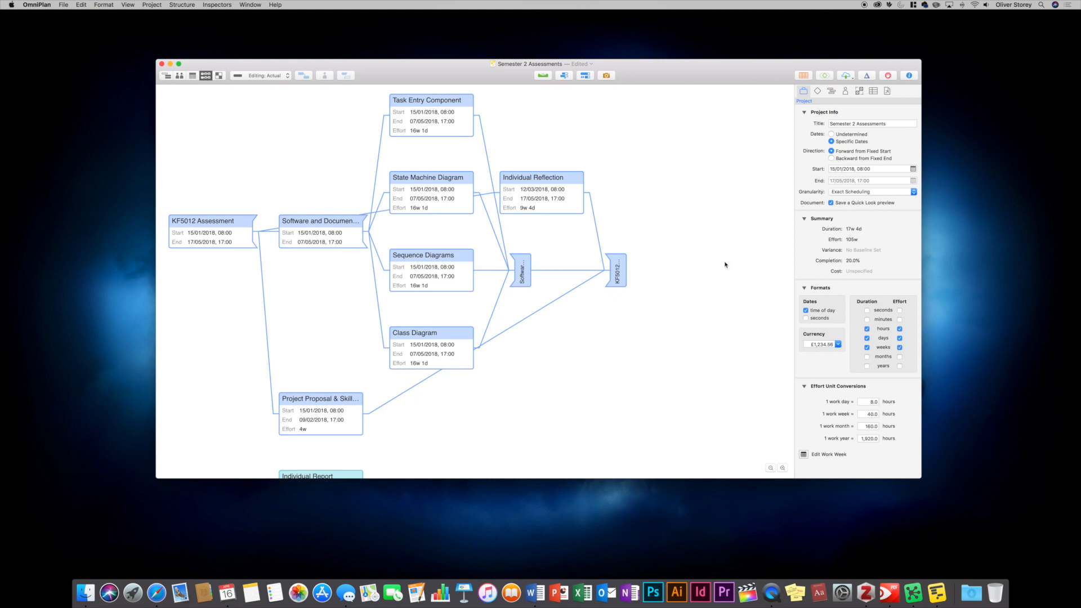
pyautogui.moveTo(223, 76)
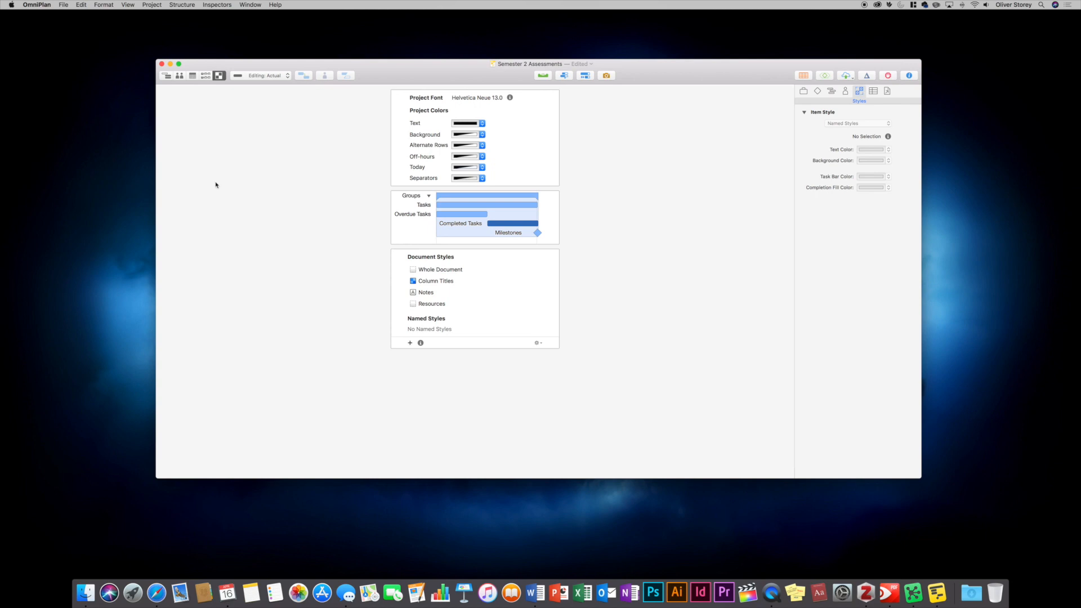
pyautogui.moveTo(322, 82)
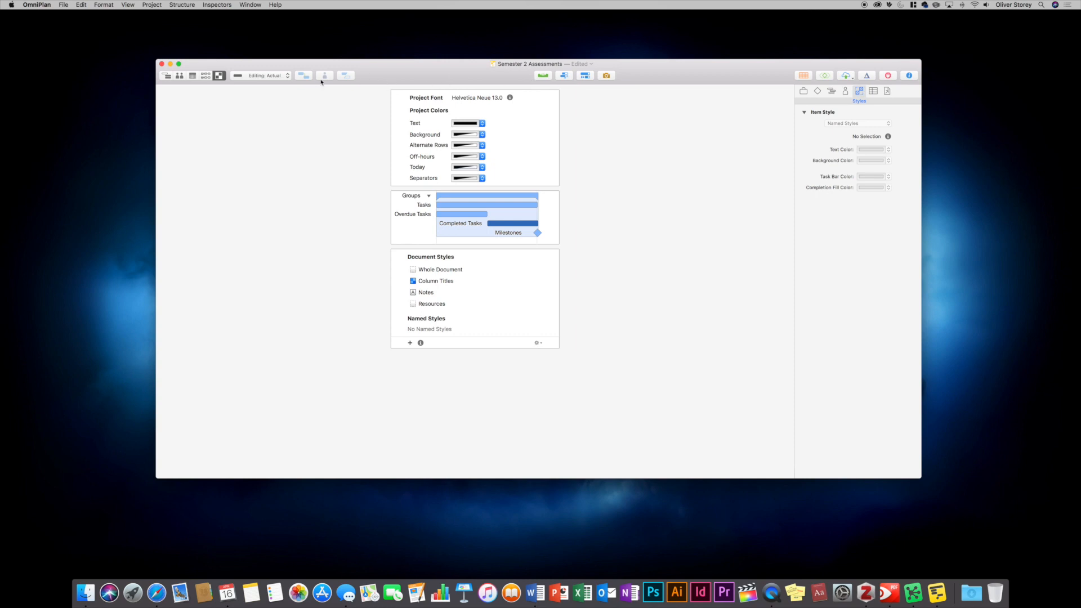
# Check the actual/baseline editing choice and keep the plan in actual editing mode
pyautogui.click(271, 75)
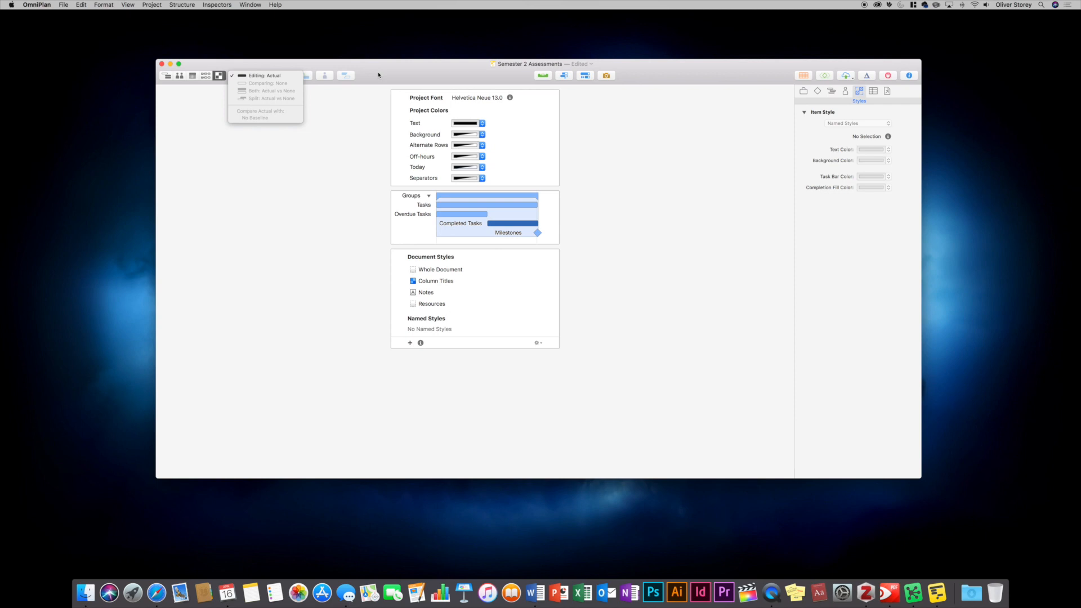
pyautogui.click(268, 75)
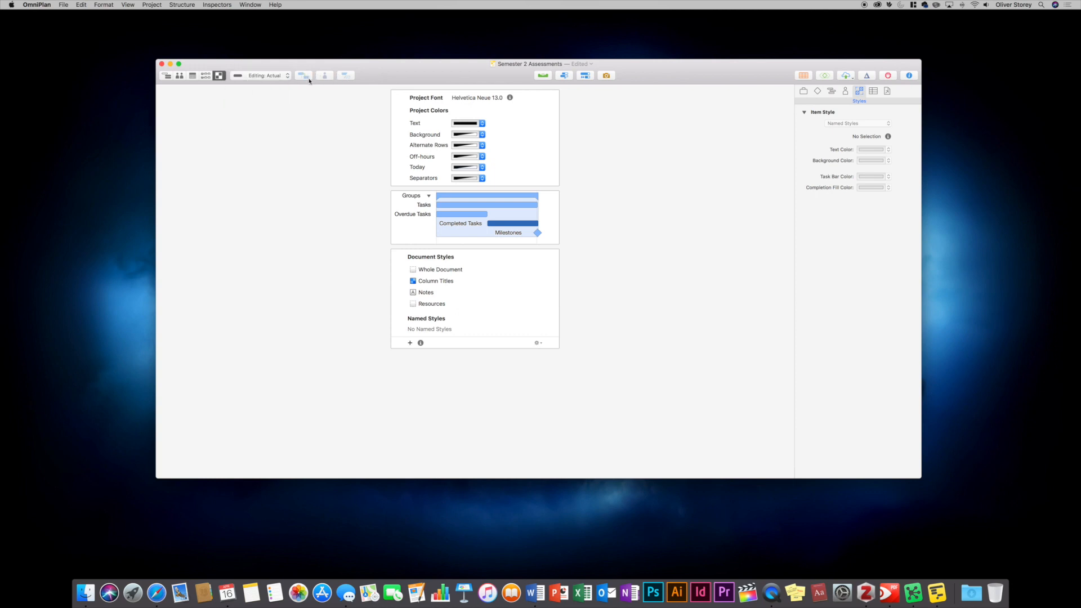
pyautogui.moveTo(325, 76)
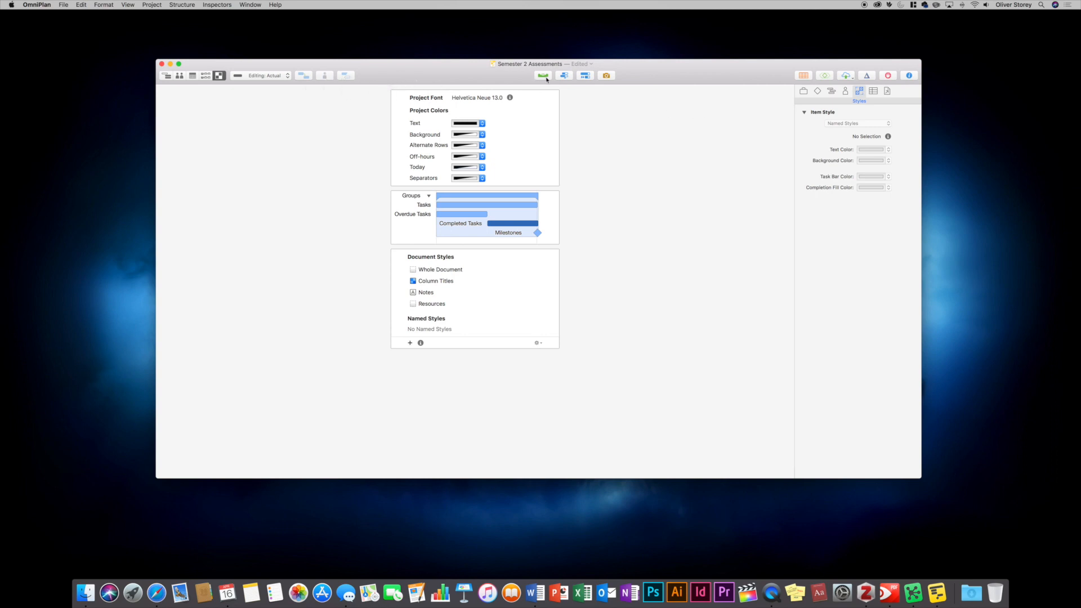
pyautogui.moveTo(544, 74)
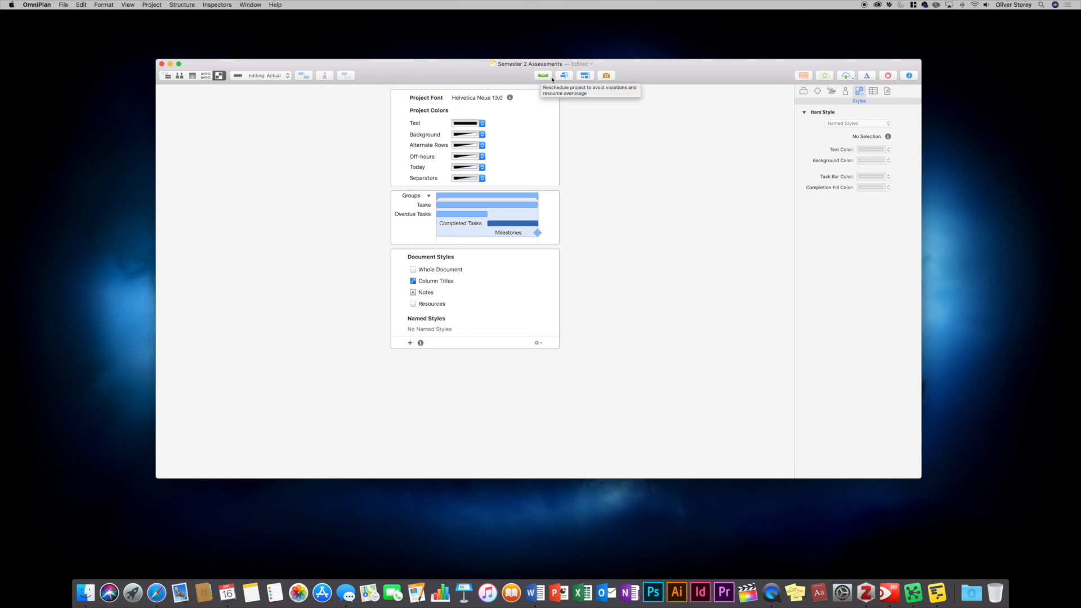
pyautogui.moveTo(601, 83)
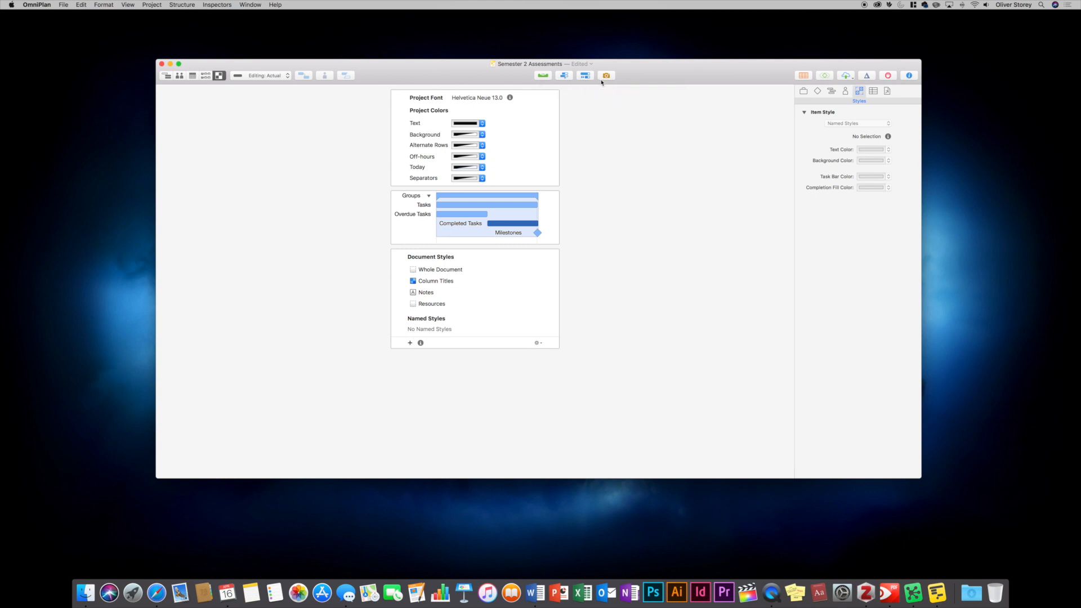
pyautogui.moveTo(834, 83)
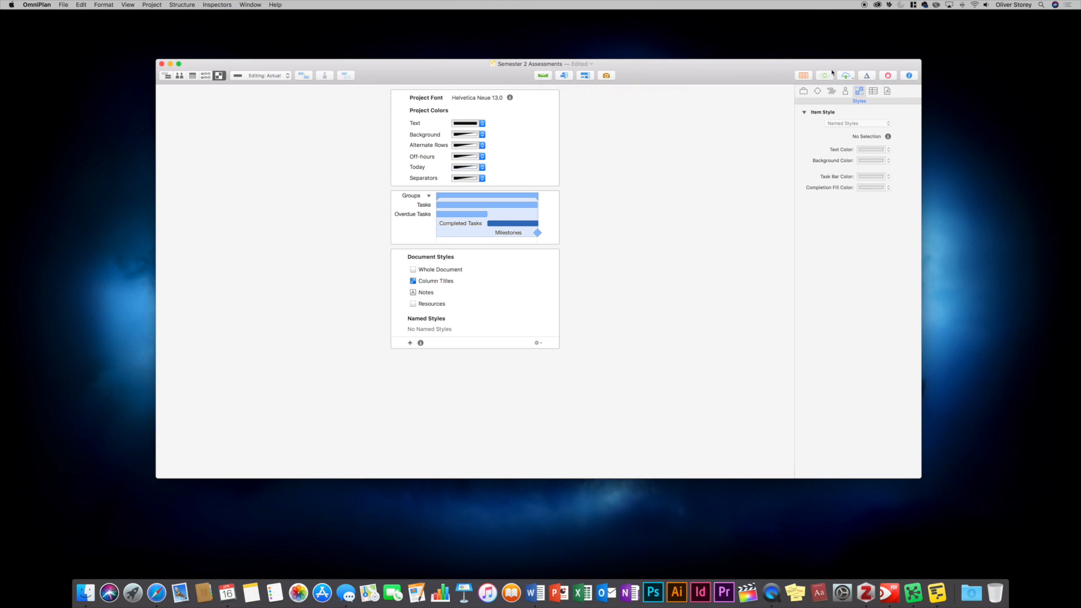
pyautogui.moveTo(803, 76)
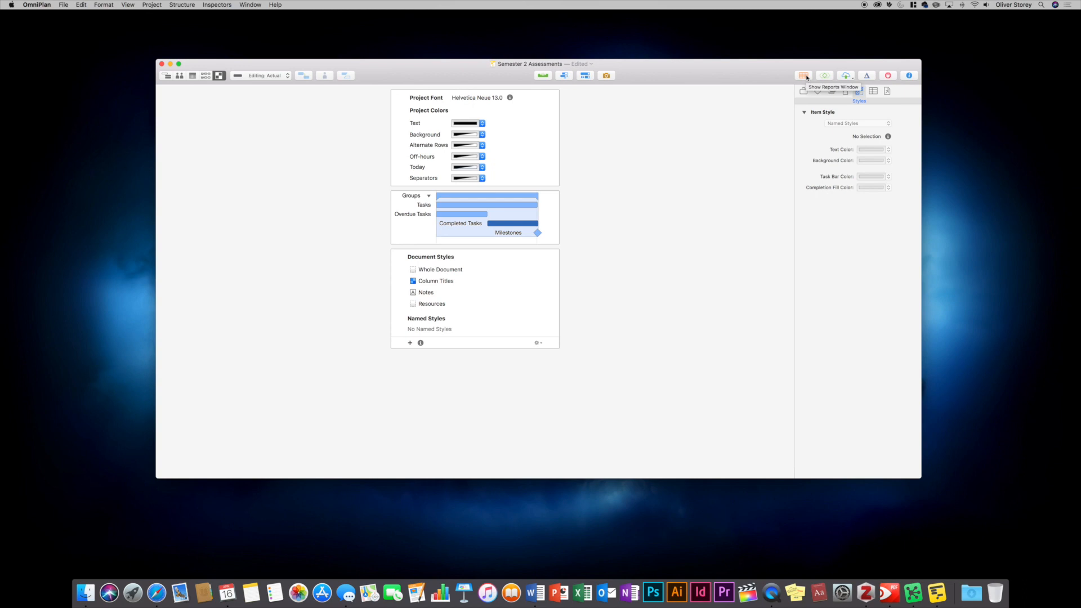
pyautogui.click(803, 75)
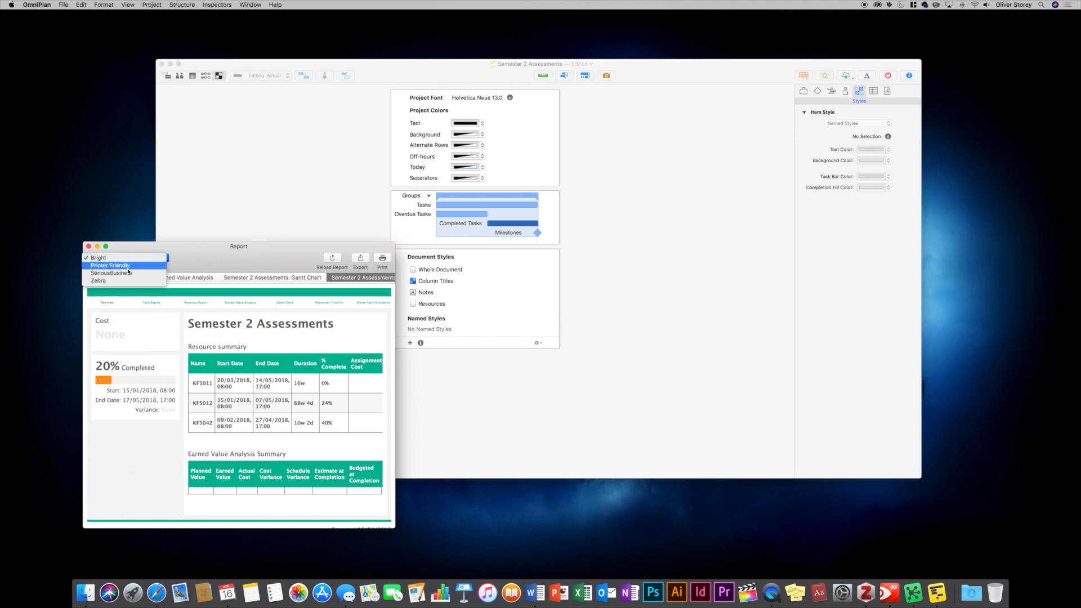
pyautogui.click(110, 273)
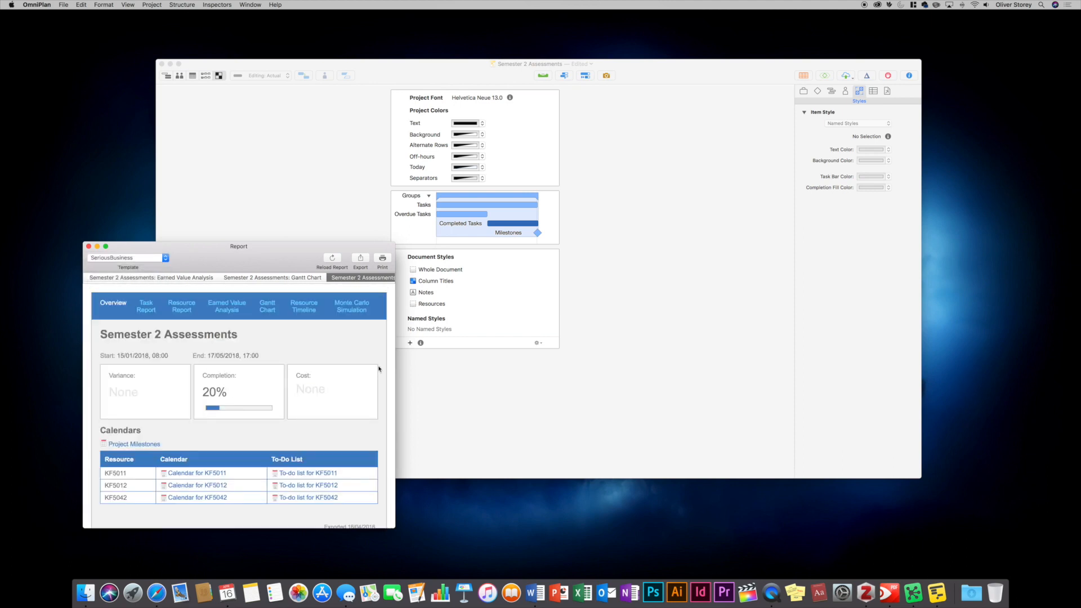
pyautogui.moveTo(238, 247); pyautogui.dragTo(298, 82)
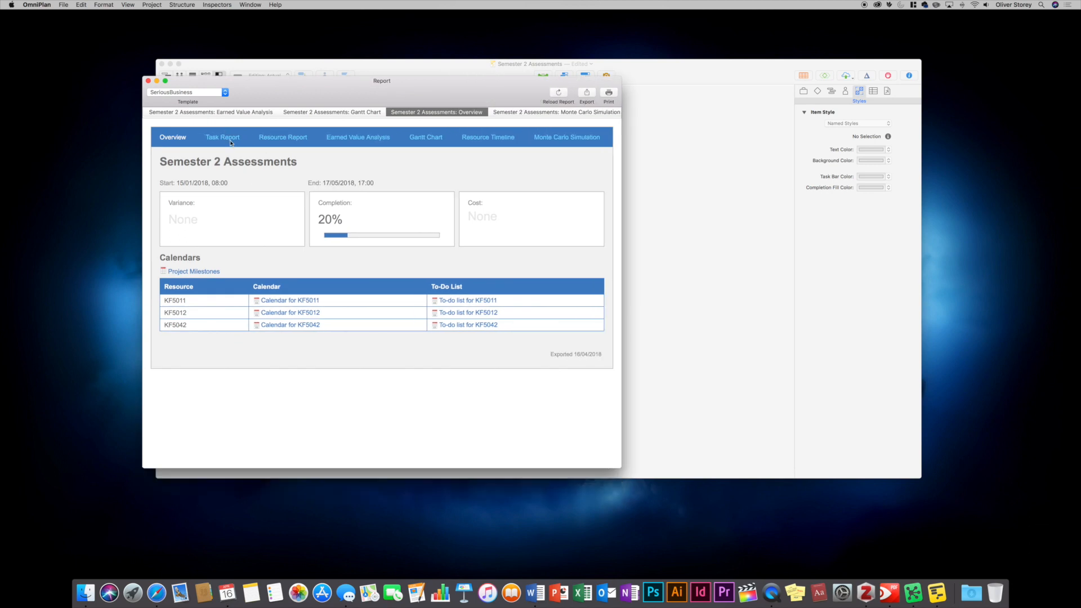
pyautogui.click(222, 136)
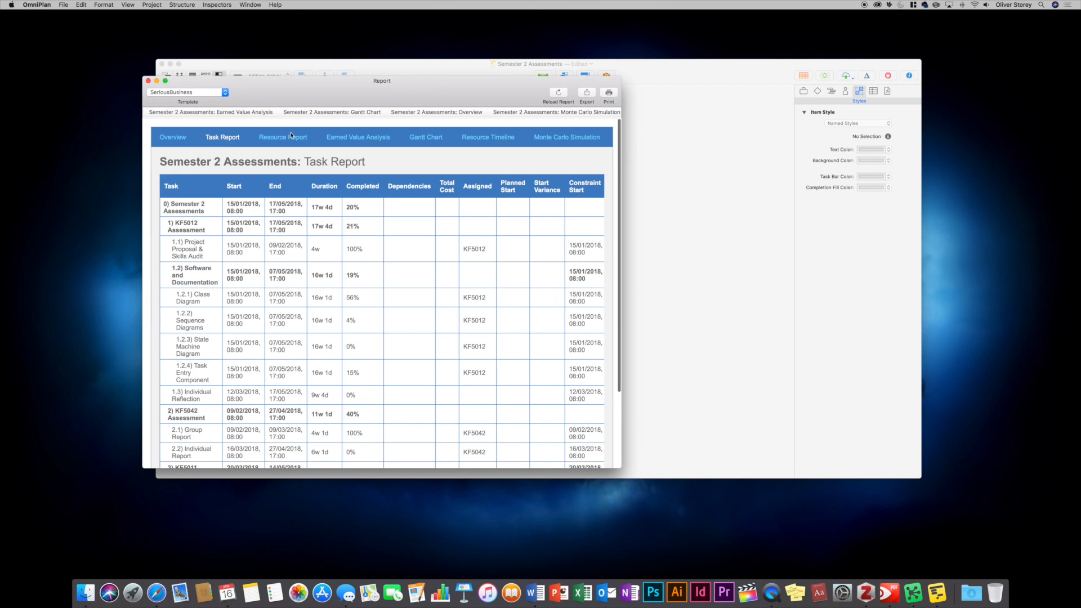
pyautogui.click(283, 136)
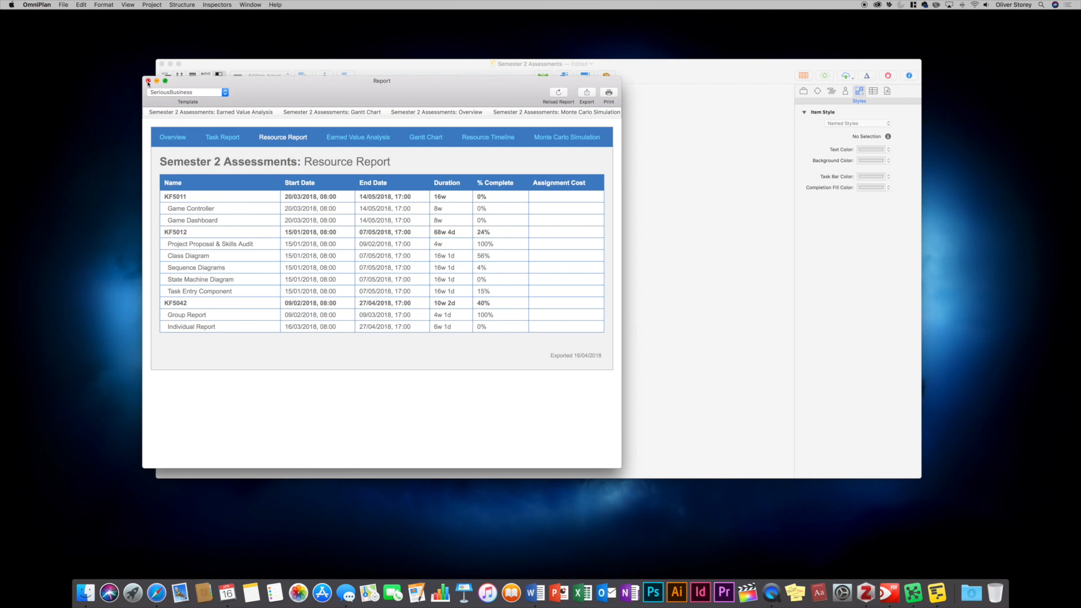
pyautogui.click(148, 82)
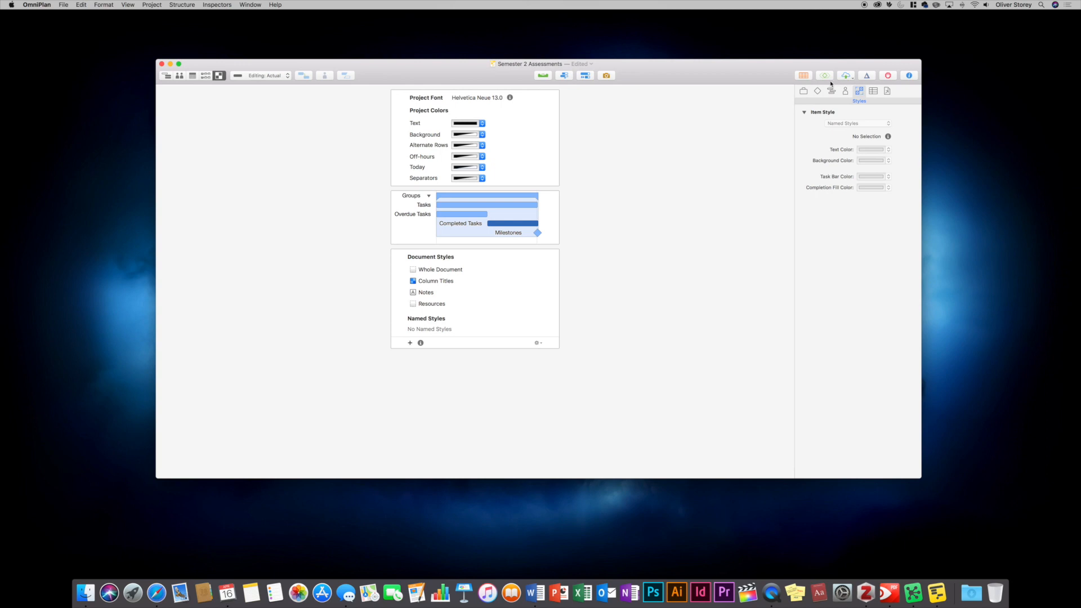
pyautogui.moveTo(955, 81)
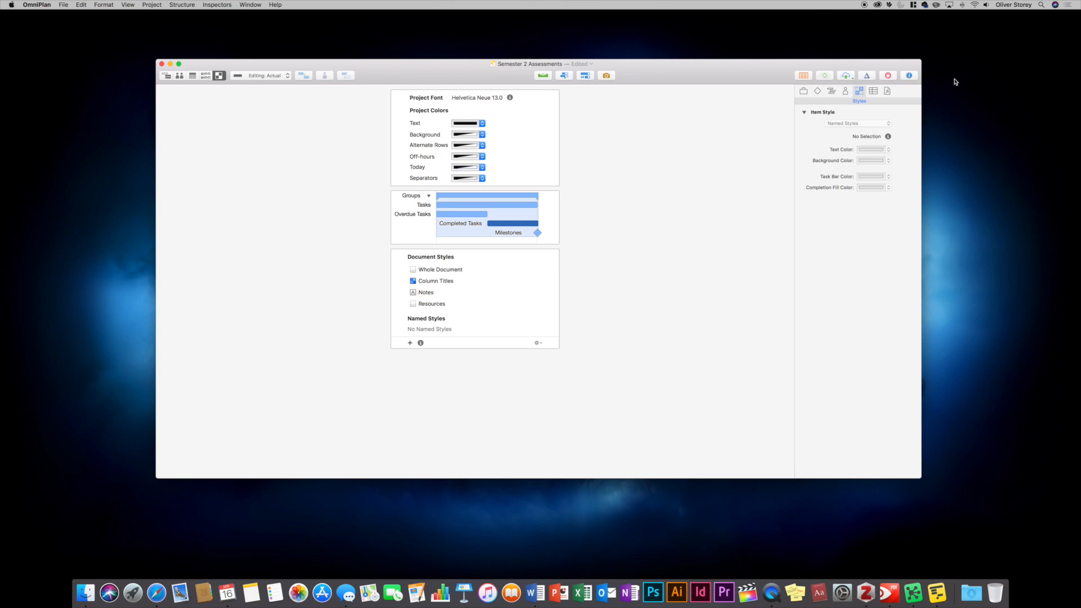
pyautogui.moveTo(193, 83)
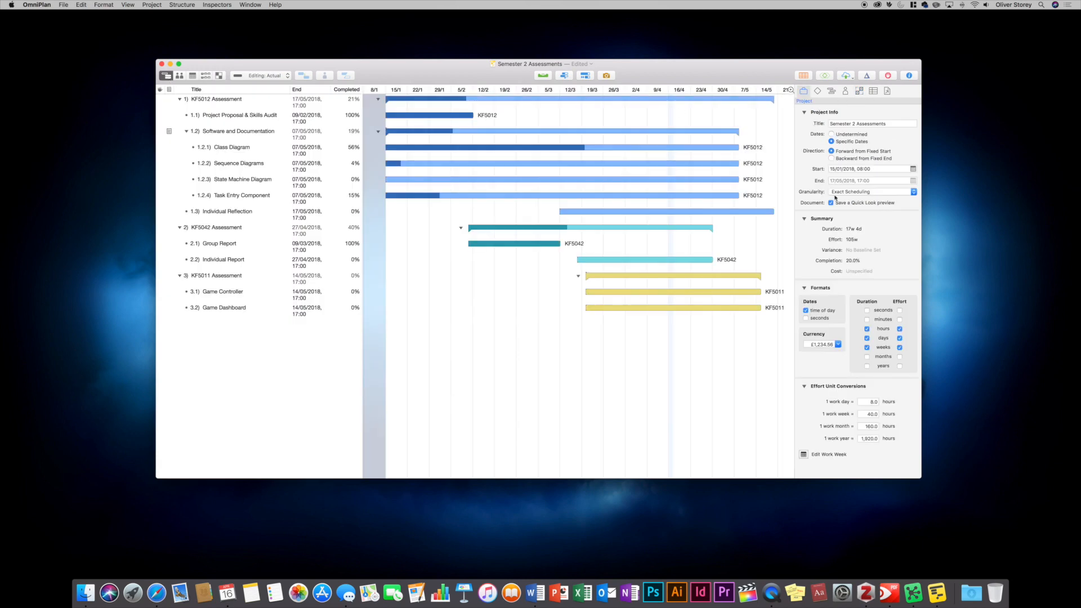
# Review milestone and task inspectors, then inspect the KF5012 Assessment task's details
pyautogui.click(817, 90)
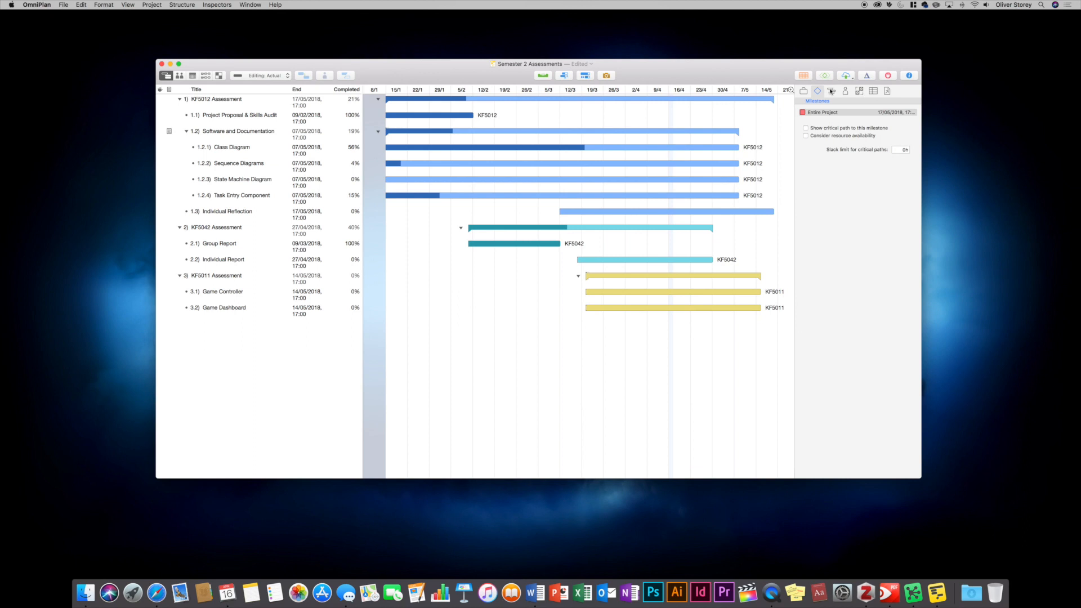
pyautogui.click(831, 90)
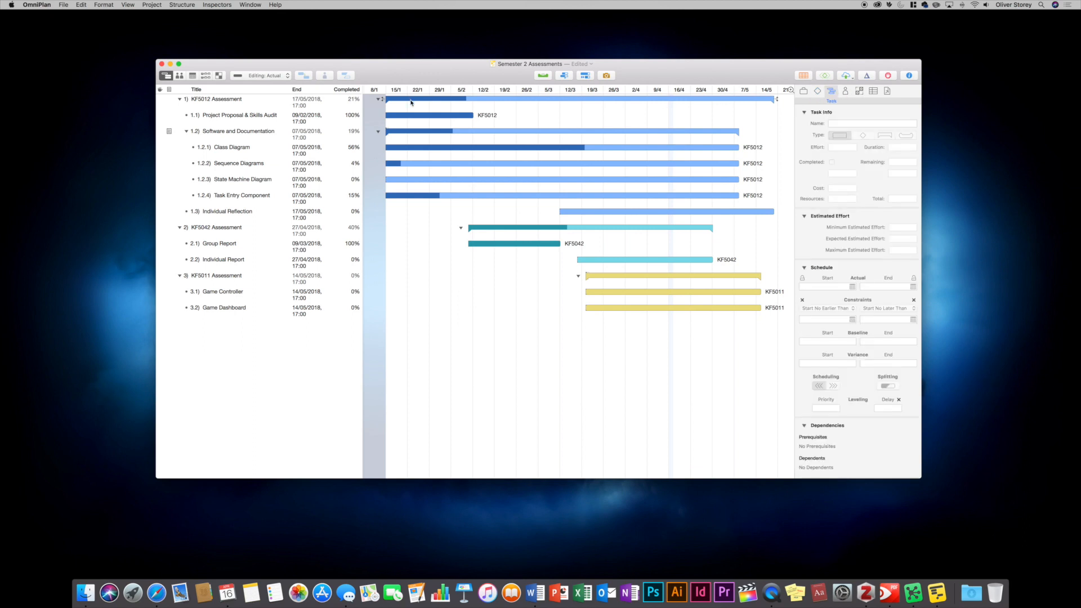
pyautogui.click(216, 99)
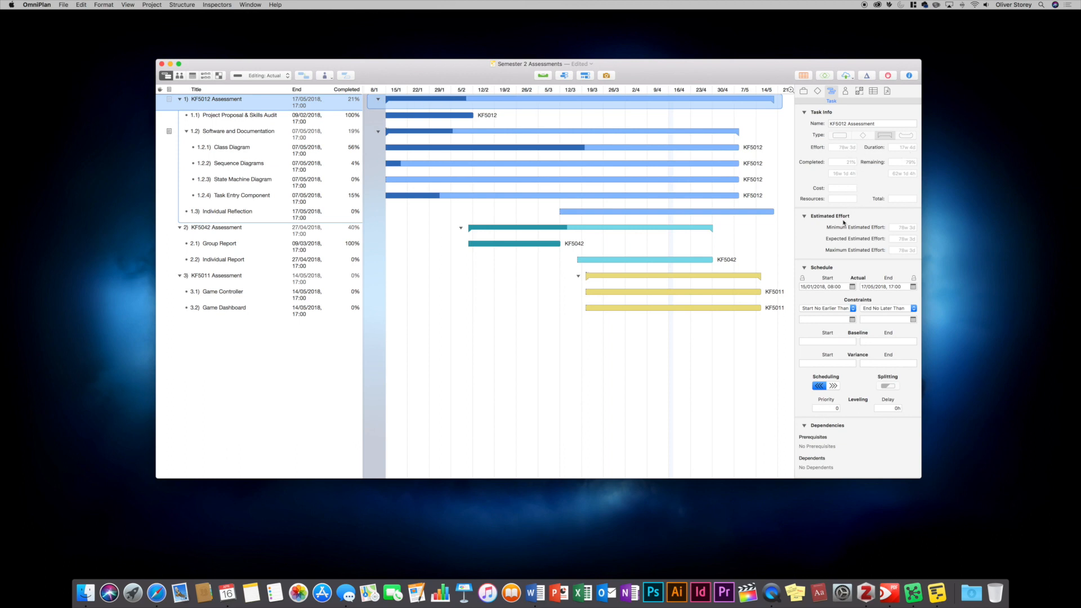
pyautogui.moveTo(887, 171)
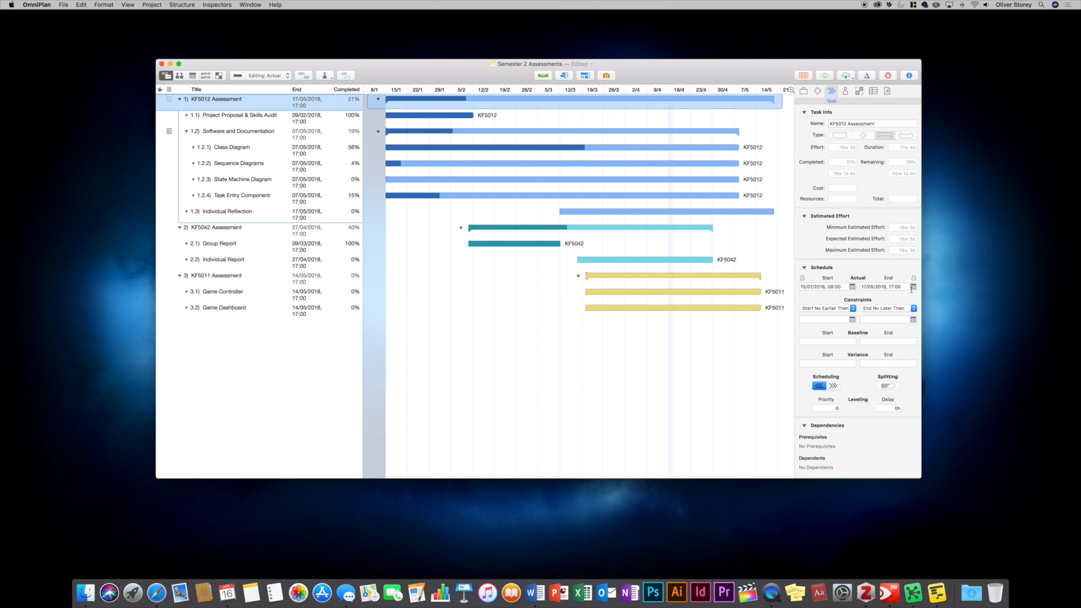
pyautogui.moveTo(851, 158)
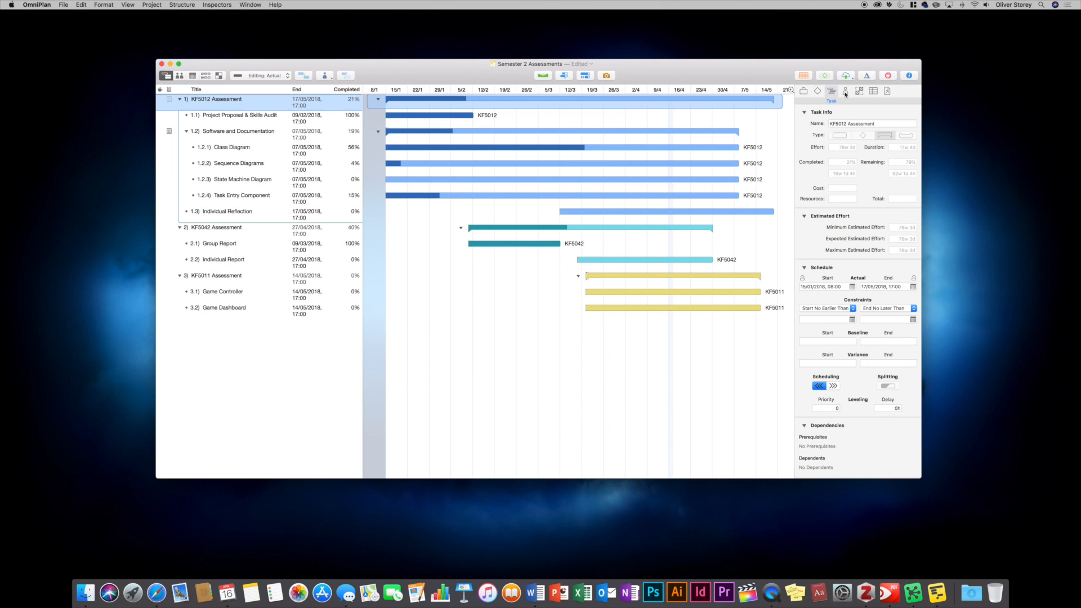
# Inspect resource KF5011's details, style settings and empty custom data panel
pyautogui.click(845, 90)
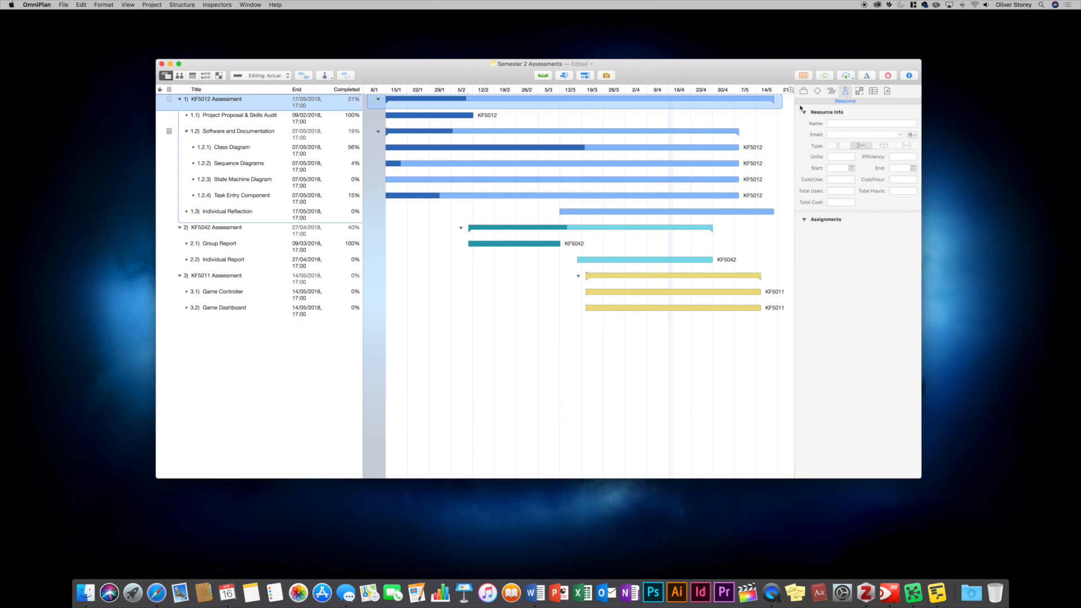
pyautogui.moveTo(890, 179)
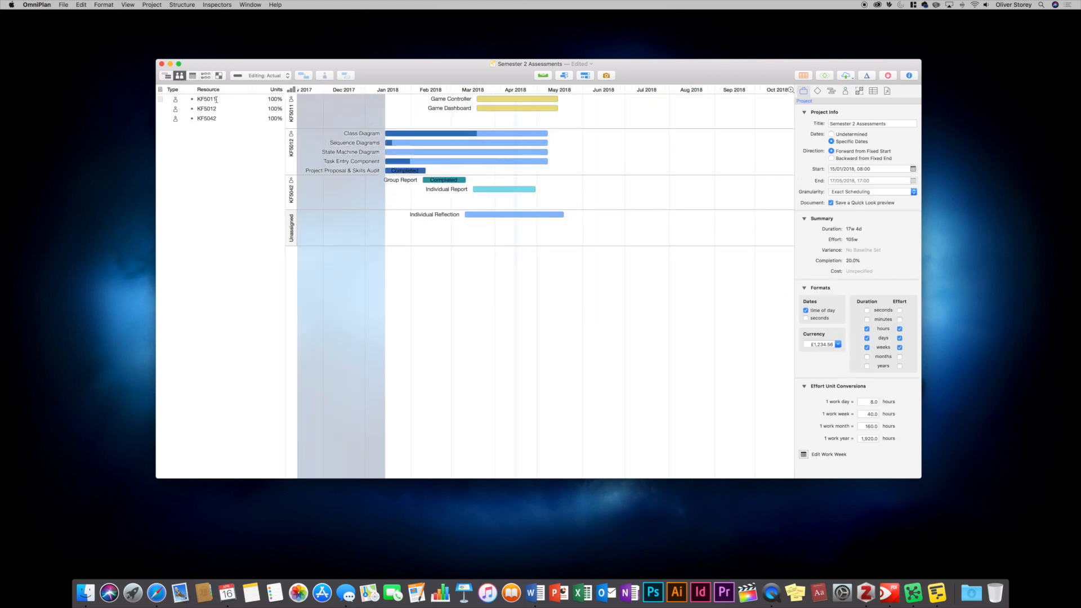
pyautogui.click(844, 90)
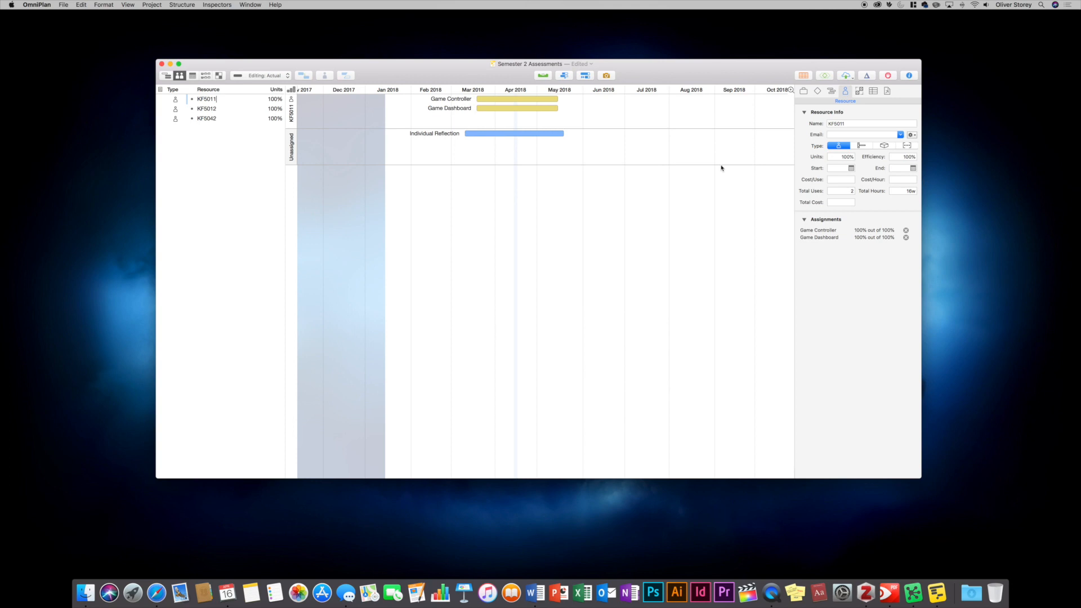
pyautogui.click(858, 90)
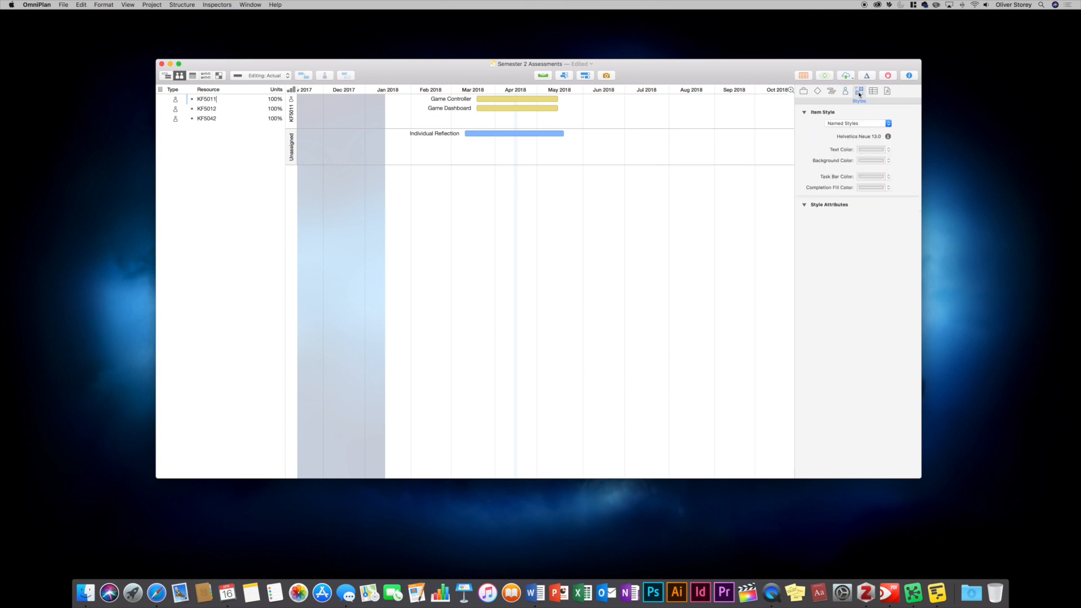
pyautogui.moveTo(860, 98)
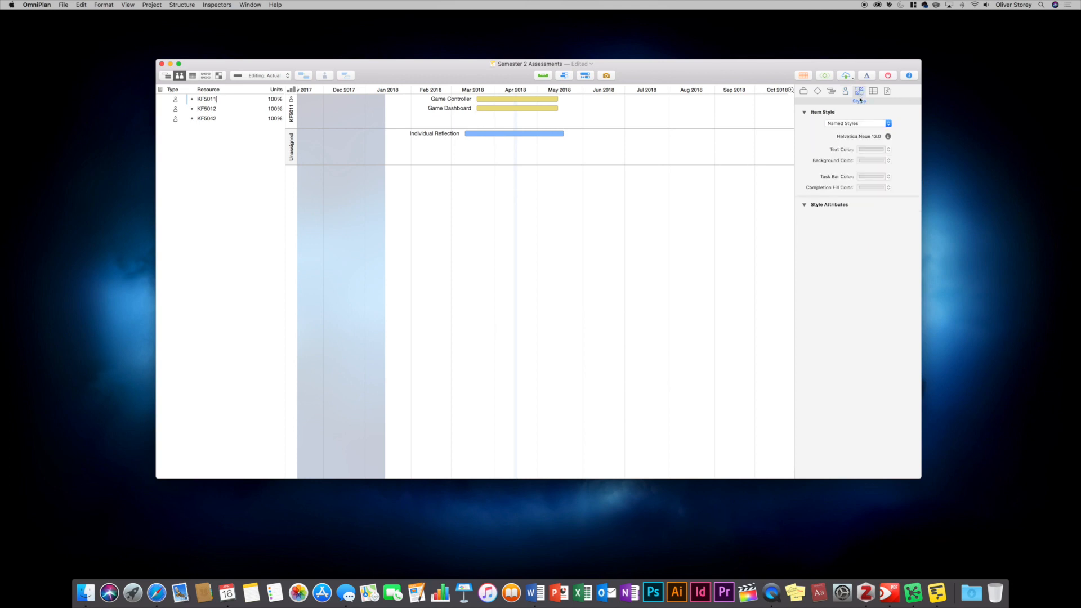
pyautogui.click(872, 90)
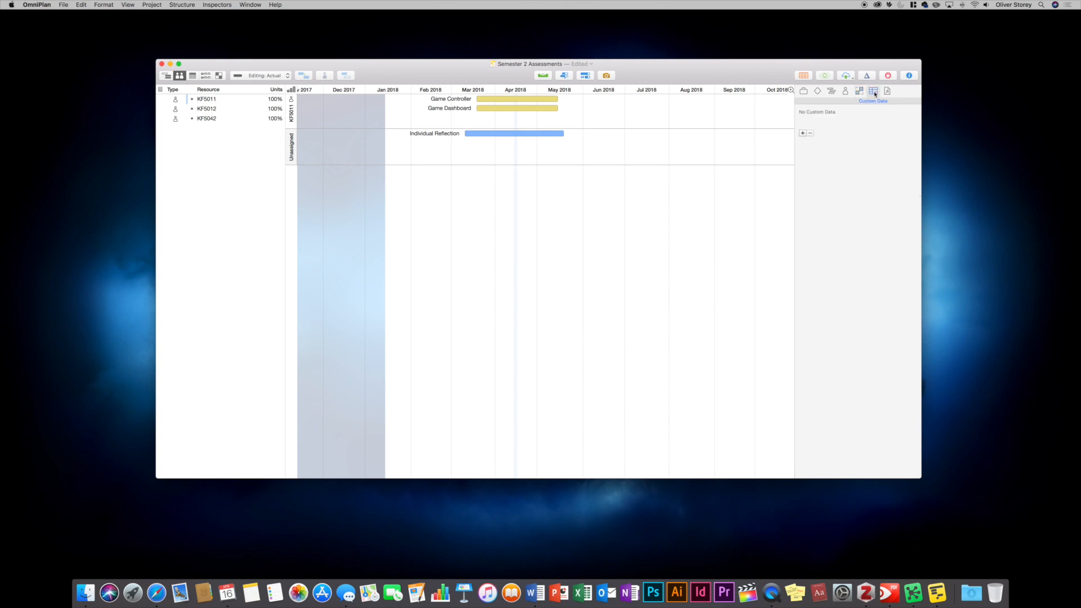
pyautogui.moveTo(872, 91)
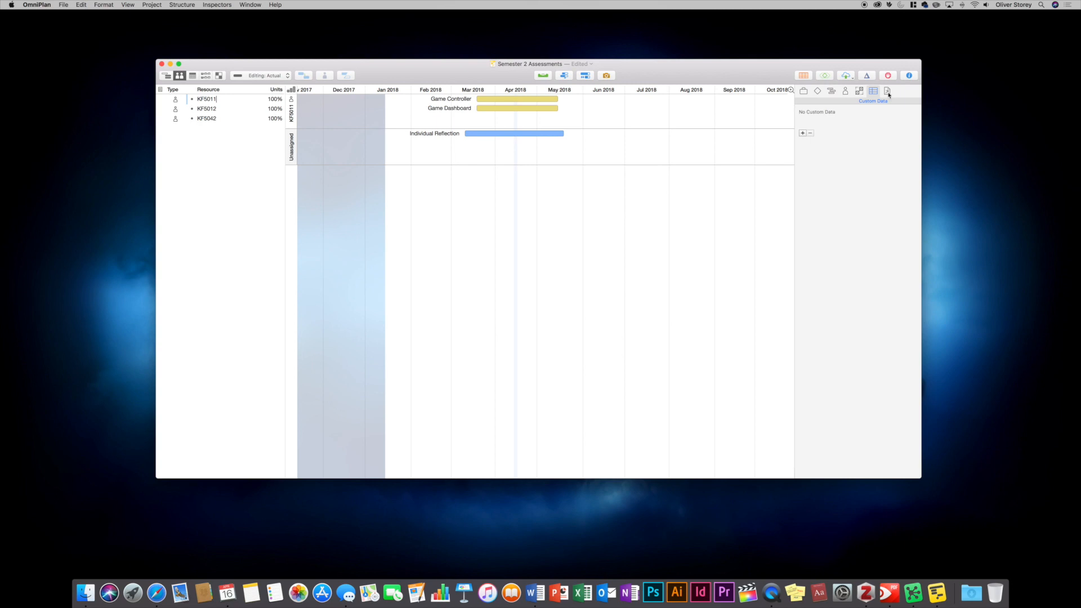
pyautogui.click(887, 90)
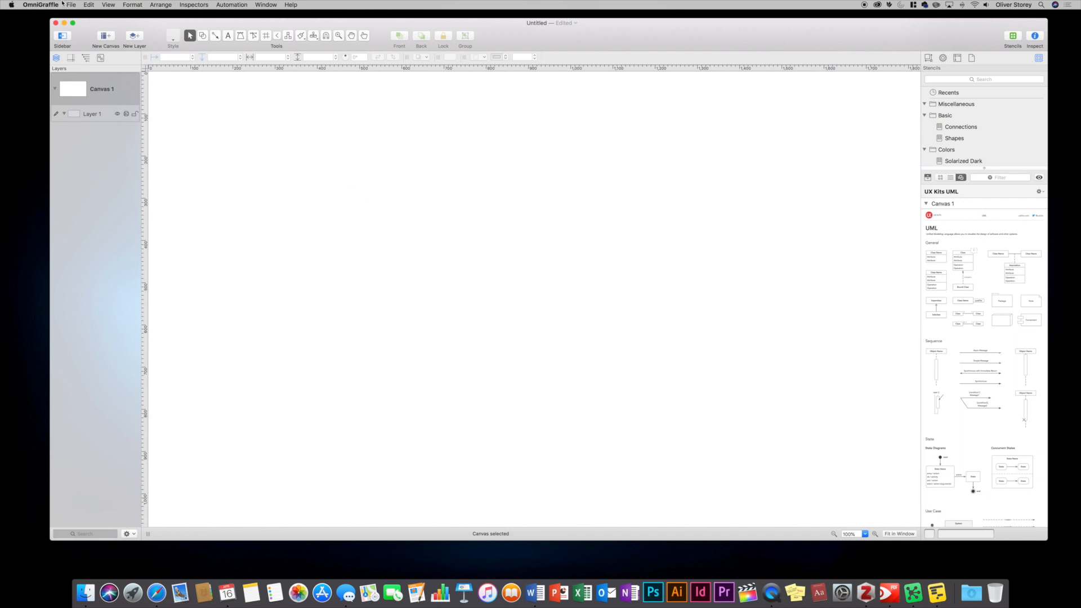
# Browse the document commands menu and dismiss it without choosing anything
pyautogui.click(70, 5)
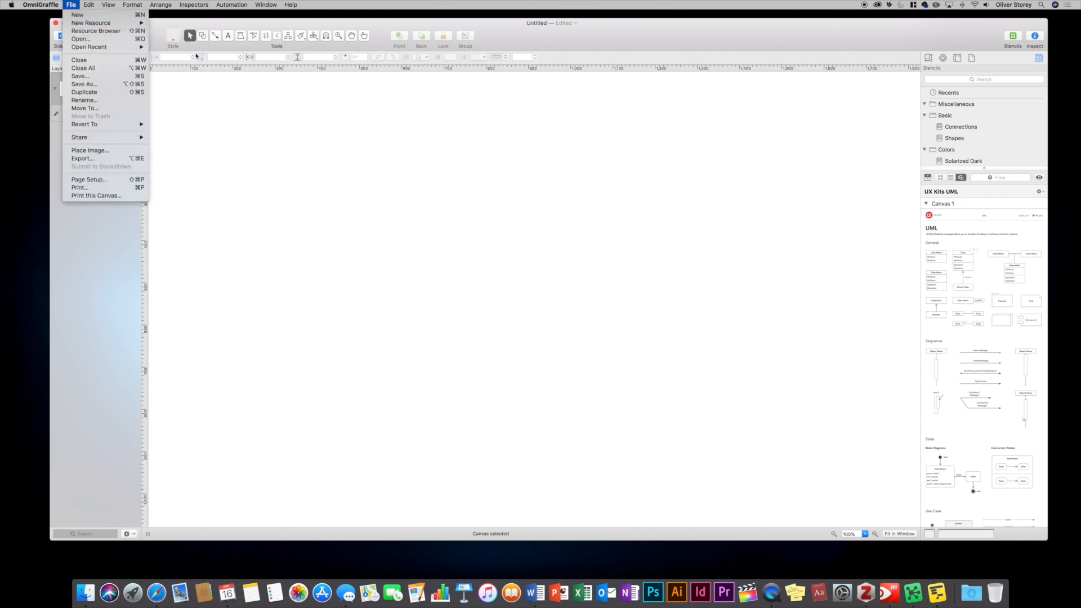
pyautogui.click(243, 208)
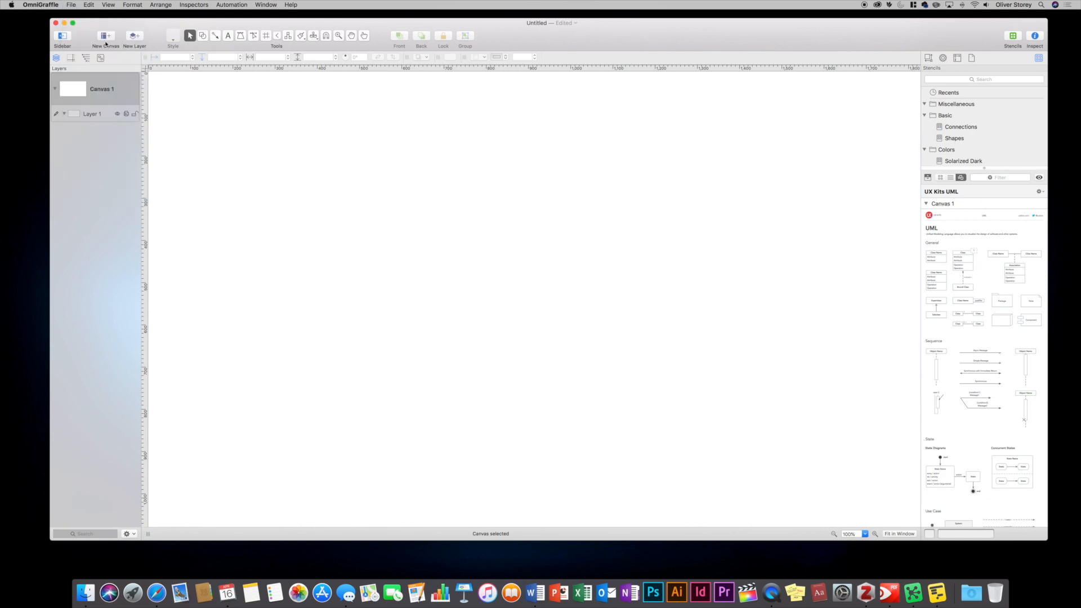
pyautogui.moveTo(104, 36)
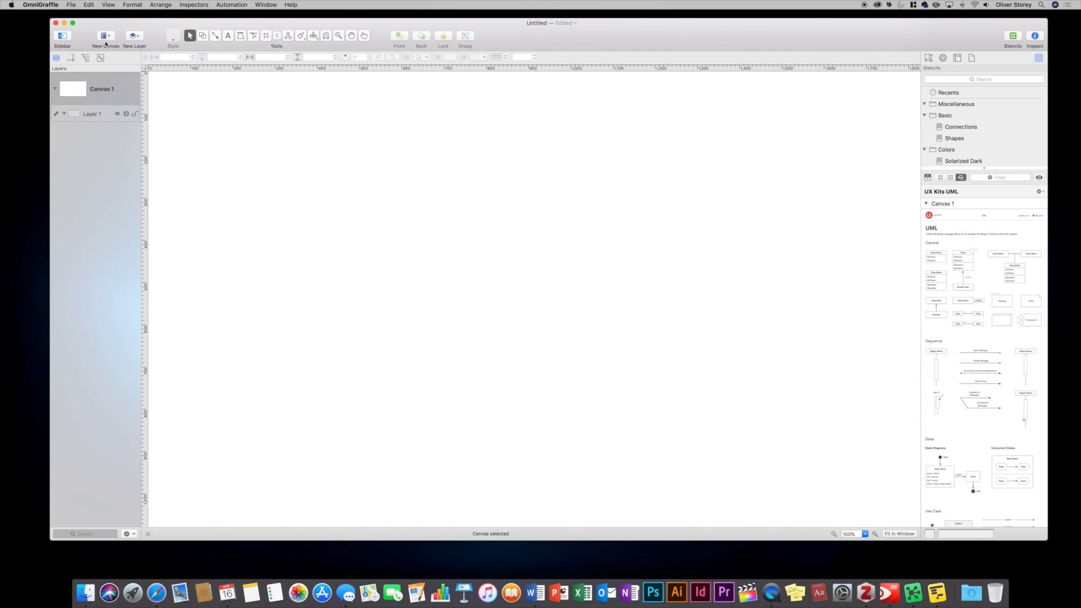
pyautogui.moveTo(41, 99)
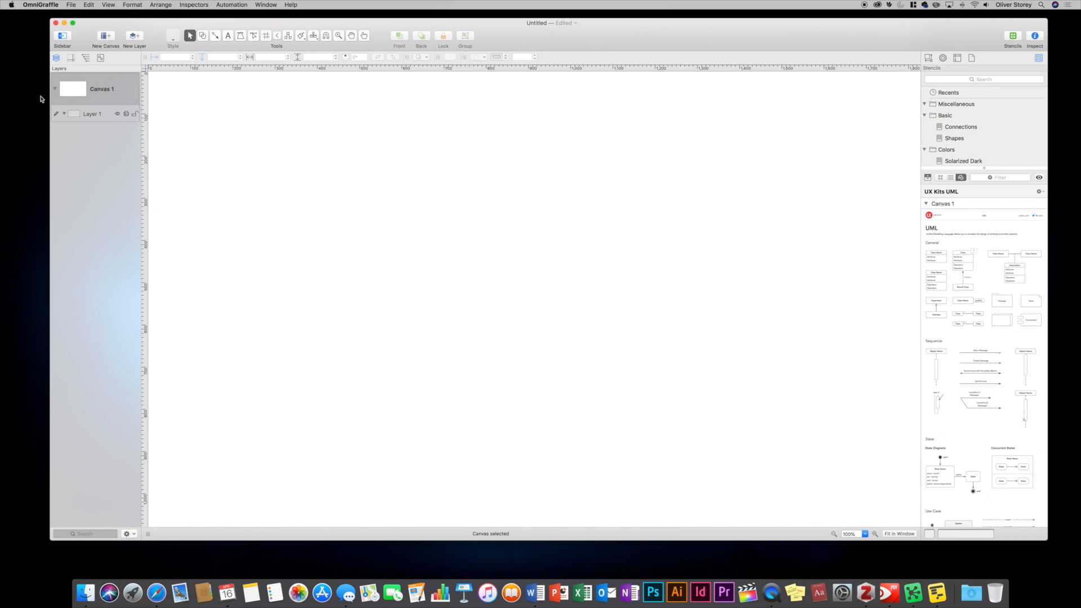
pyautogui.moveTo(326, 183)
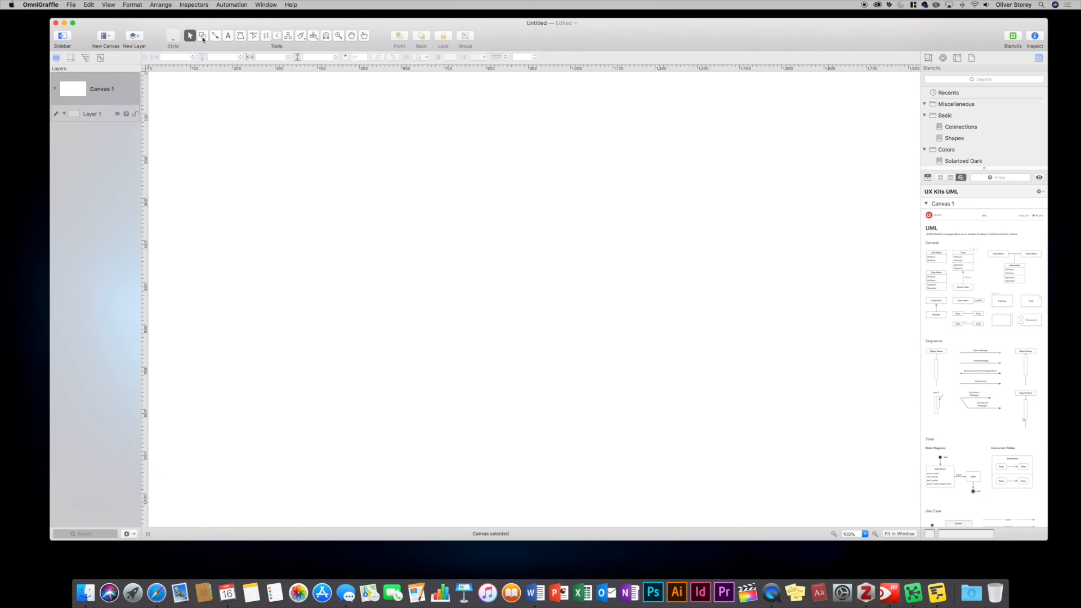
# Choose the rectangle shape and draw a rectangle on Canvas 1
pyautogui.click(202, 35)
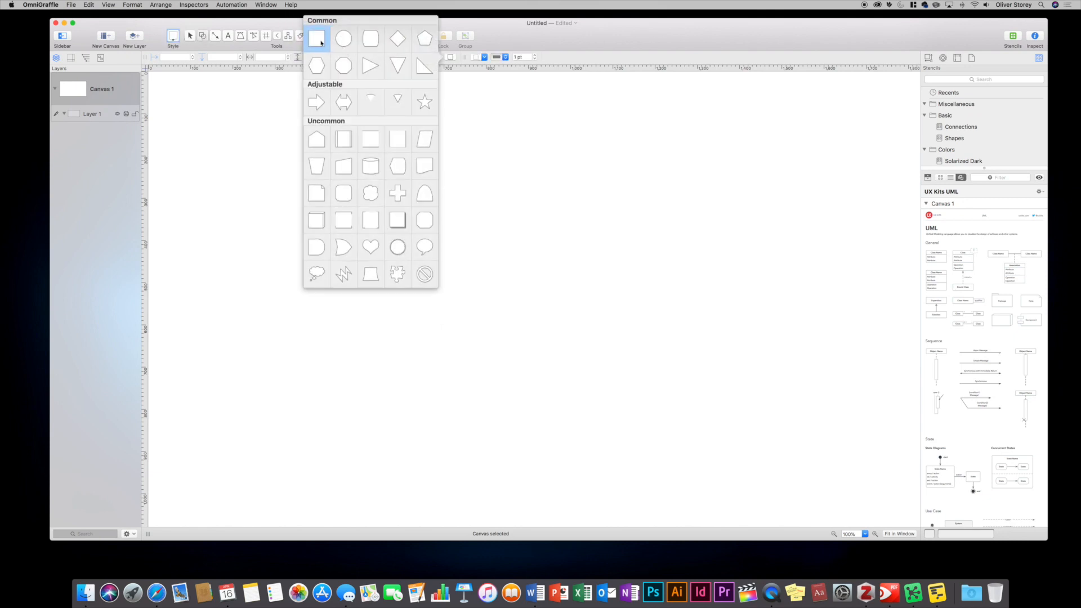
pyautogui.moveTo(240, 200); pyautogui.dragTo(299, 239)
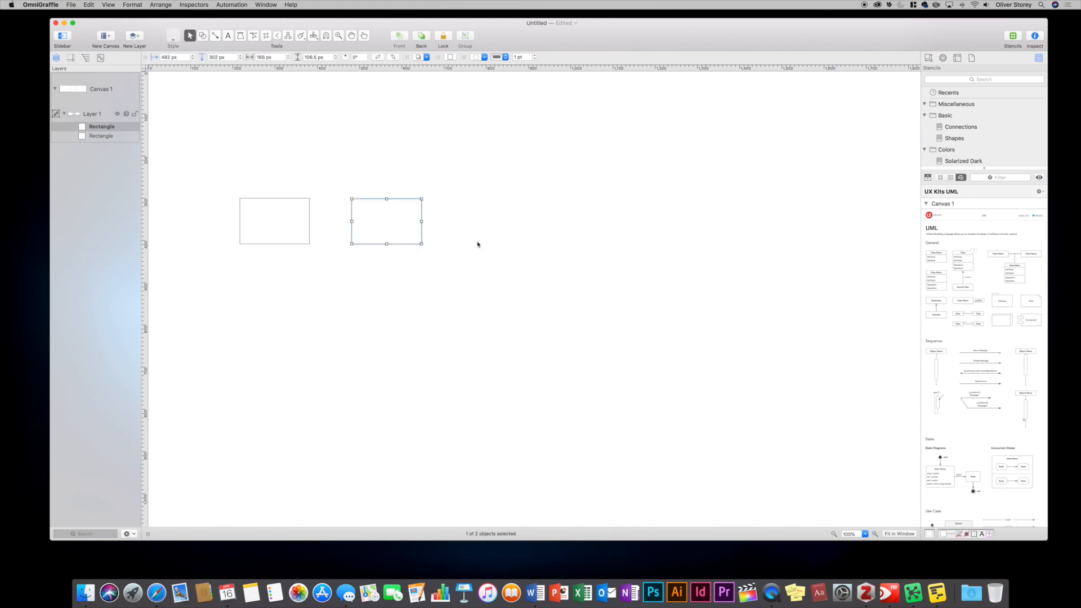
pyautogui.moveTo(475, 243)
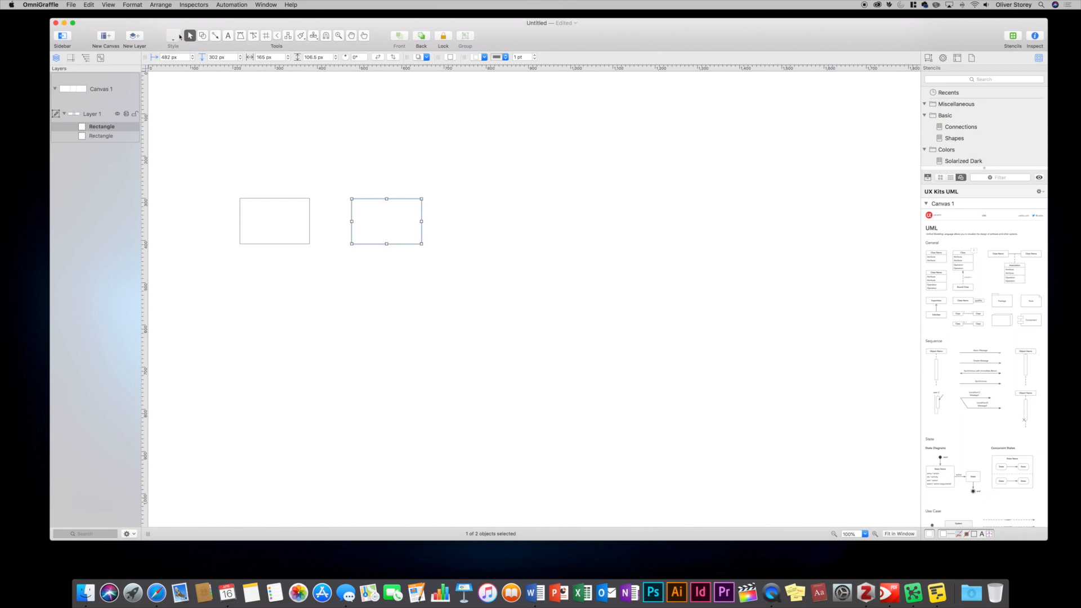
pyautogui.moveTo(174, 36)
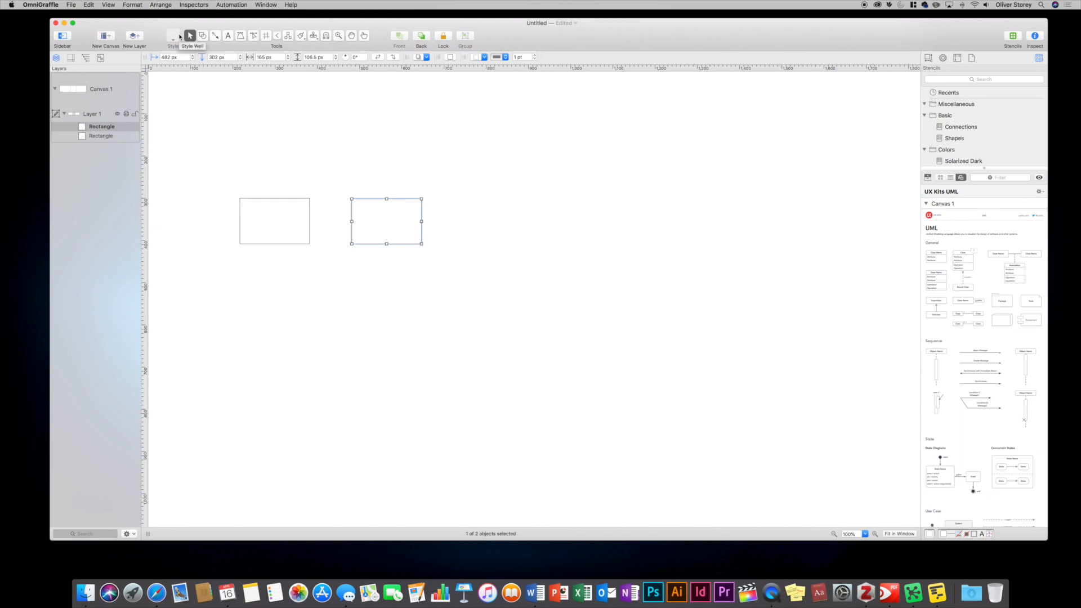
pyautogui.moveTo(230, 36)
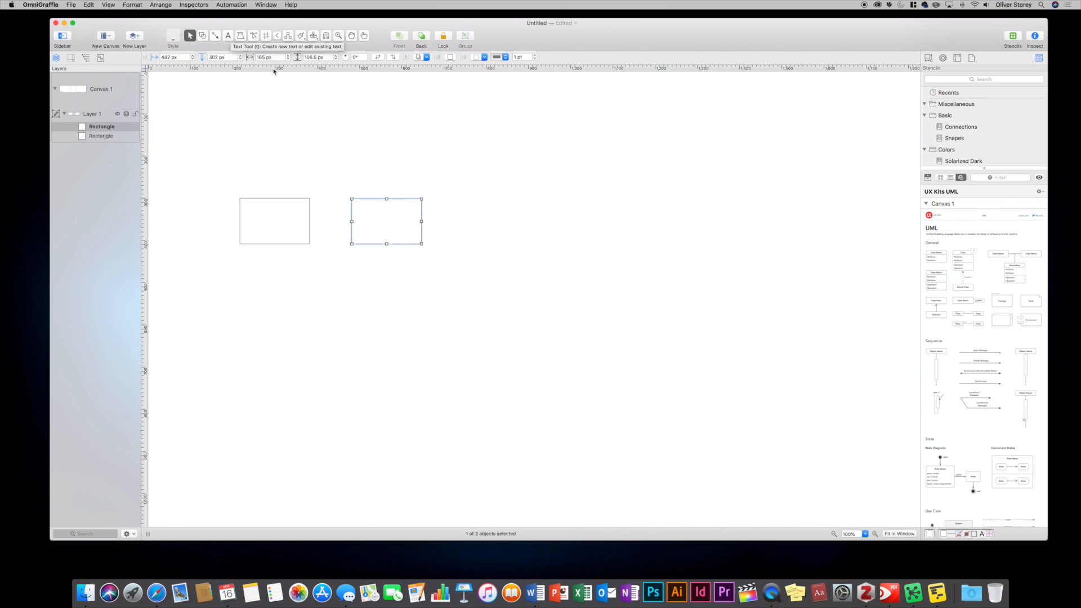
pyautogui.moveTo(257, 69)
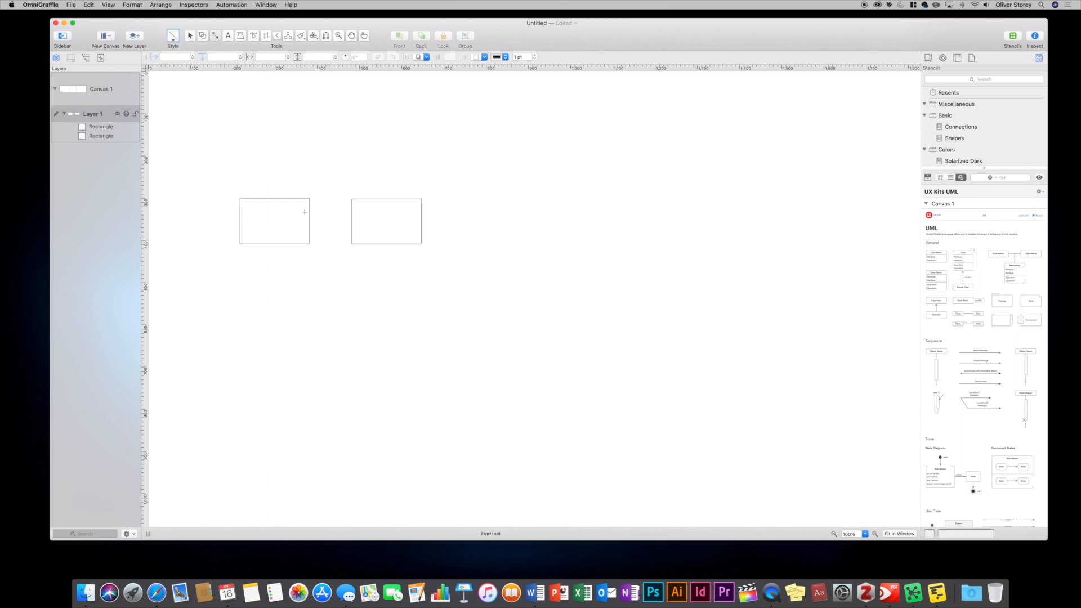
# Connect the two rectangles with a straight line ending in a filled double arrowhead
pyautogui.moveTo(269, 217); pyautogui.dragTo(298, 217)
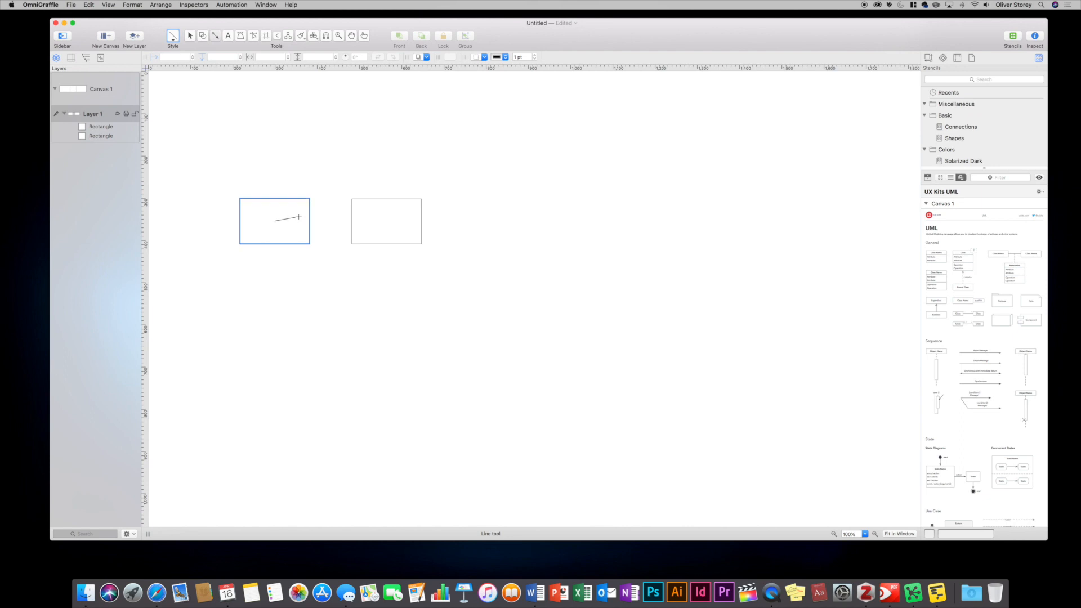
pyautogui.moveTo(276, 221); pyautogui.dragTo(386, 221)
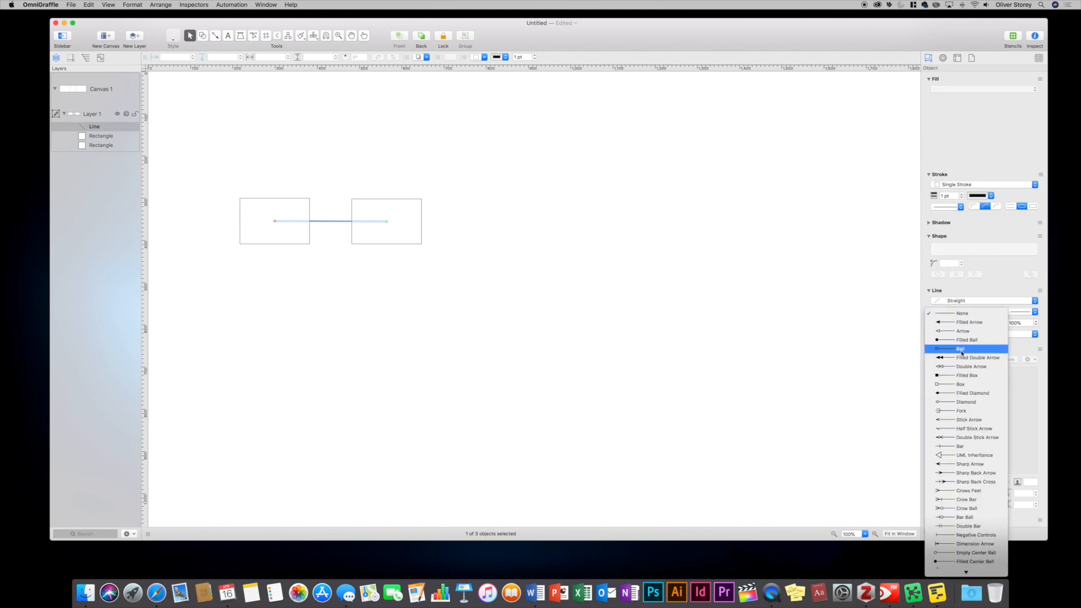
pyautogui.click(960, 349)
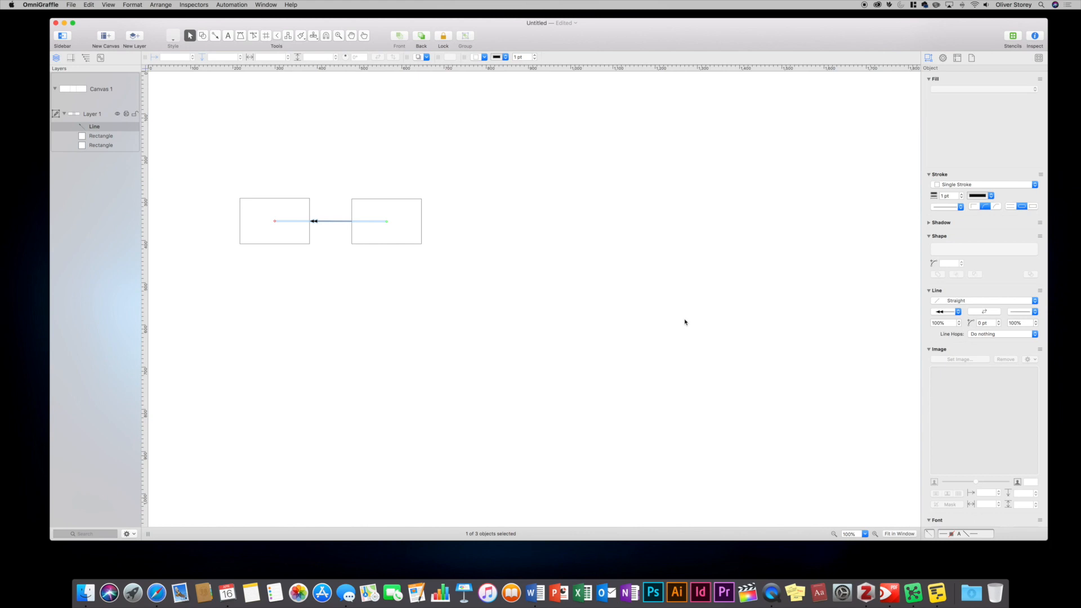
pyautogui.click(984, 300)
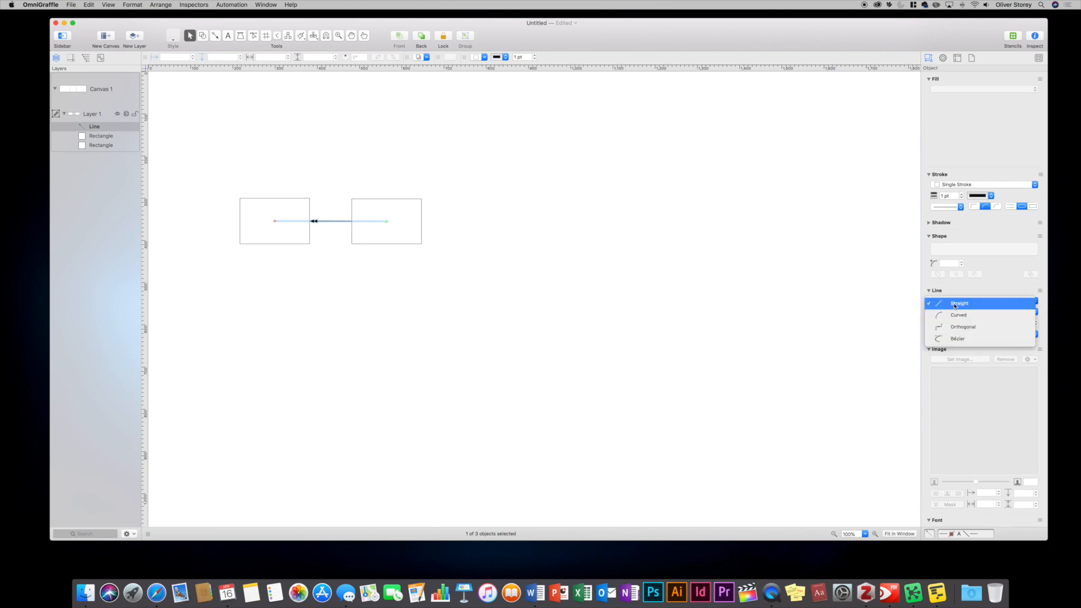
pyautogui.click(959, 316)
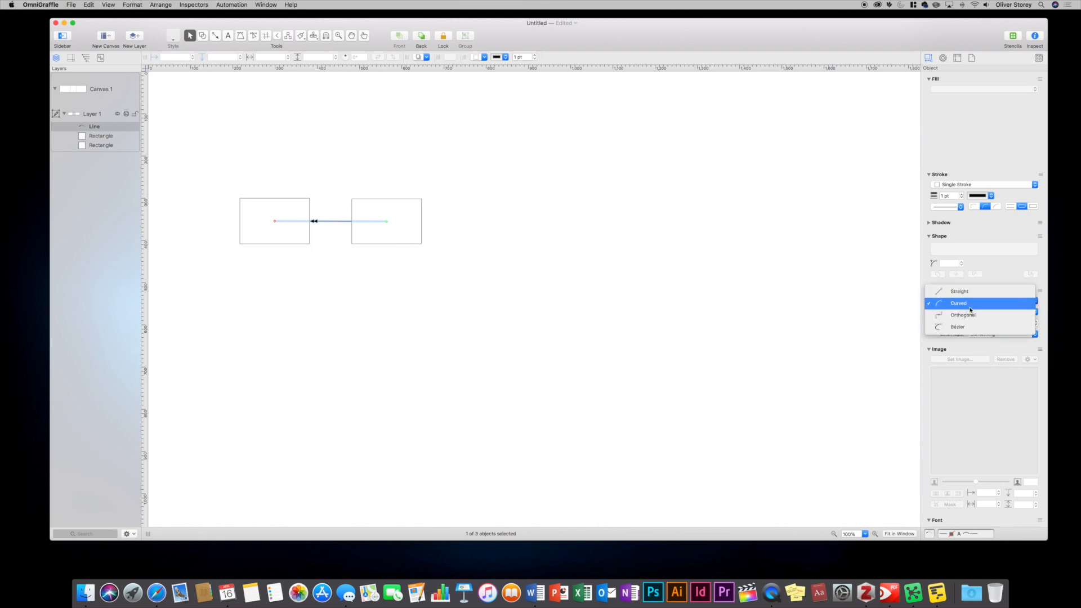
pyautogui.click(959, 291)
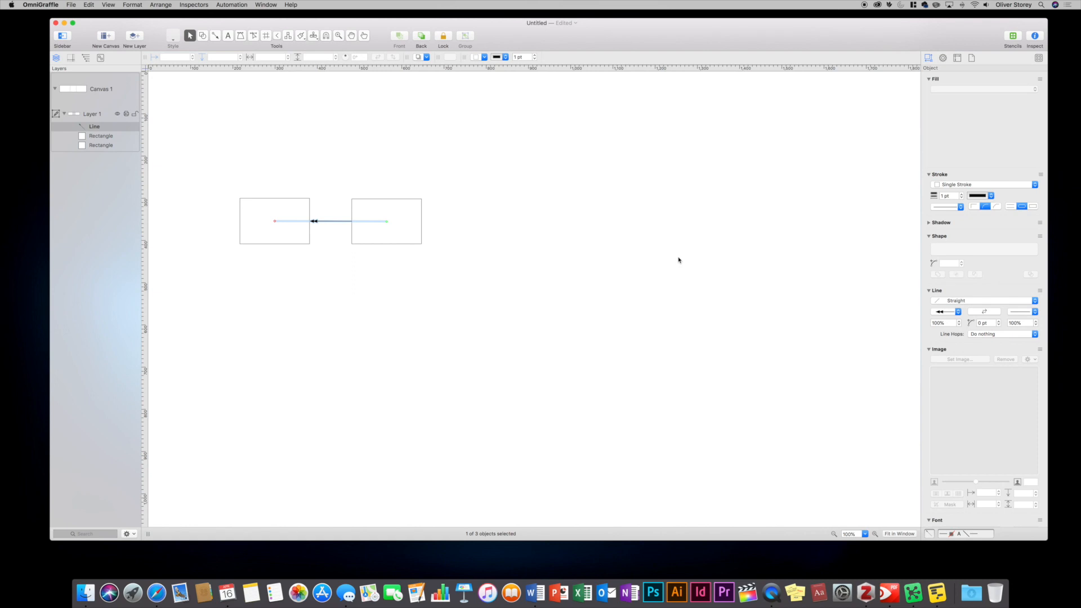
pyautogui.moveTo(667, 268)
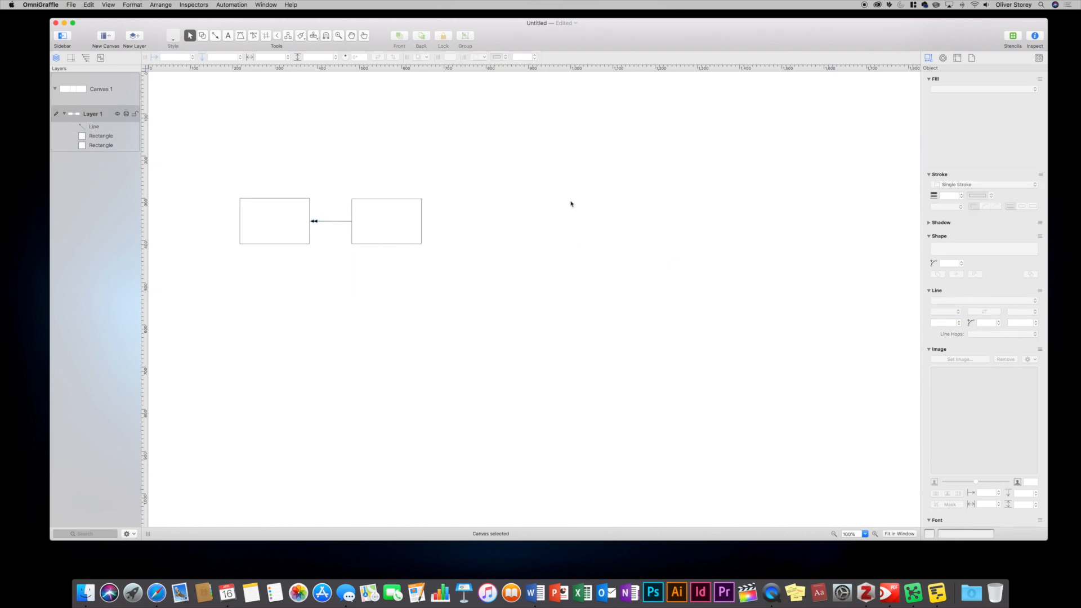
pyautogui.moveTo(569, 205)
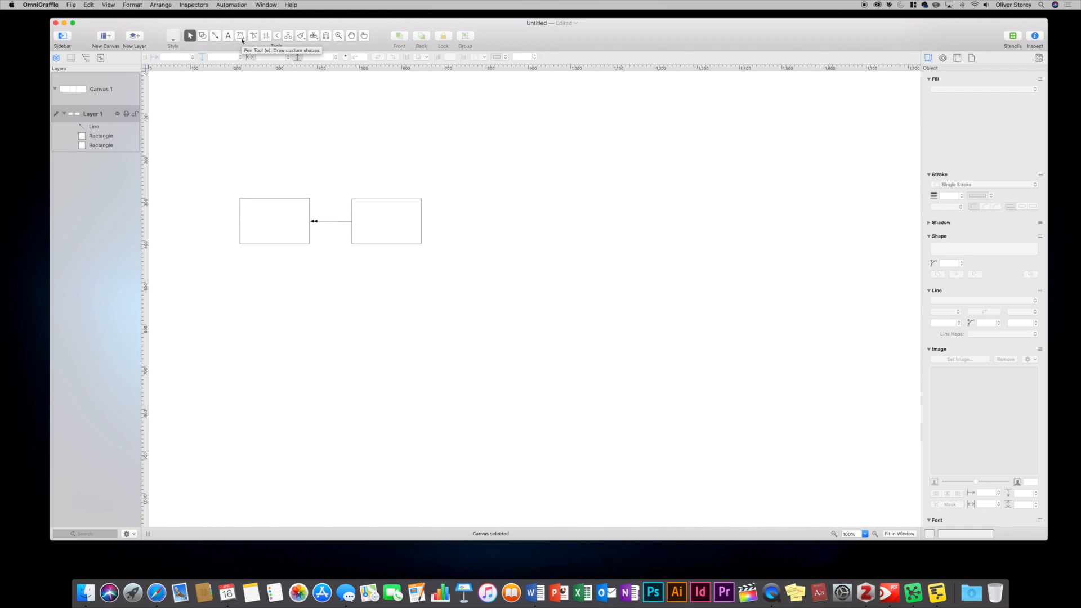
pyautogui.moveTo(266, 35)
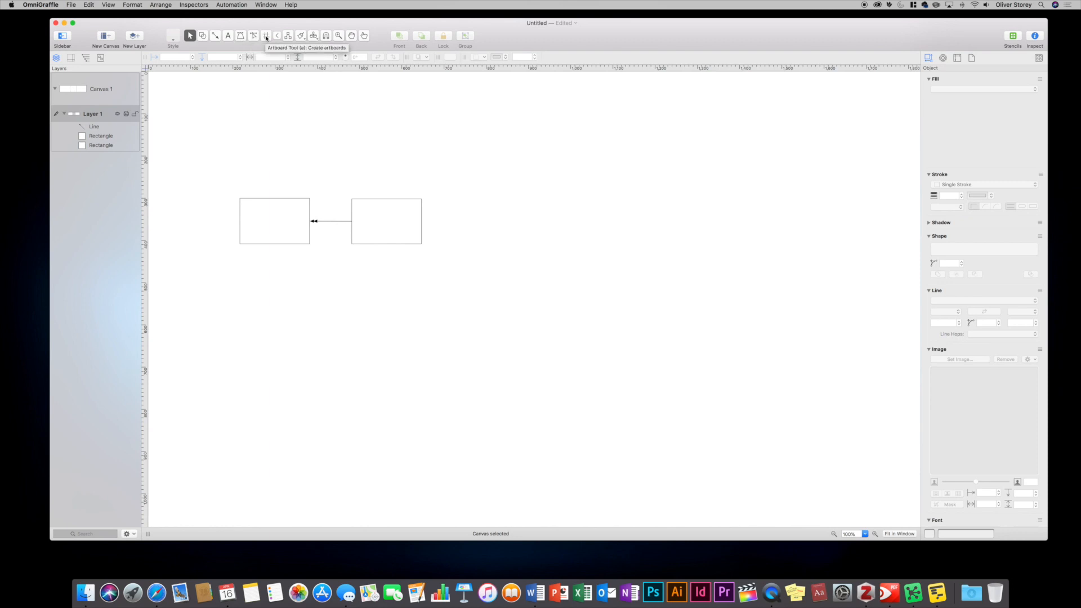
pyautogui.moveTo(289, 35)
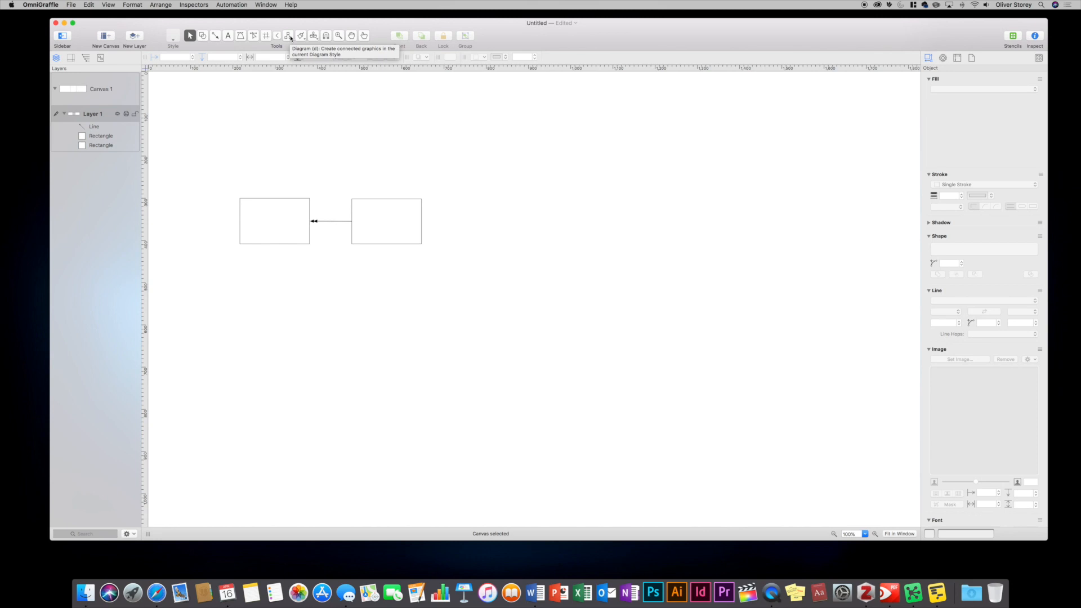
pyautogui.moveTo(313, 35)
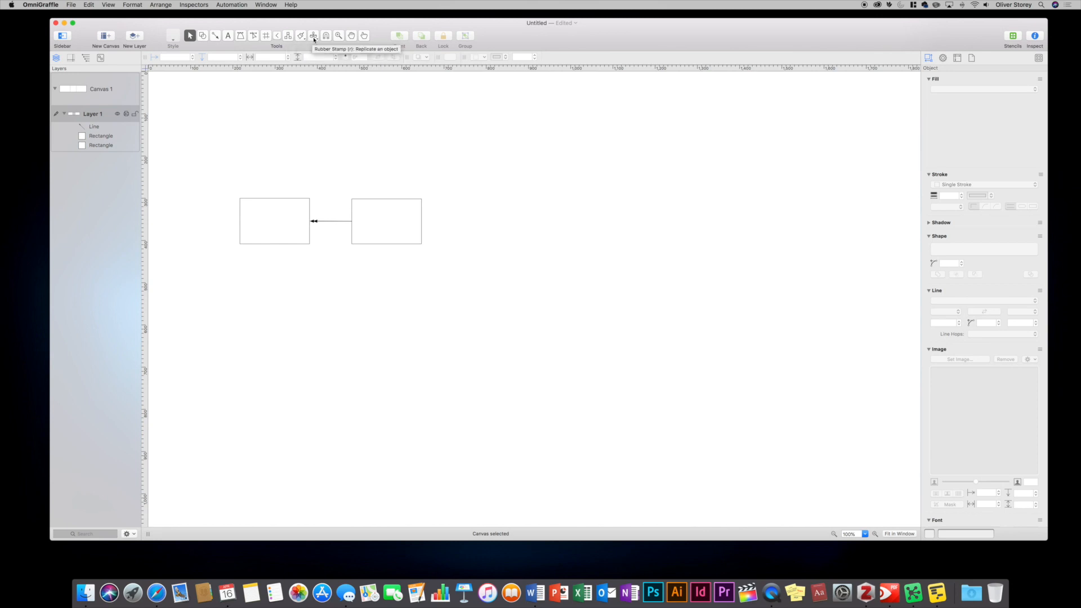
pyautogui.moveTo(324, 35)
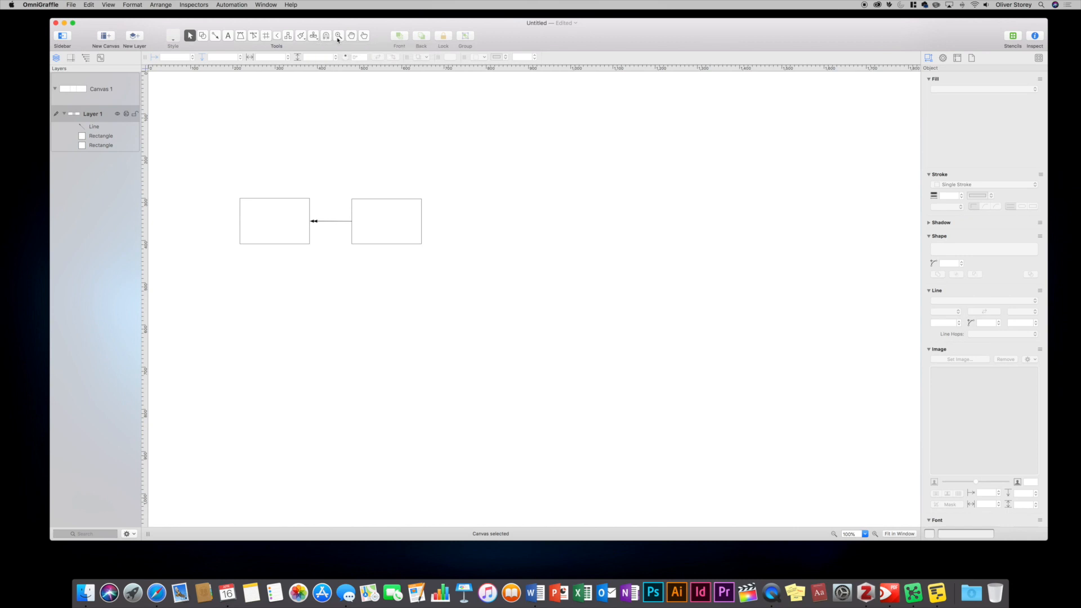
# Select the right rectangle and rotate it to about 139°
pyautogui.click(385, 221)
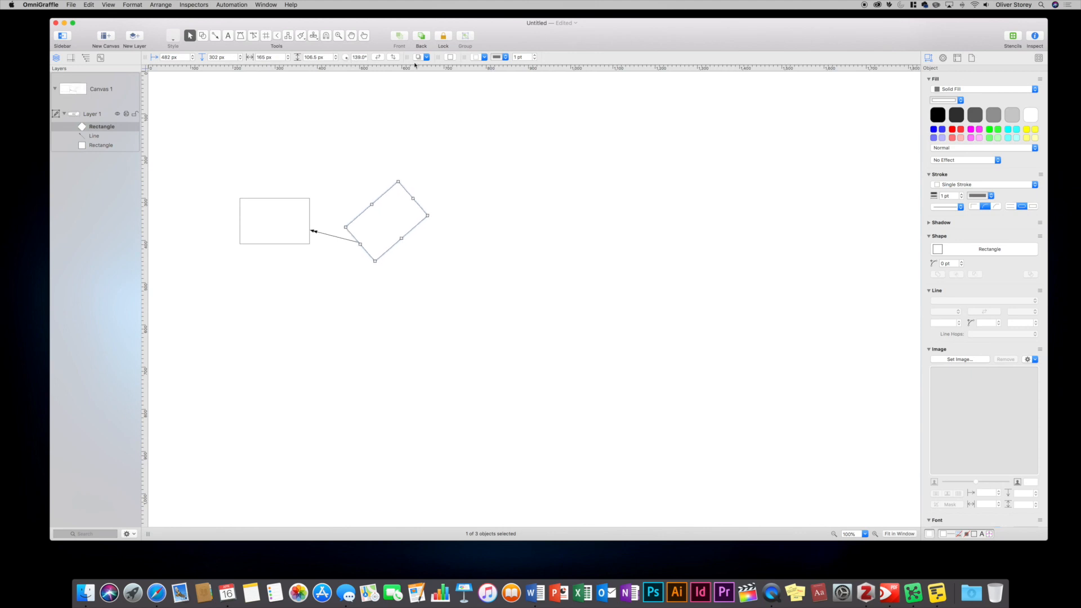
pyautogui.moveTo(489, 220)
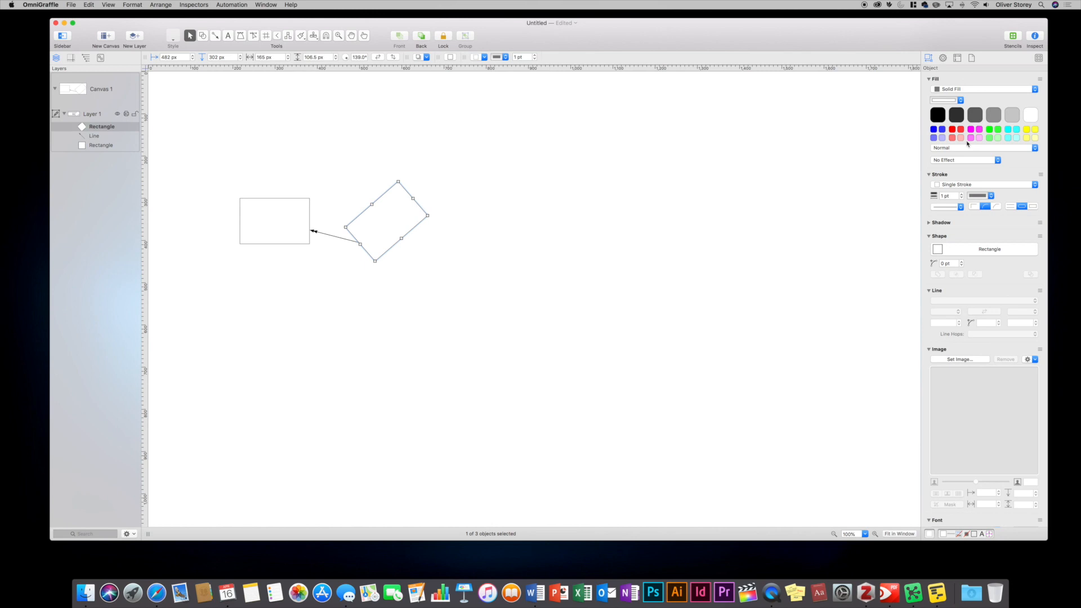
pyautogui.moveTo(963, 145)
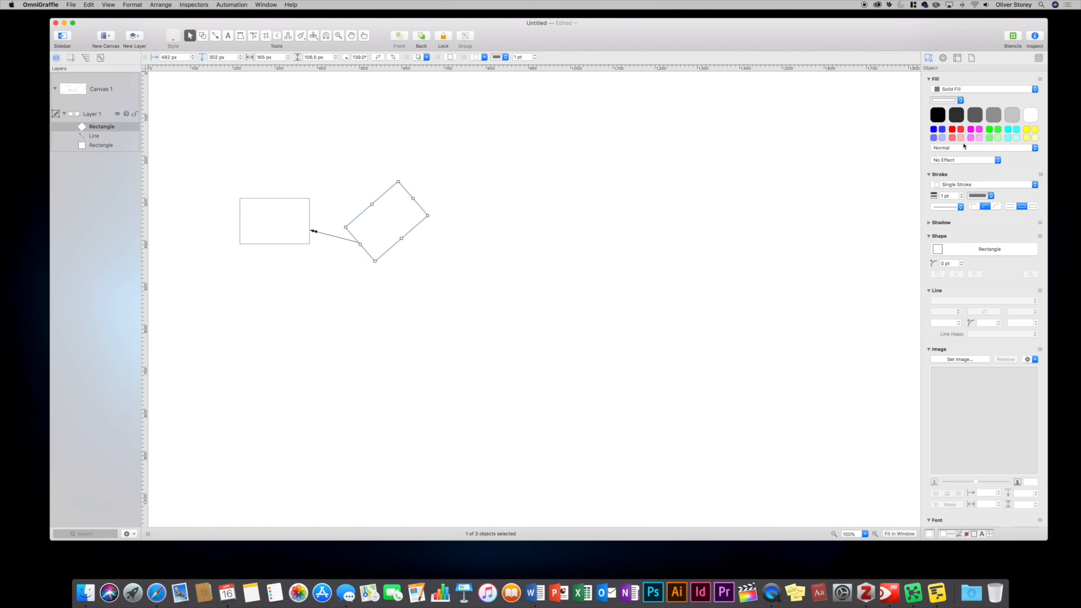
pyautogui.moveTo(957, 162)
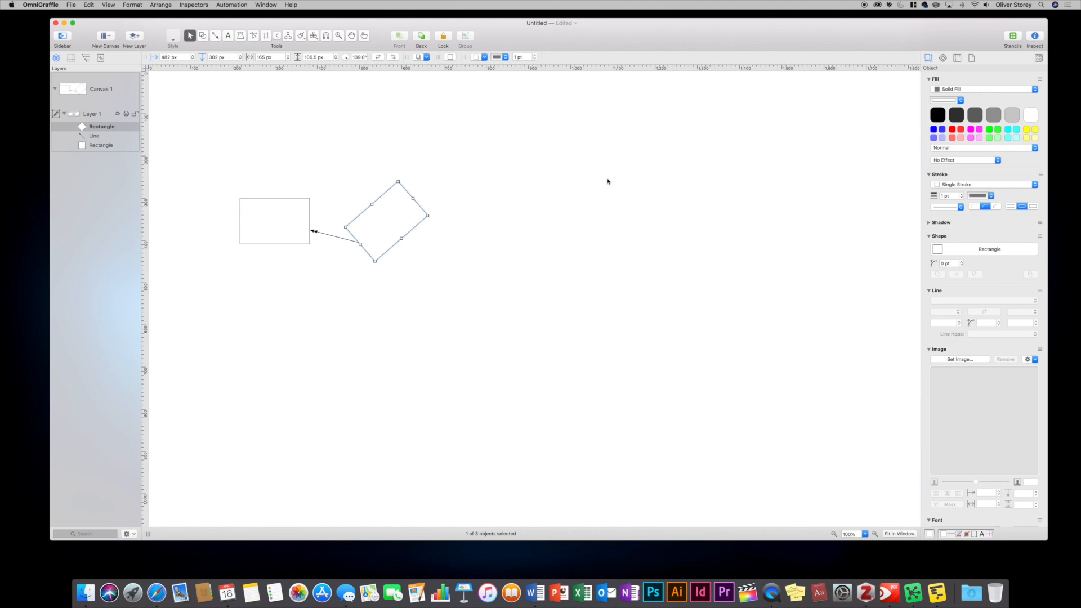
pyautogui.moveTo(603, 183)
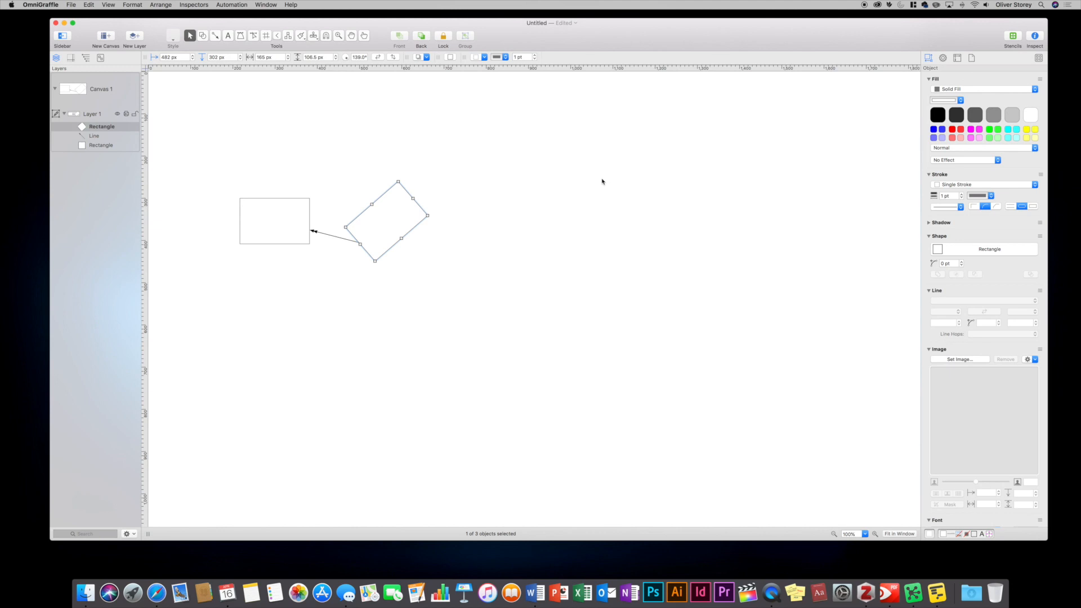
pyautogui.moveTo(594, 187)
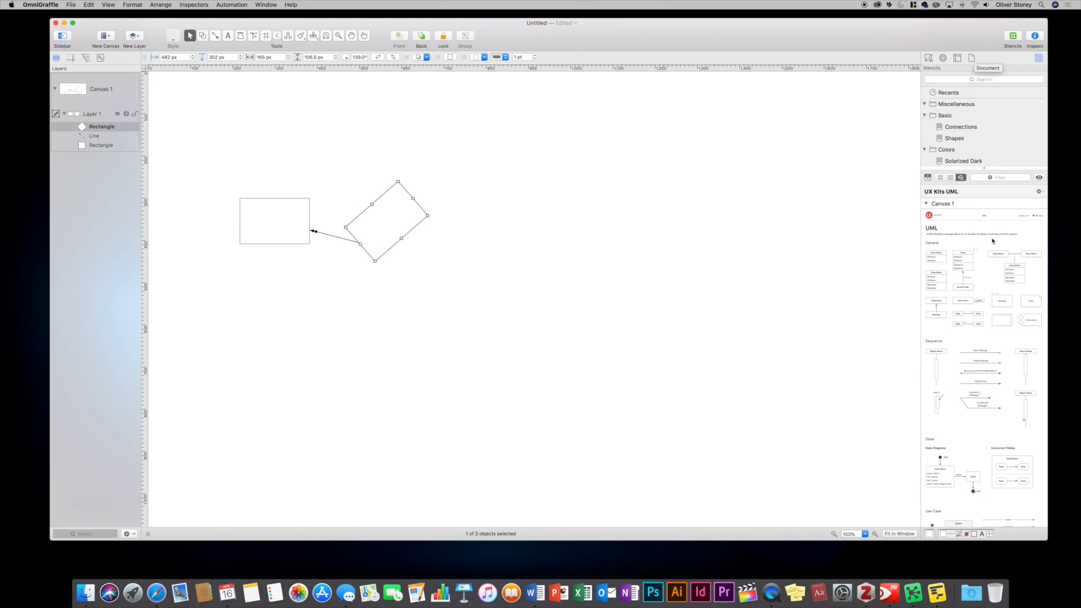
pyautogui.moveTo(914, 279)
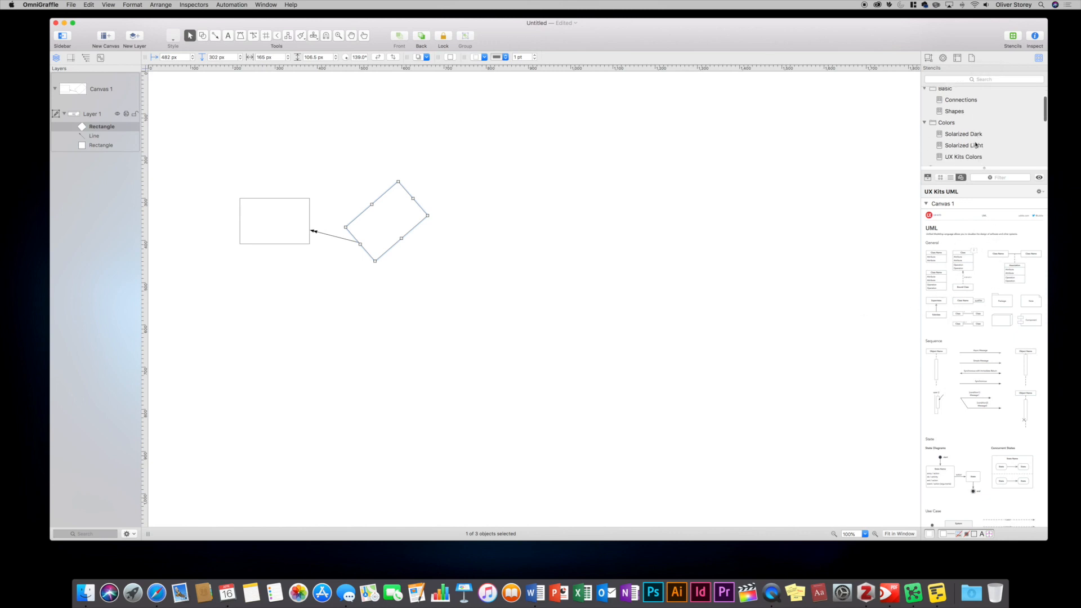
# Browse the UX Kits Colors, Connections and UML stencils, then place the iPhone hardware outline on the canvas
pyautogui.scroll(-3)
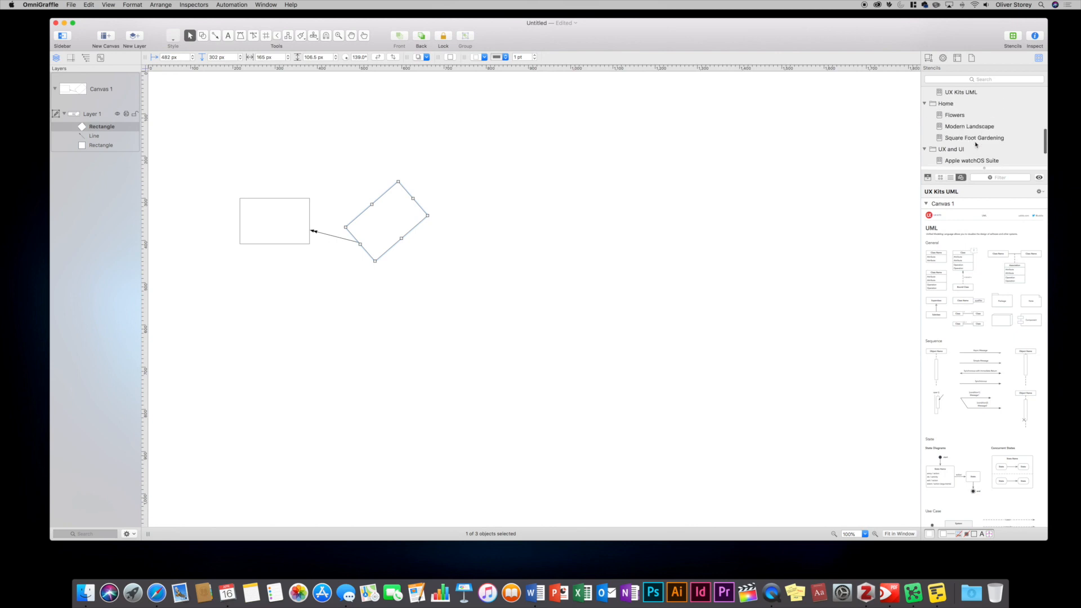
pyautogui.scroll(-3)
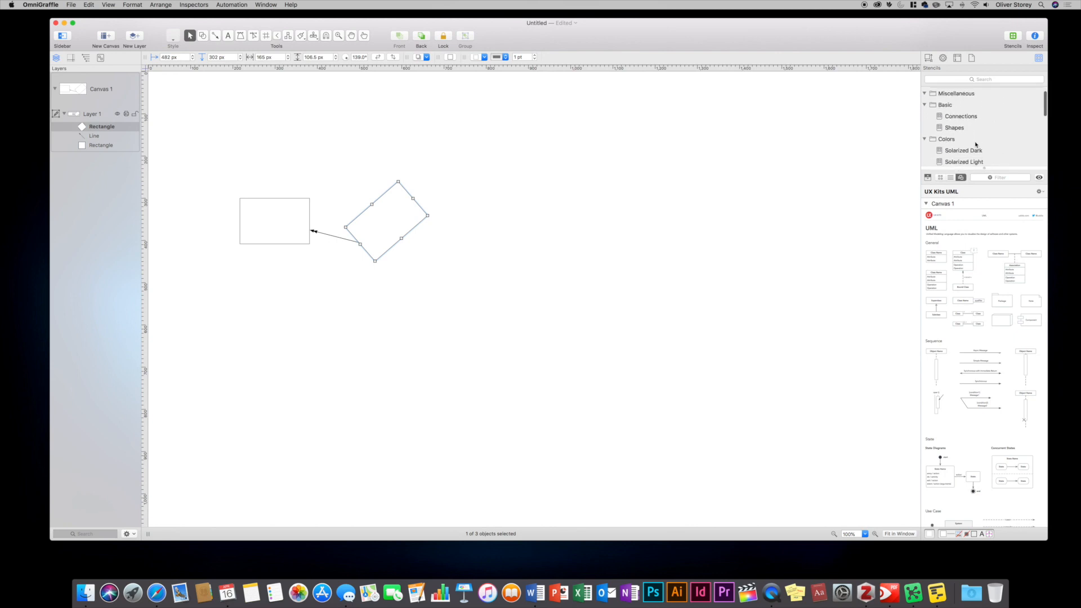
pyautogui.click(964, 128)
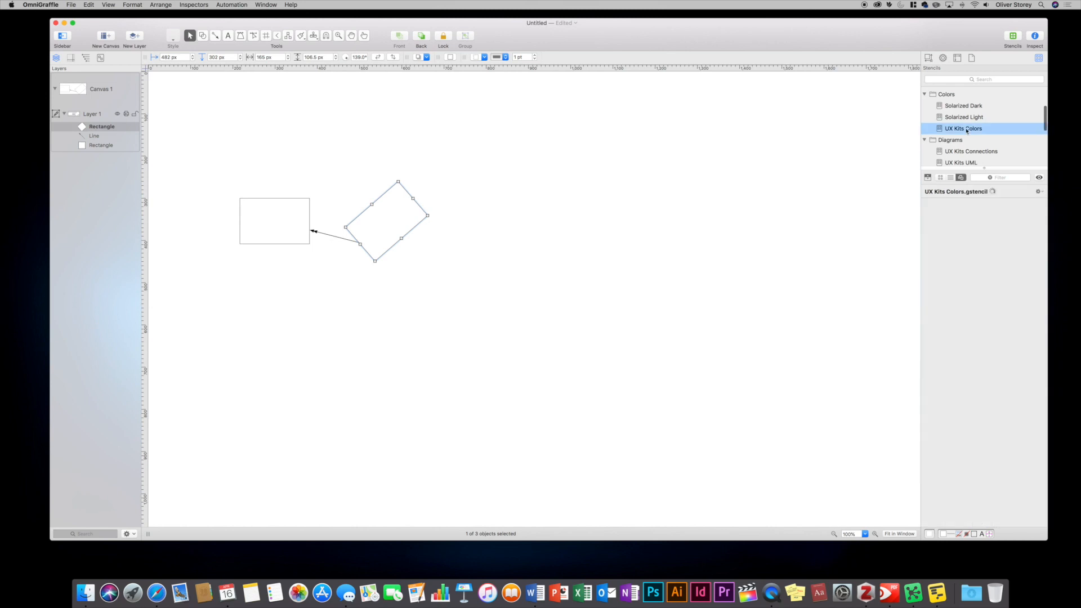
pyautogui.click(964, 128)
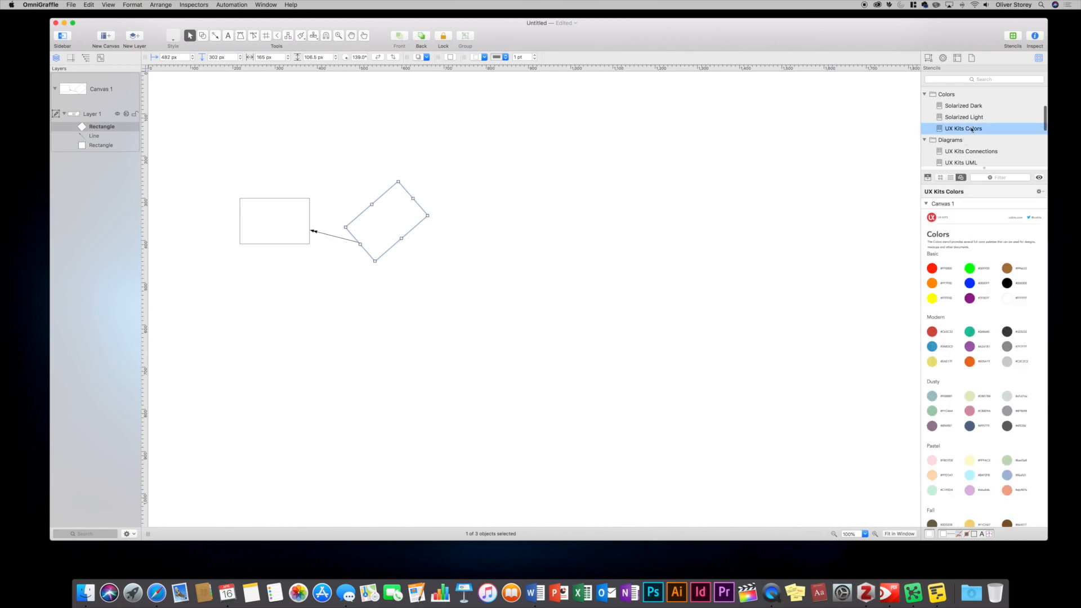
pyautogui.click(971, 140)
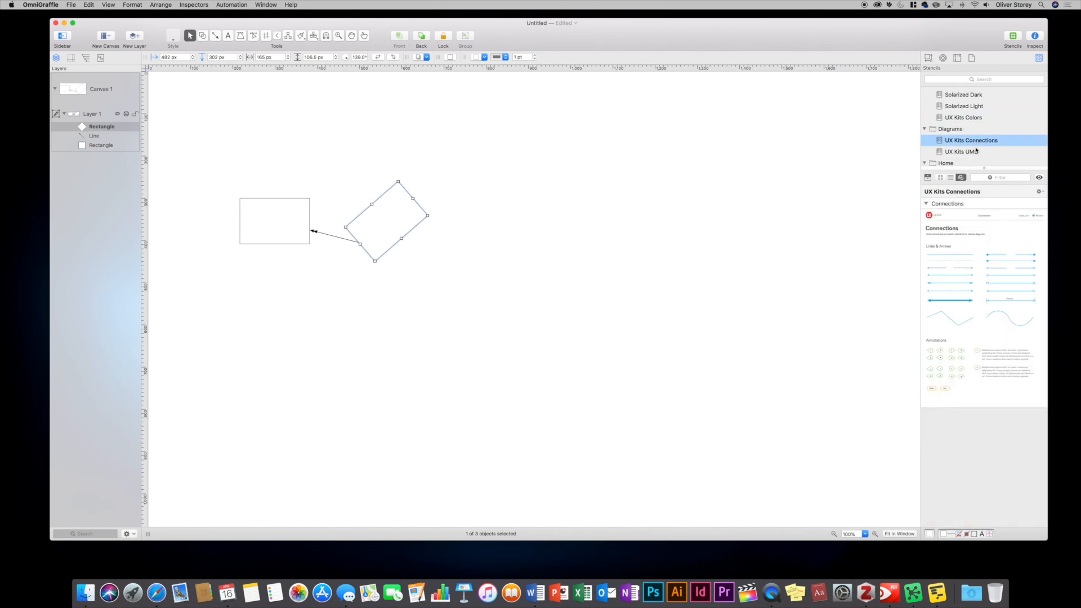
pyautogui.click(960, 151)
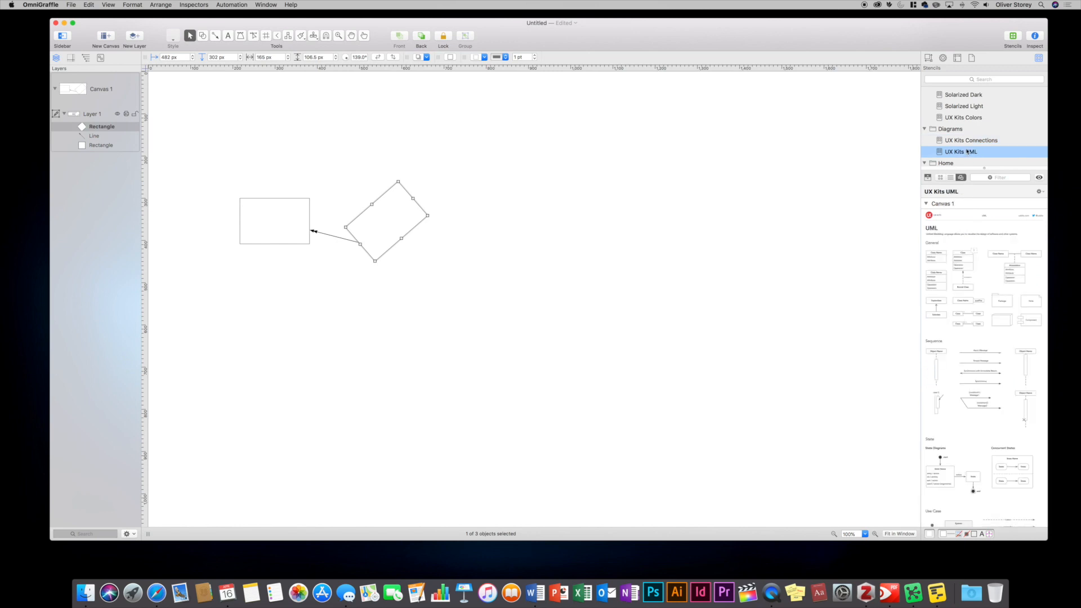
pyautogui.click(968, 149)
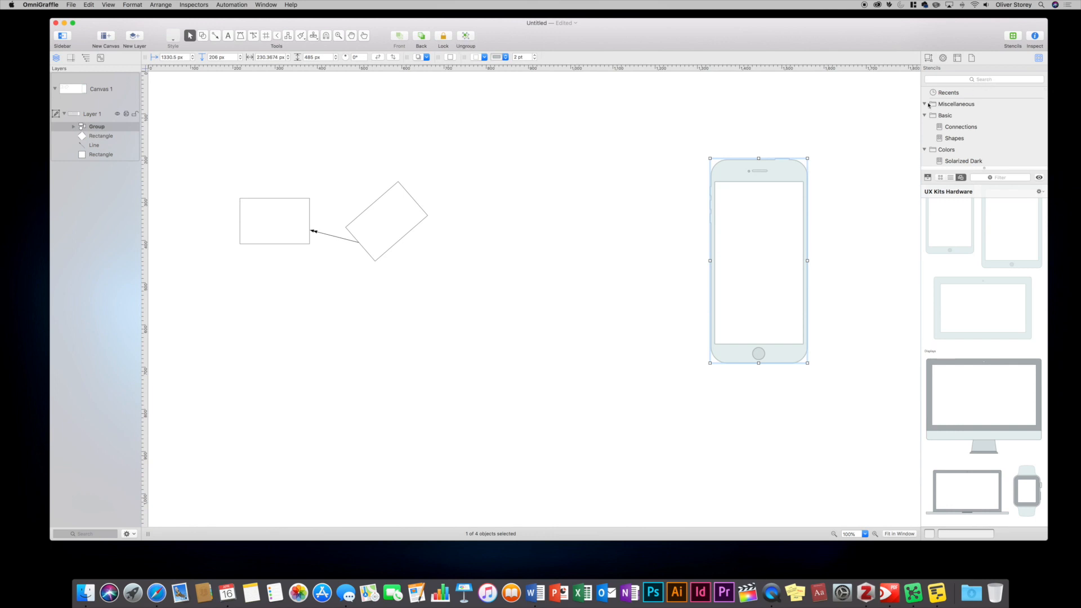
pyautogui.moveTo(957, 149)
pyautogui.write('network')
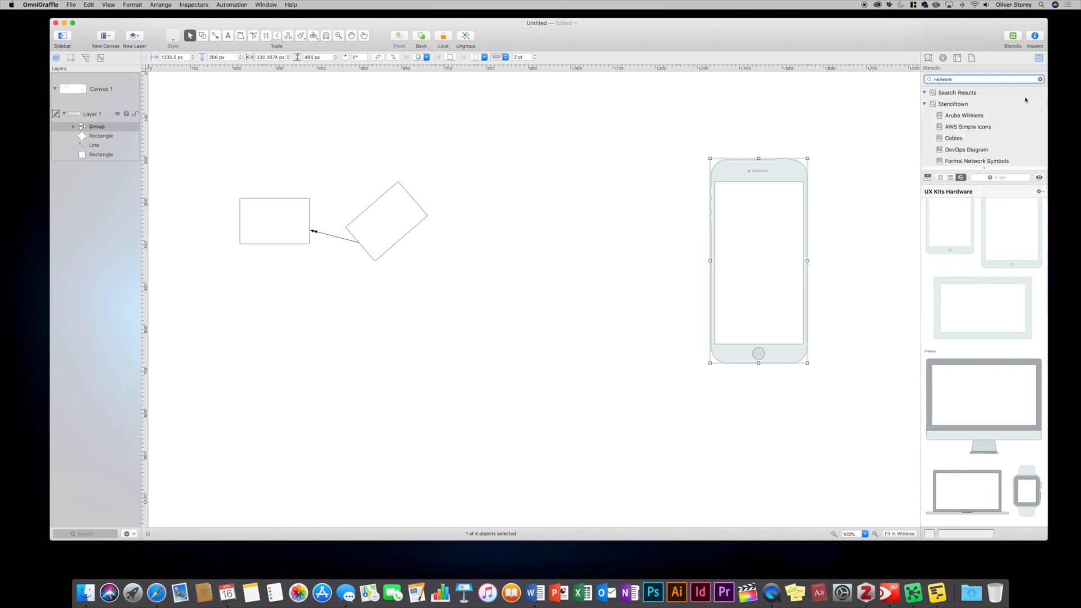
# Download the AWS Simple Icons stencil and place the Elasticsearch and API Gateway icons side by side on the canvas
pyautogui.click(969, 127)
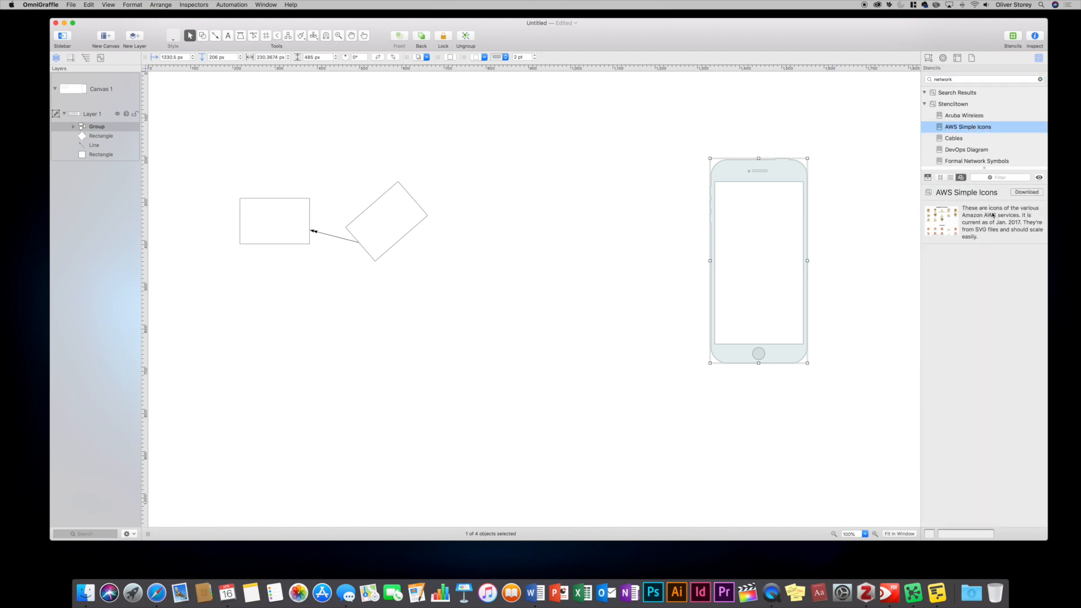
pyautogui.click(1026, 191)
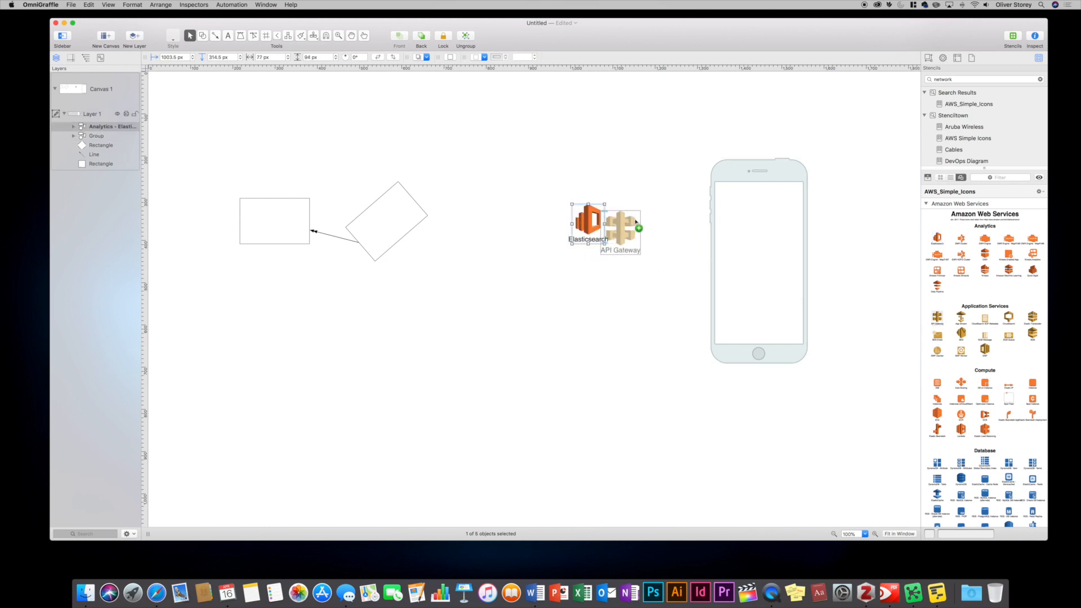
pyautogui.moveTo(619, 228); pyautogui.dragTo(664, 226)
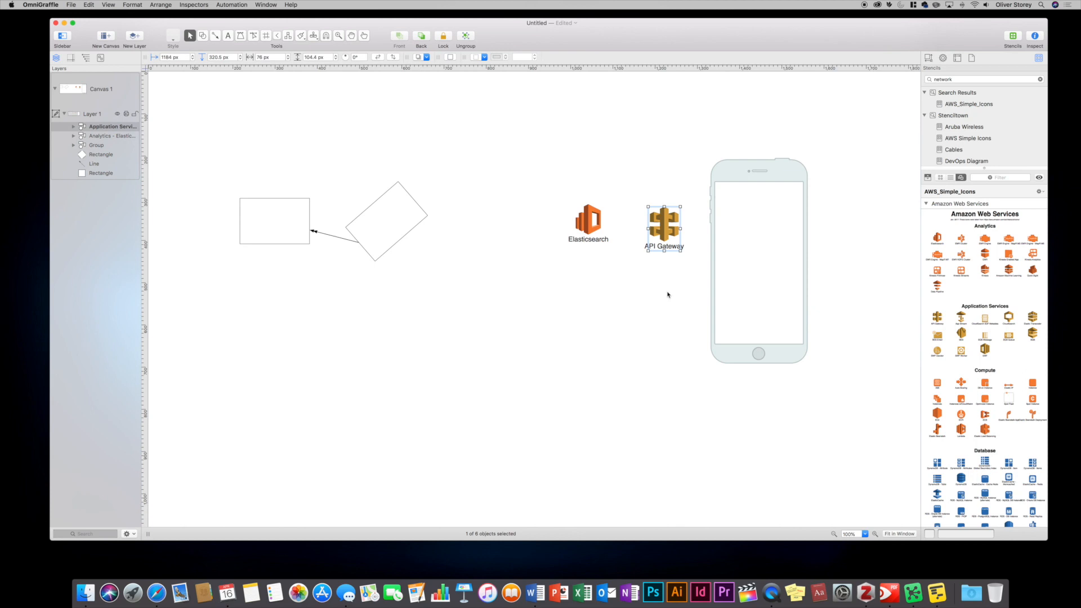
pyautogui.moveTo(662, 353)
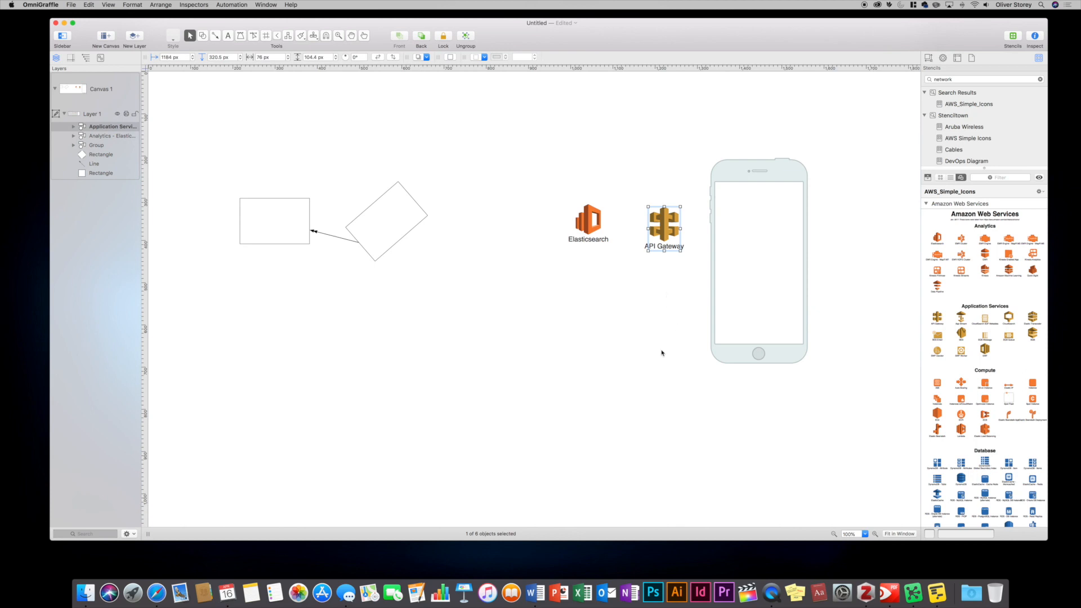
# Show grid lines on the canvas via View > Grid Lines
pyautogui.click(106, 4)
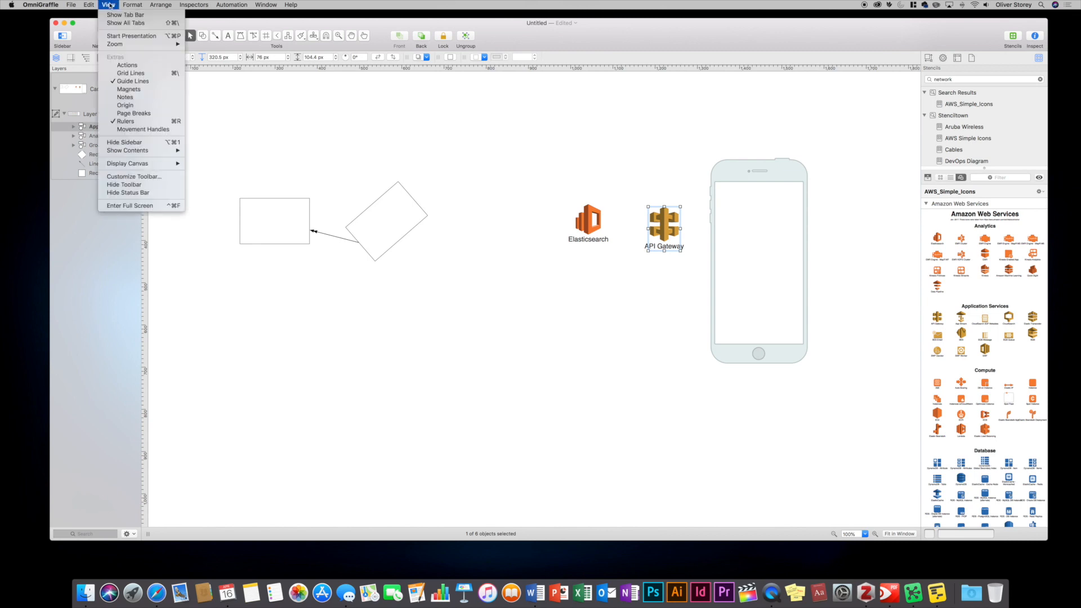
pyautogui.moveTo(130, 72)
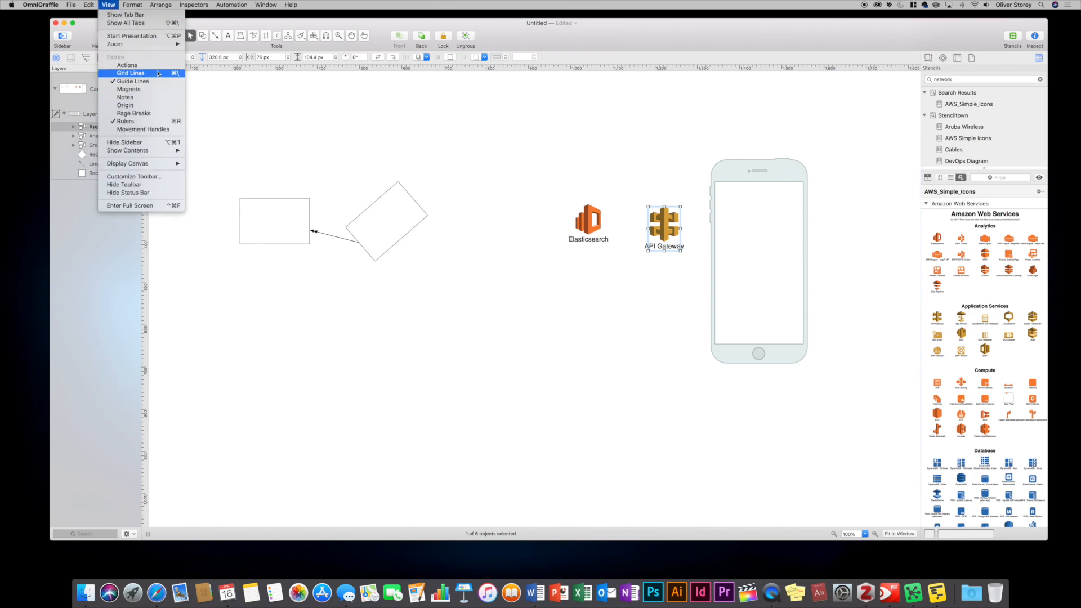
pyautogui.click(131, 73)
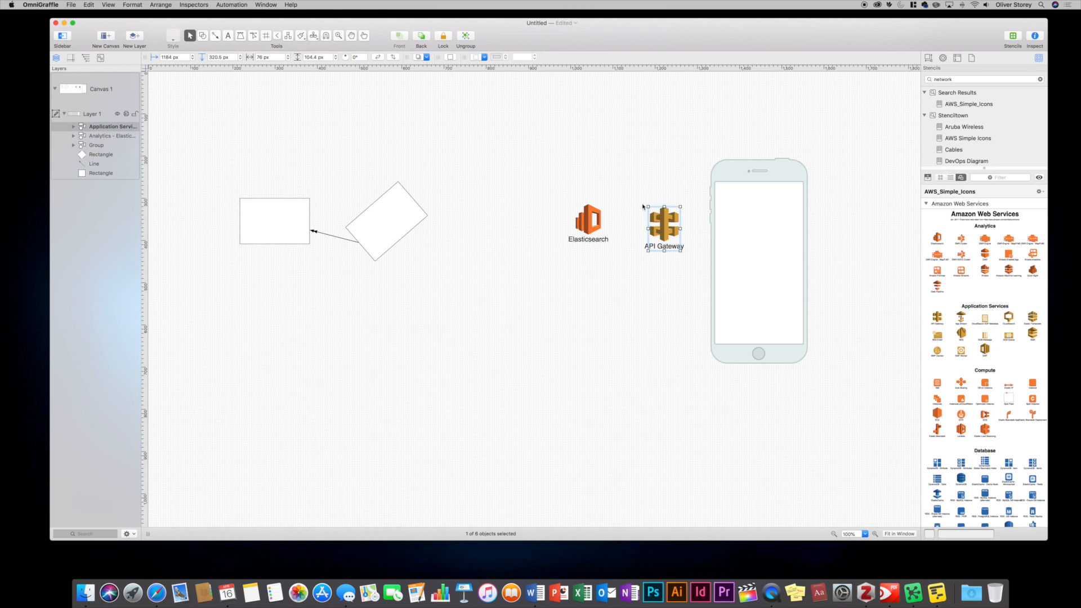
pyautogui.moveTo(377, 148)
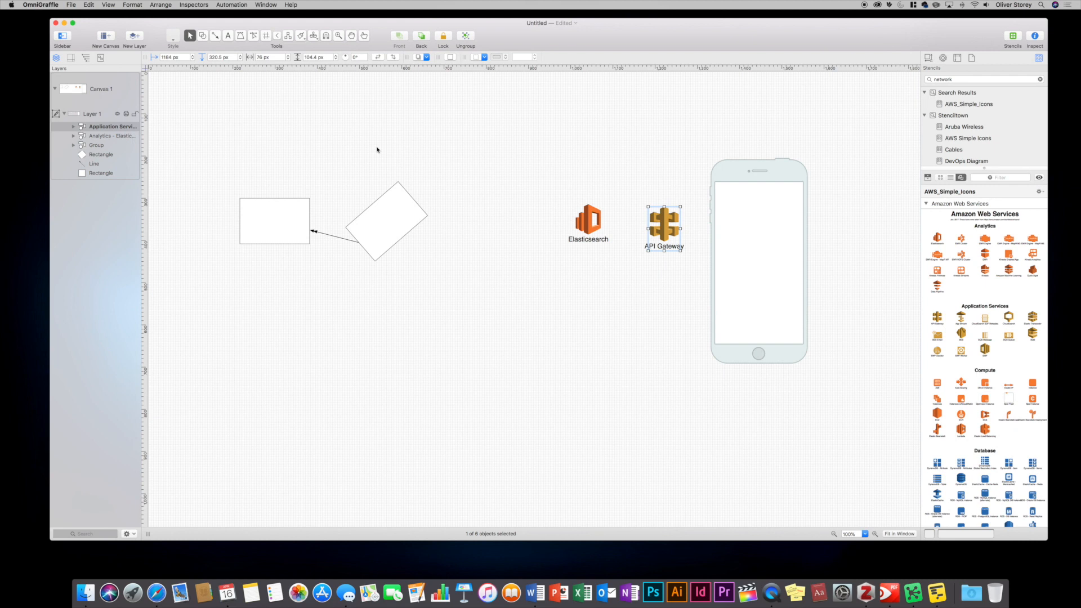
pyautogui.moveTo(381, 157)
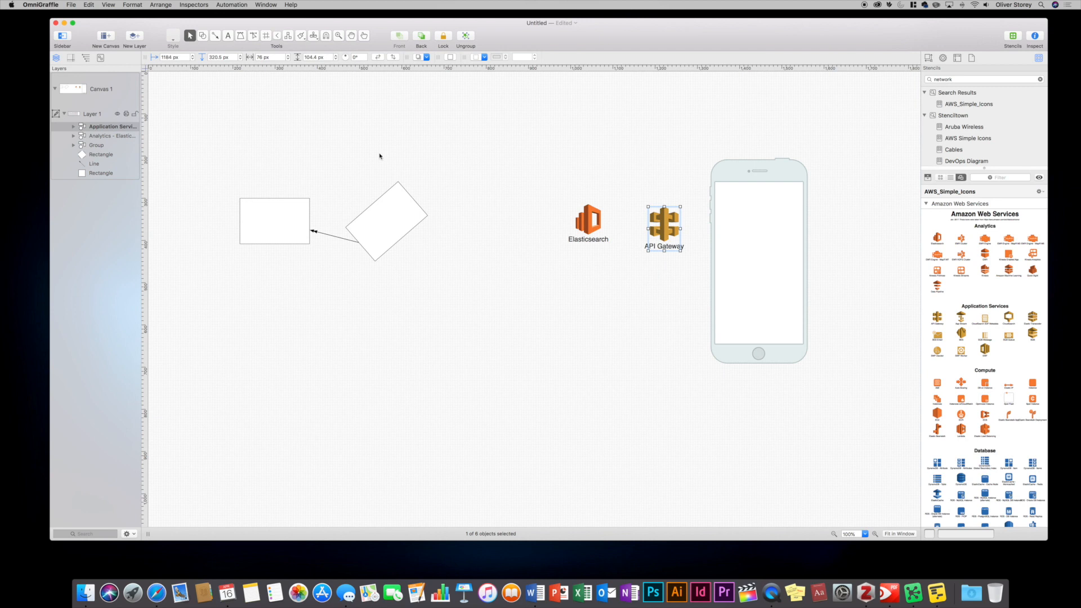
pyautogui.moveTo(342, 181)
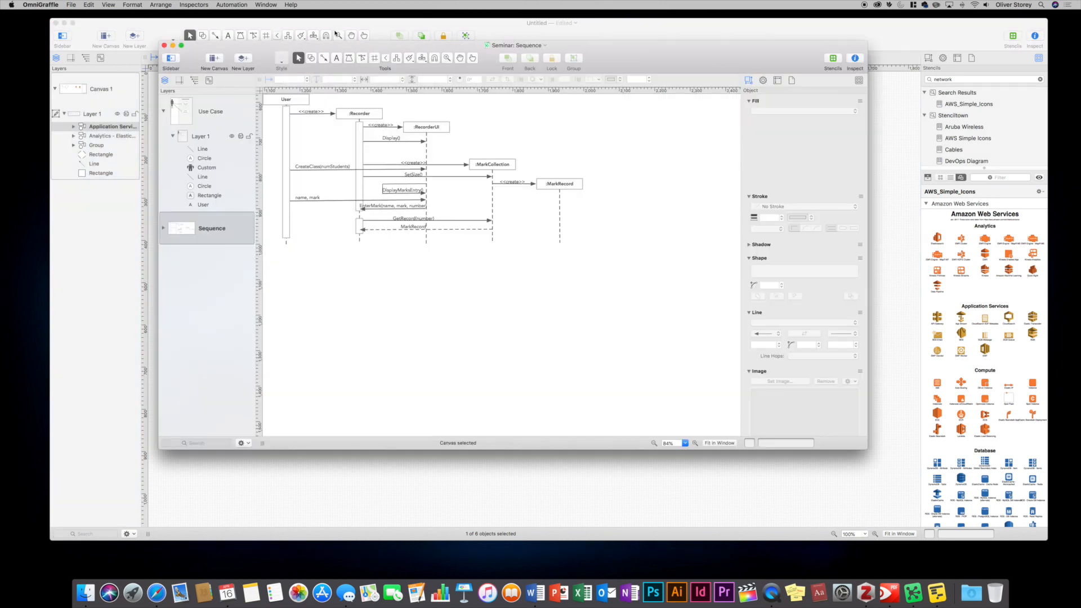
# Switch the Seminar document to its Use Case canvas, list Layer 1's objects, and select Views Statistics and the User actor
pyautogui.click(180, 111)
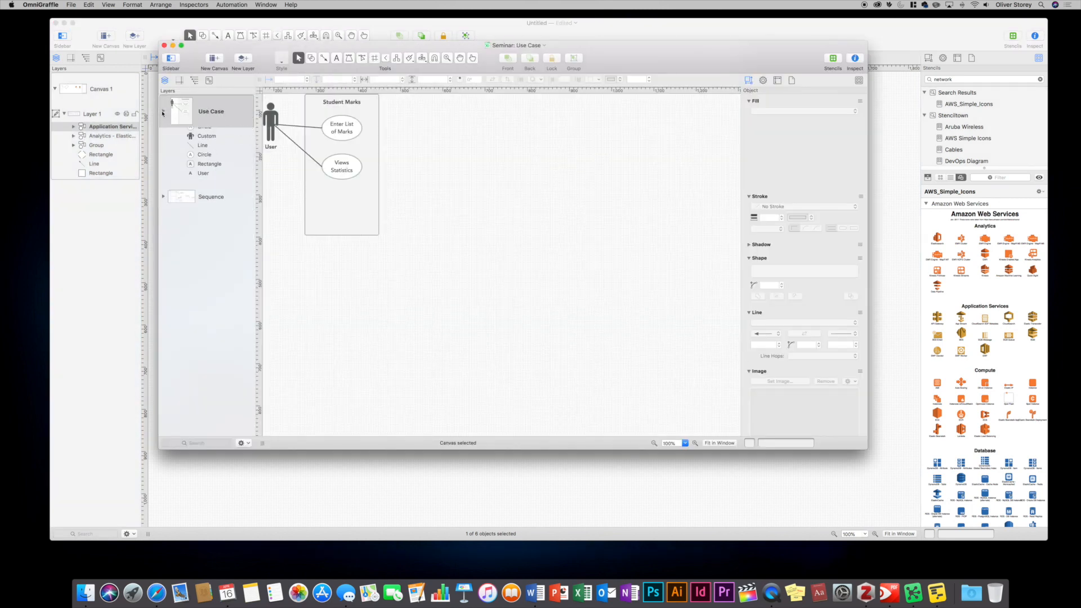
pyautogui.click(212, 144)
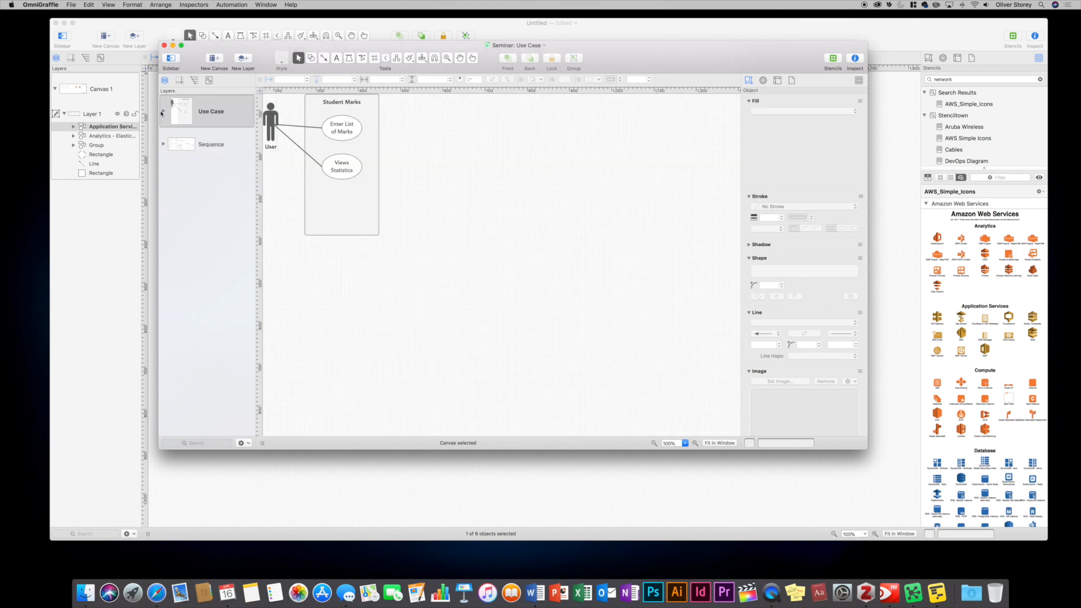
pyautogui.click(165, 110)
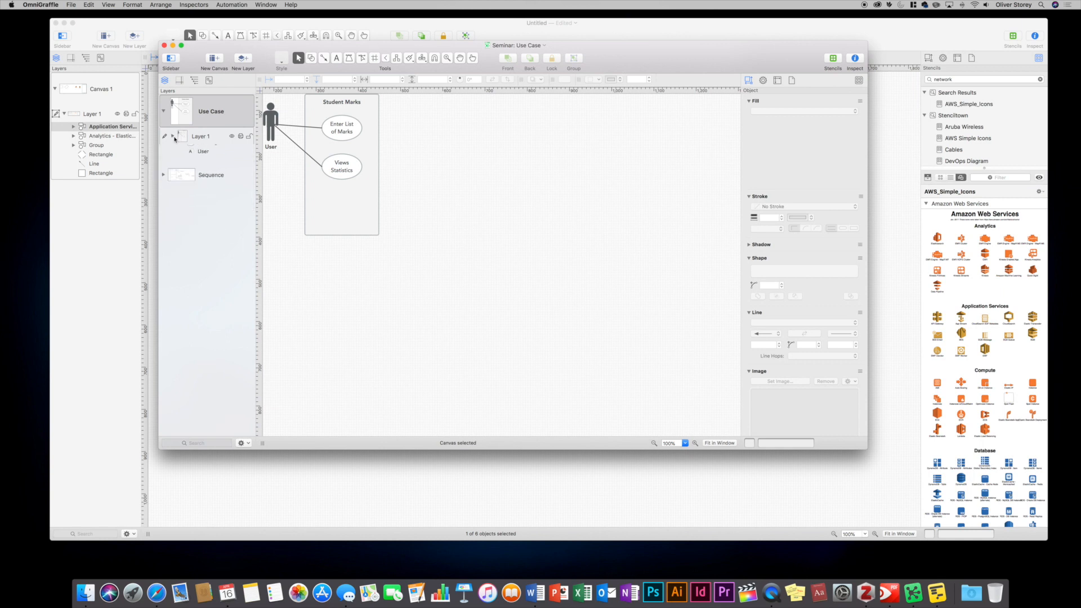
pyautogui.click(173, 136)
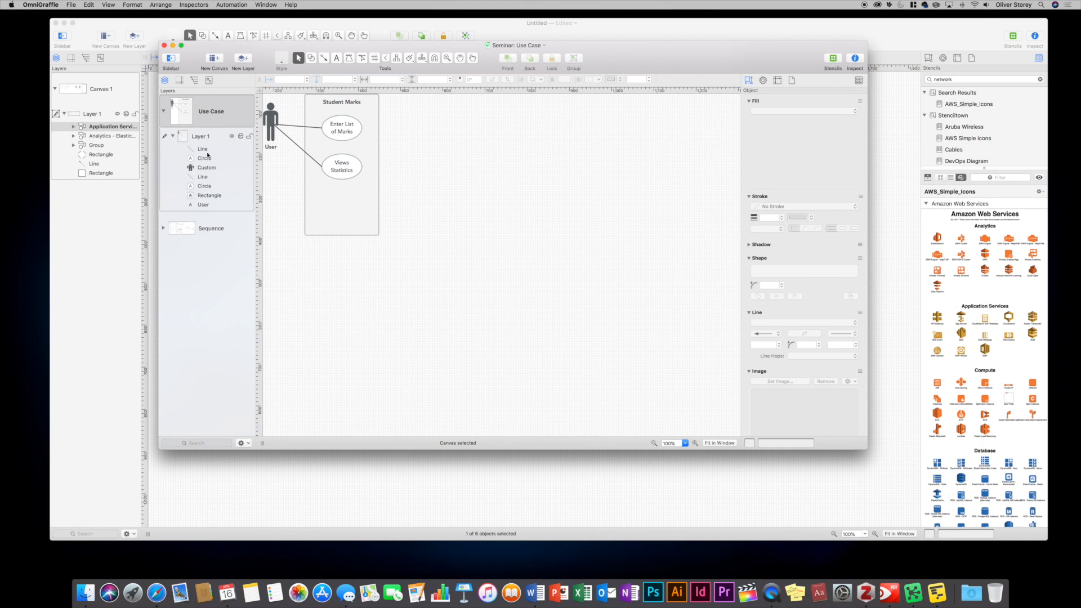
pyautogui.click(342, 167)
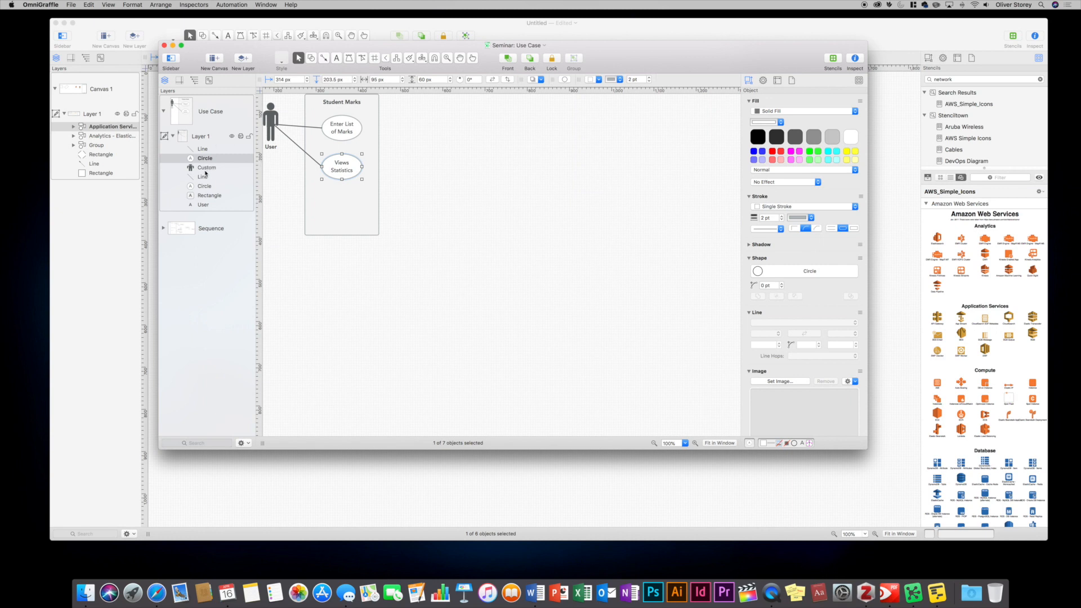
pyautogui.click(206, 167)
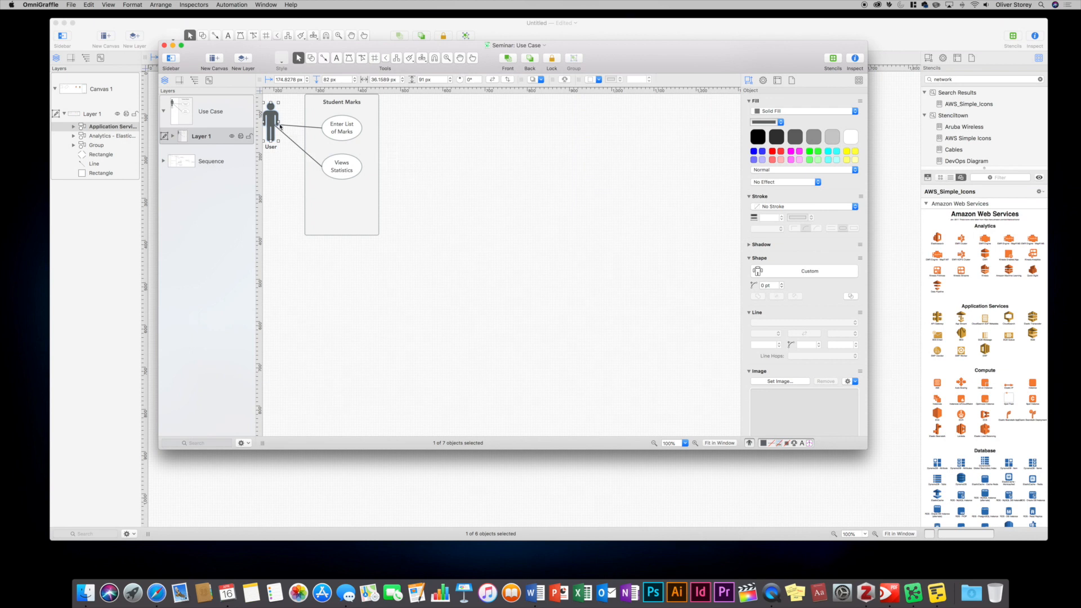
# Reposition the User actor and move the Enter List of Marks ellipse outside the Student Marks boundary
pyautogui.moveTo(272, 114); pyautogui.dragTo(453, 145)
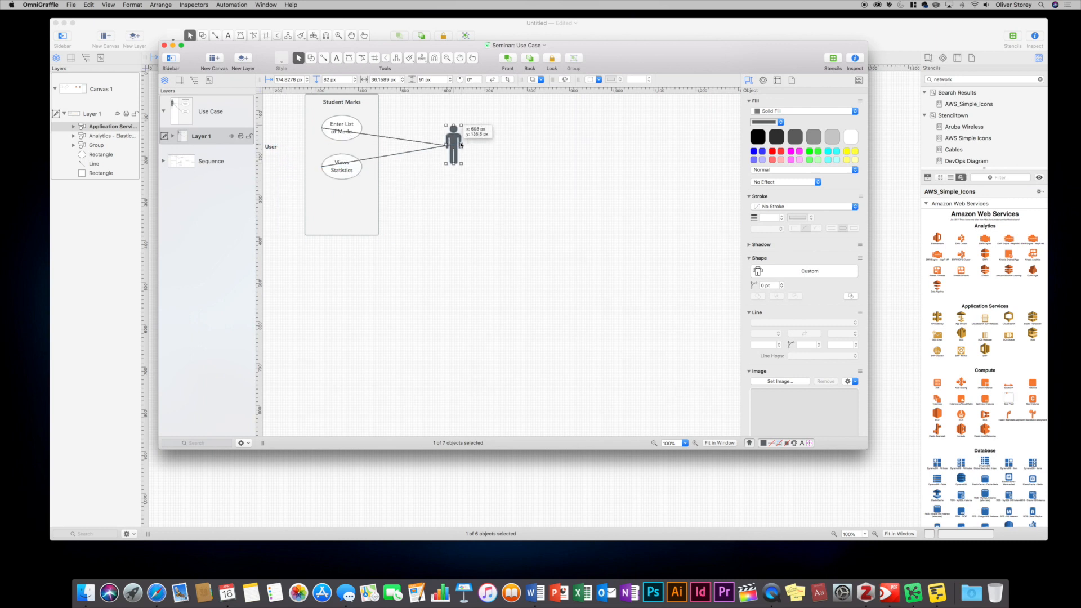
pyautogui.moveTo(454, 143); pyautogui.dragTo(475, 137)
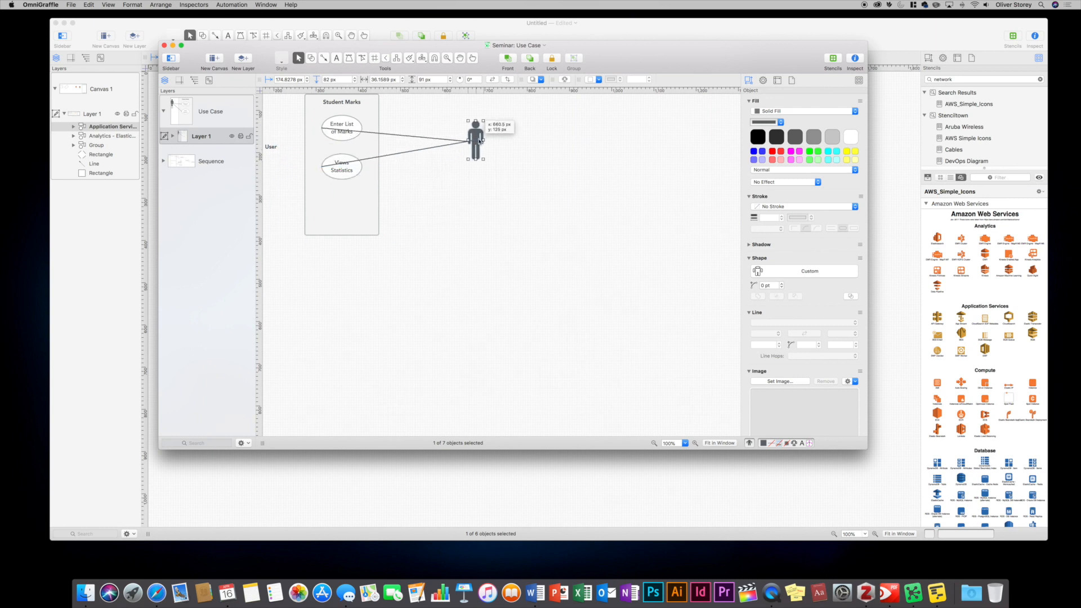
pyautogui.moveTo(475, 135); pyautogui.dragTo(281, 114)
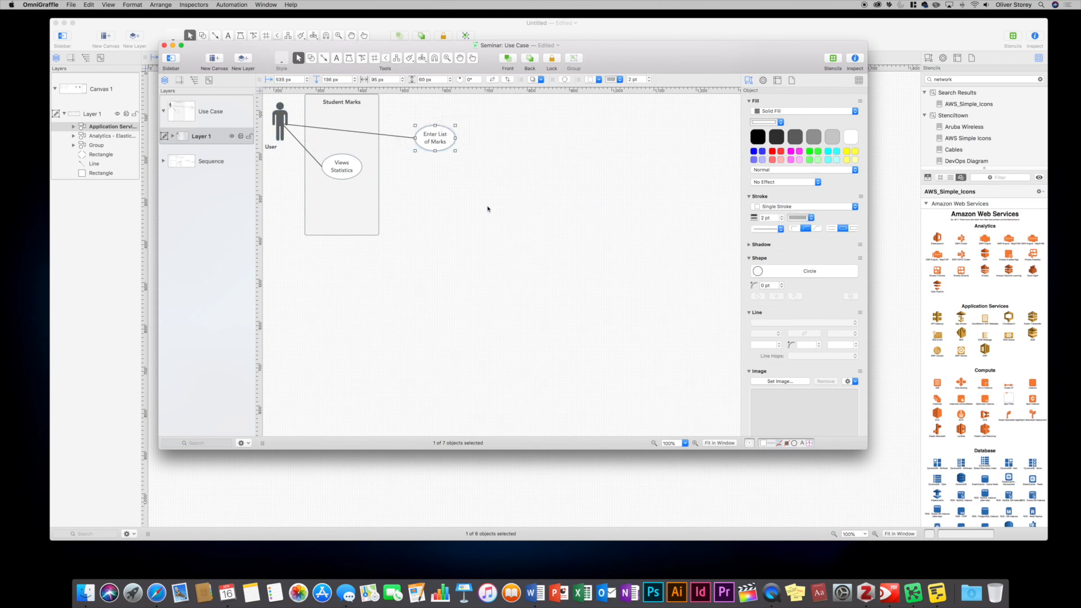
pyautogui.moveTo(475, 208)
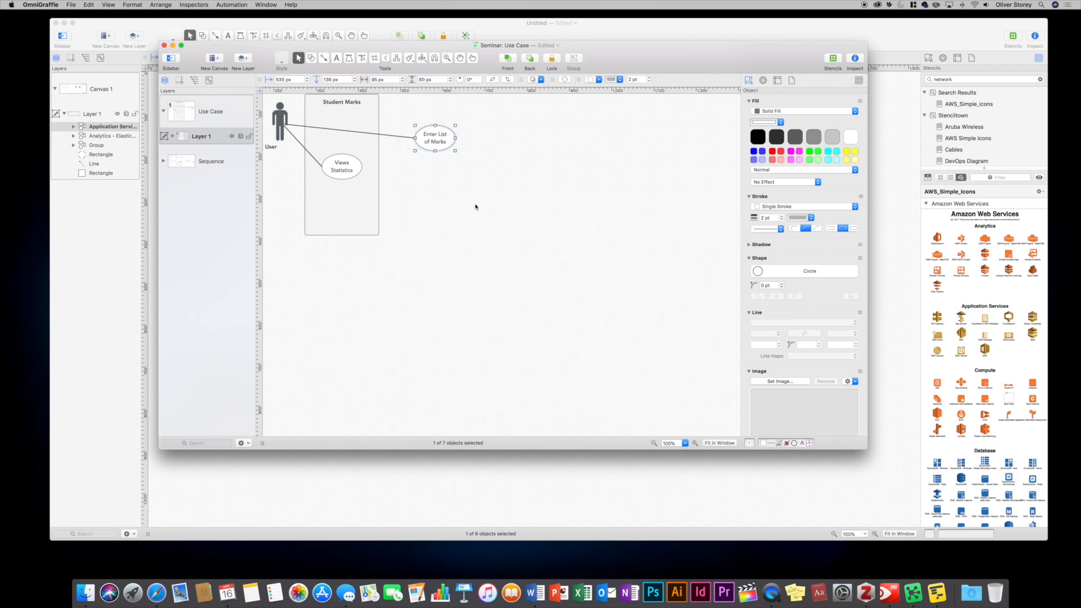